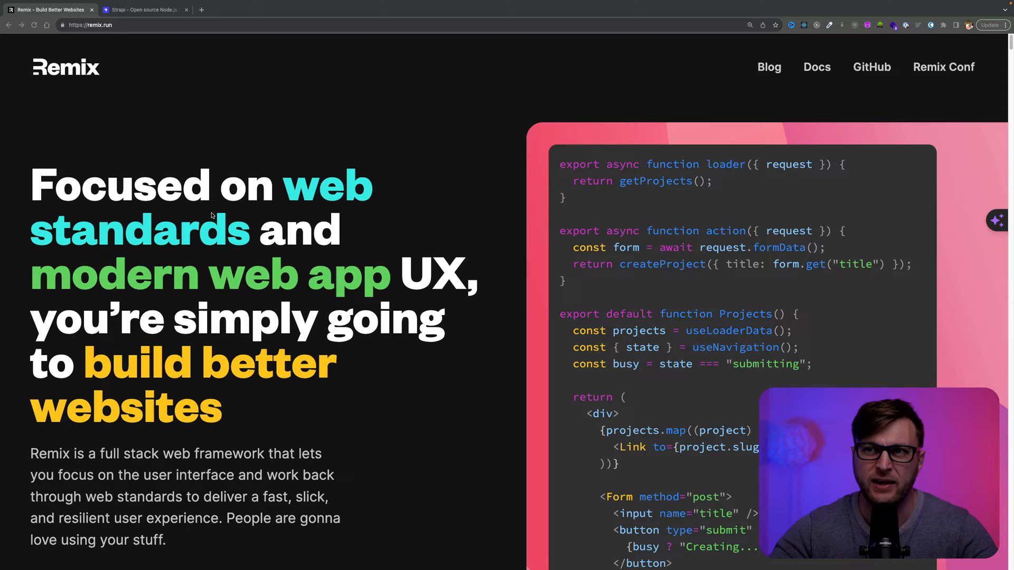
- Switch to the Strapi homepage and scroll down to the admin panel demo
click(143, 10)
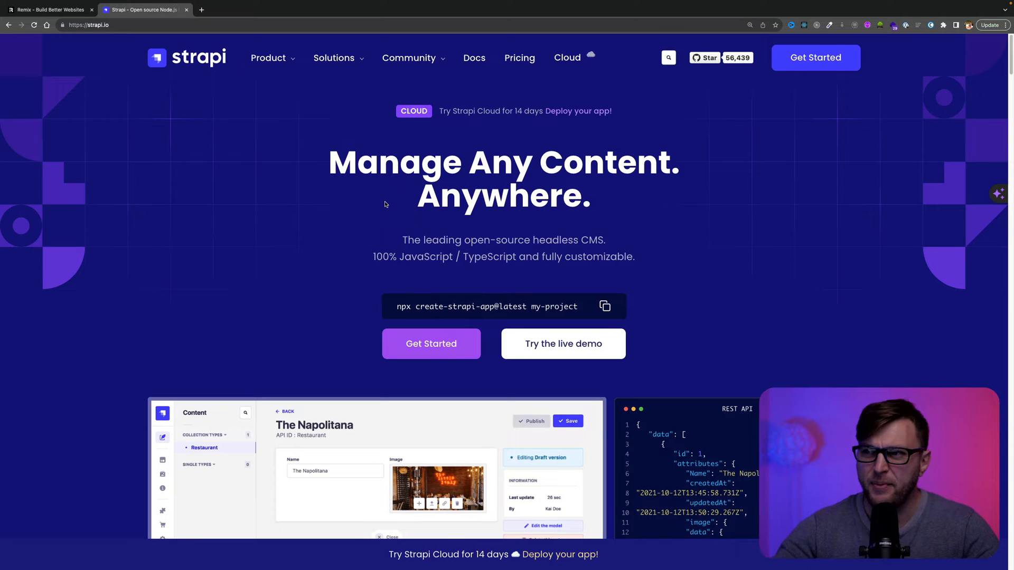
scroll(down, 3)
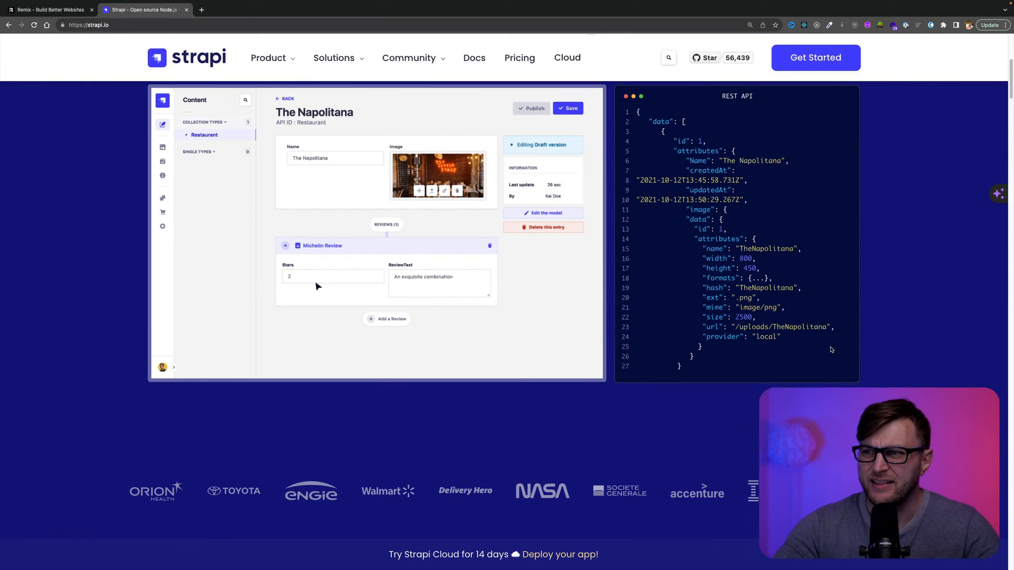
click(567, 107)
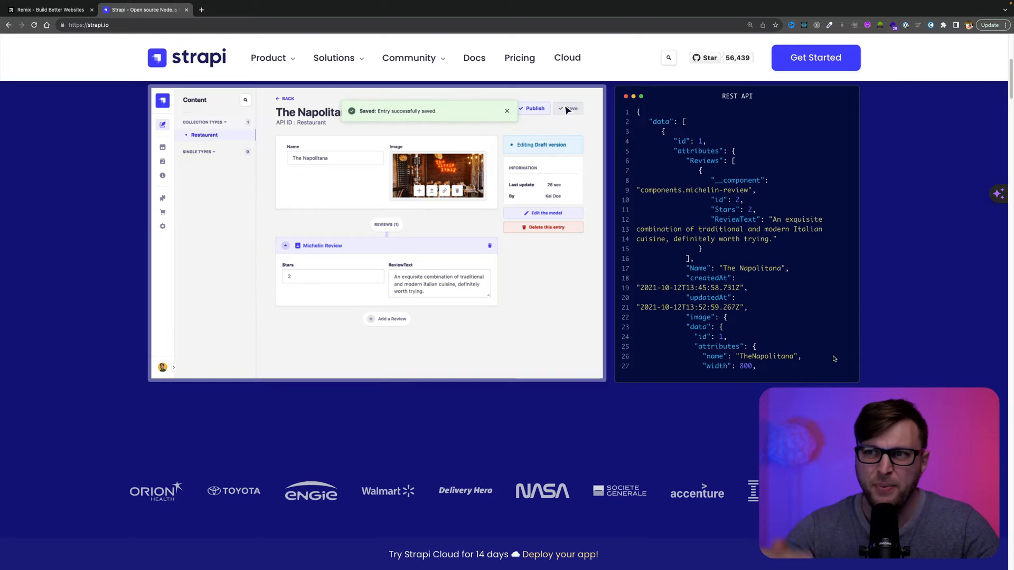
click(284, 98)
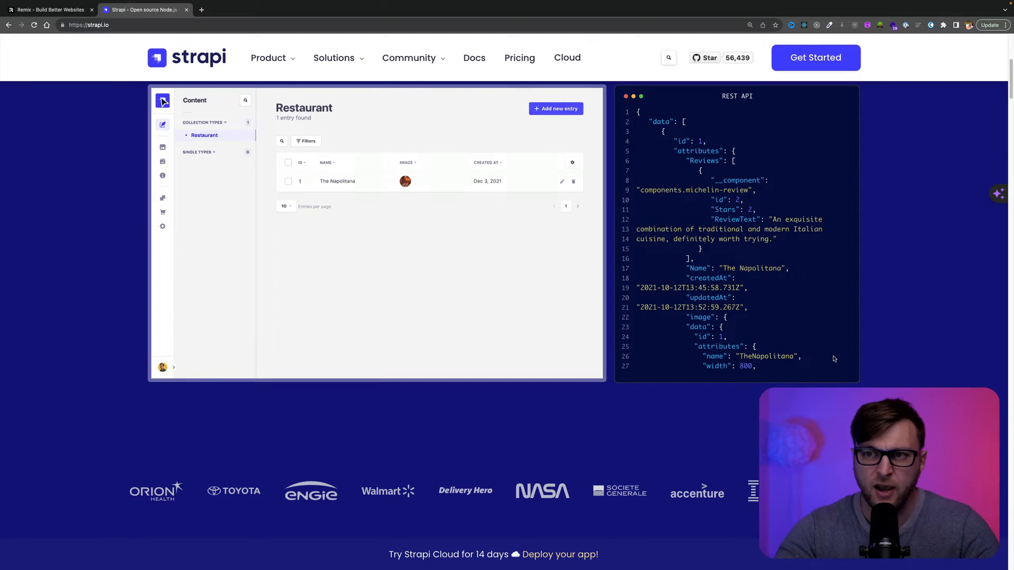
- Click through the Content Manager and REST API demo, then bring up the local Remix starter
click(162, 101)
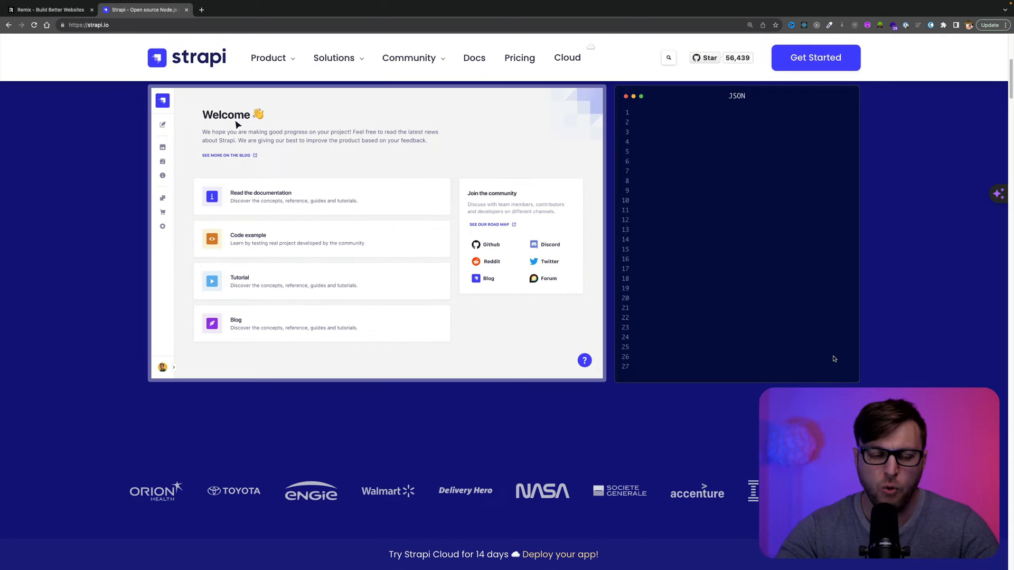
click(162, 148)
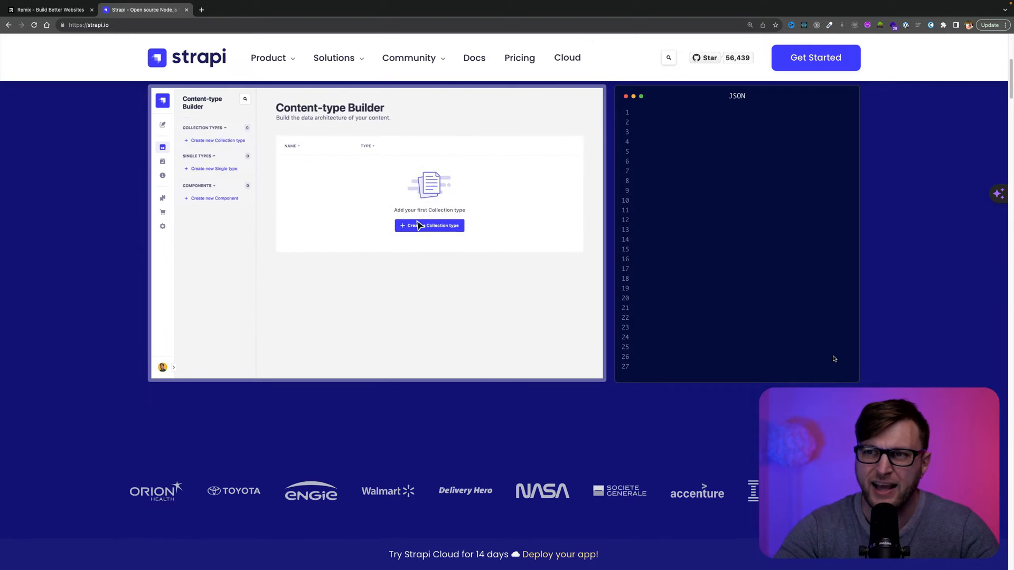
click(429, 225)
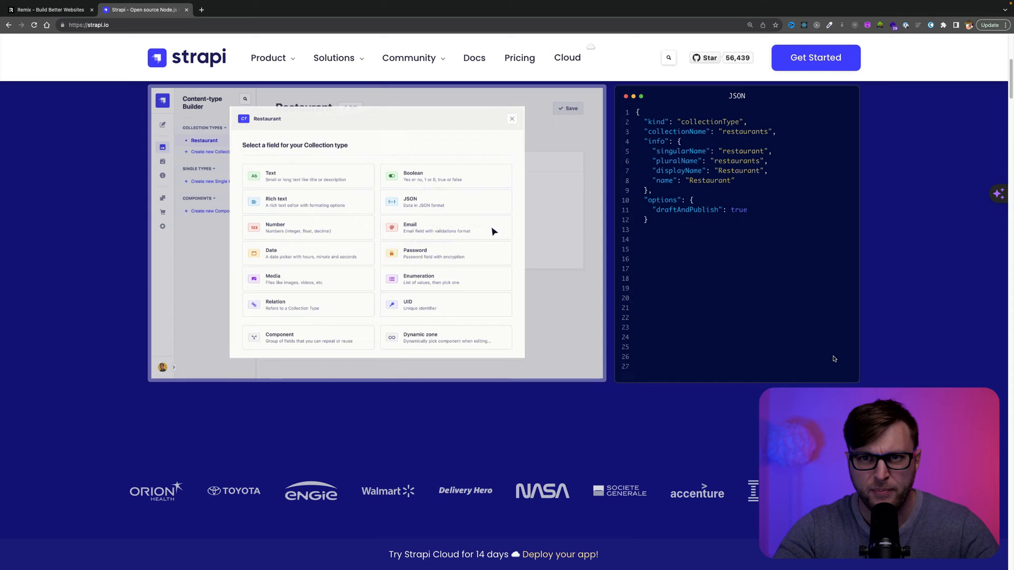
click(308, 175)
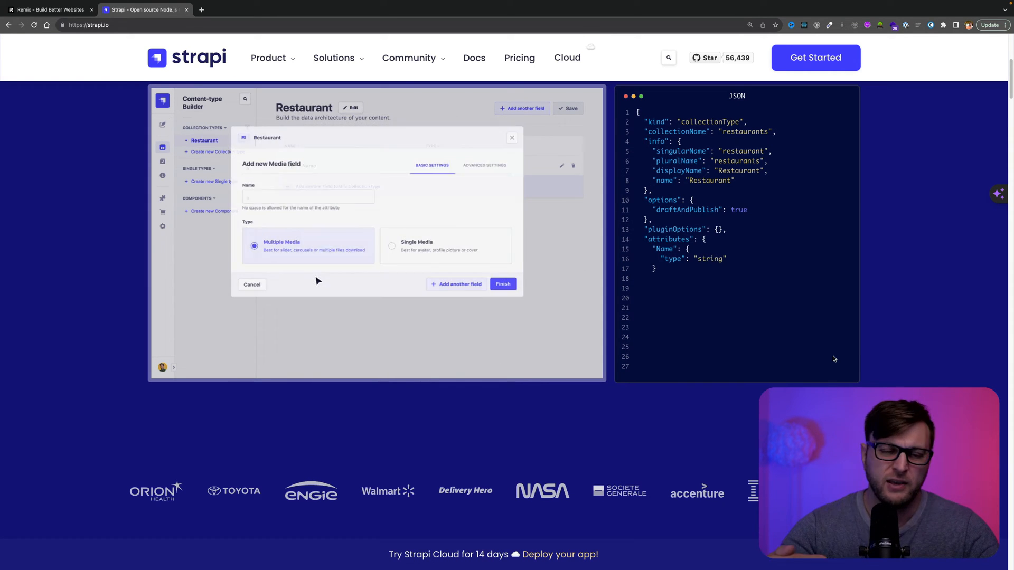
click(392, 247)
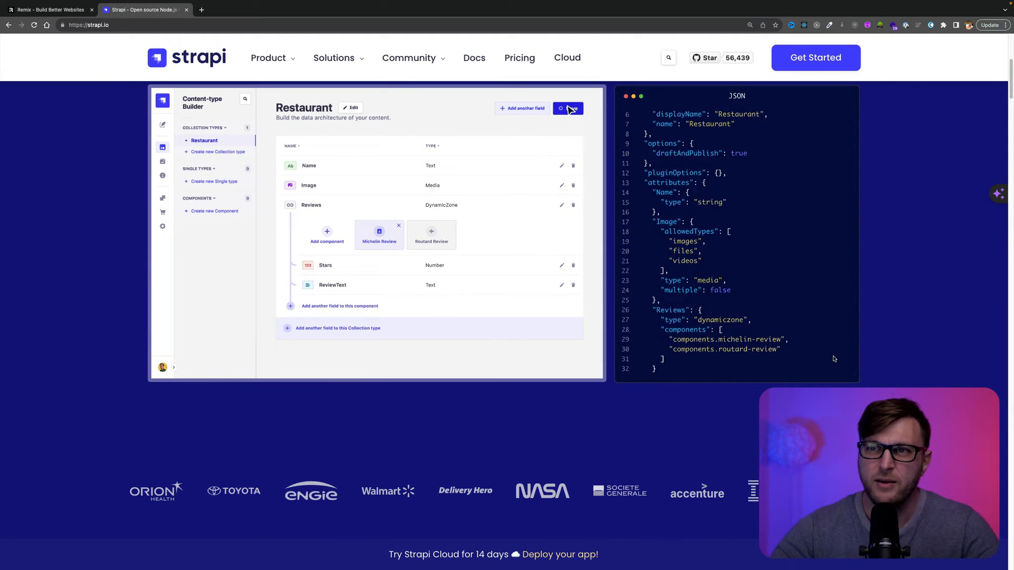
click(429, 9)
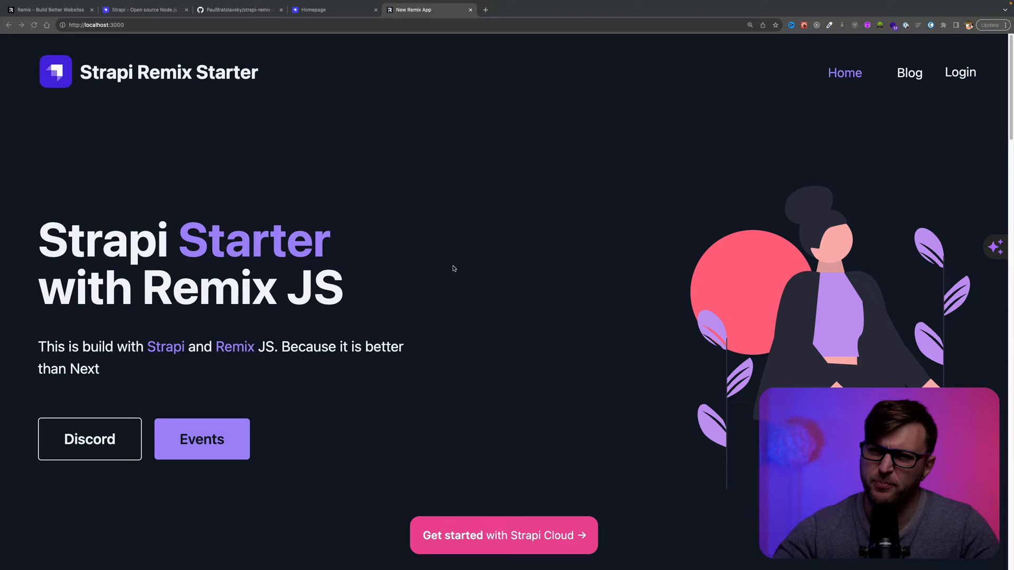
mouse_move(559, 371)
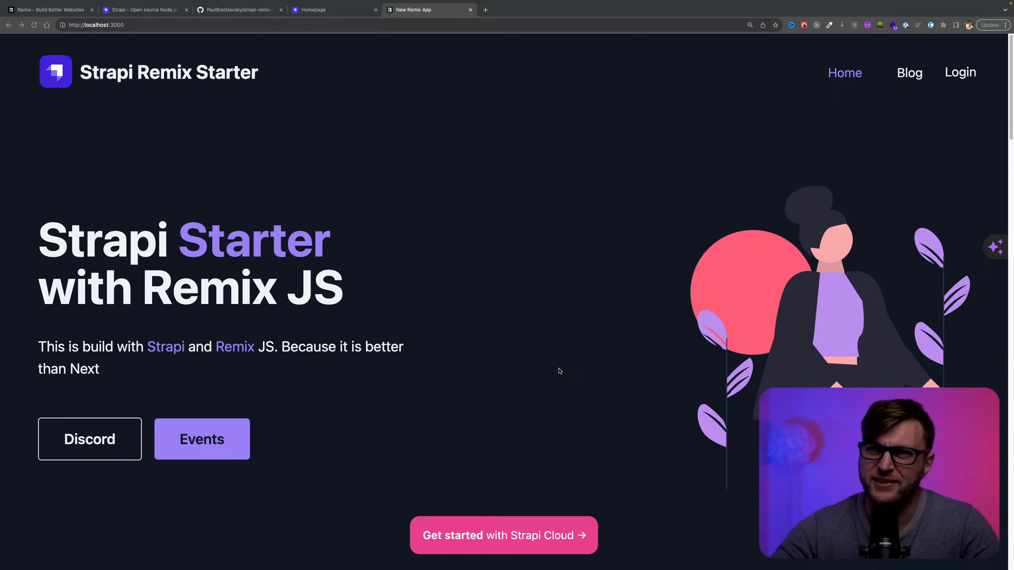
scroll(down, 3)
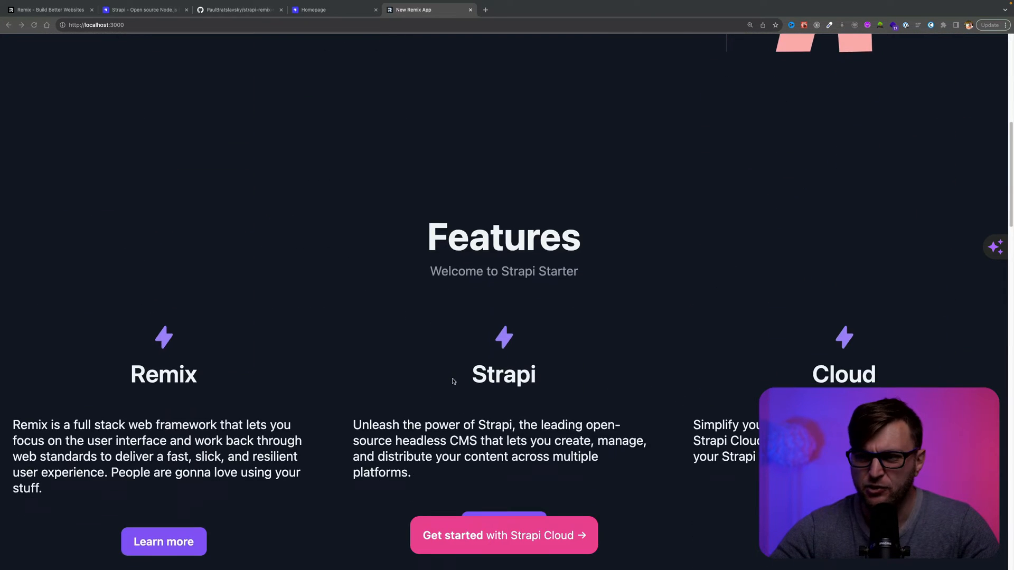
scroll(down, 3)
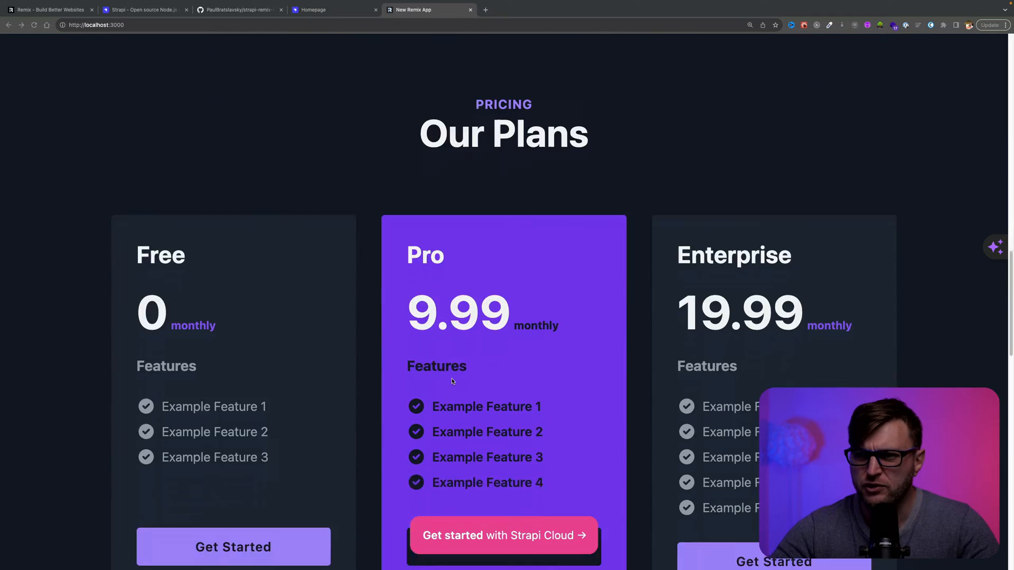
scroll(down, 3)
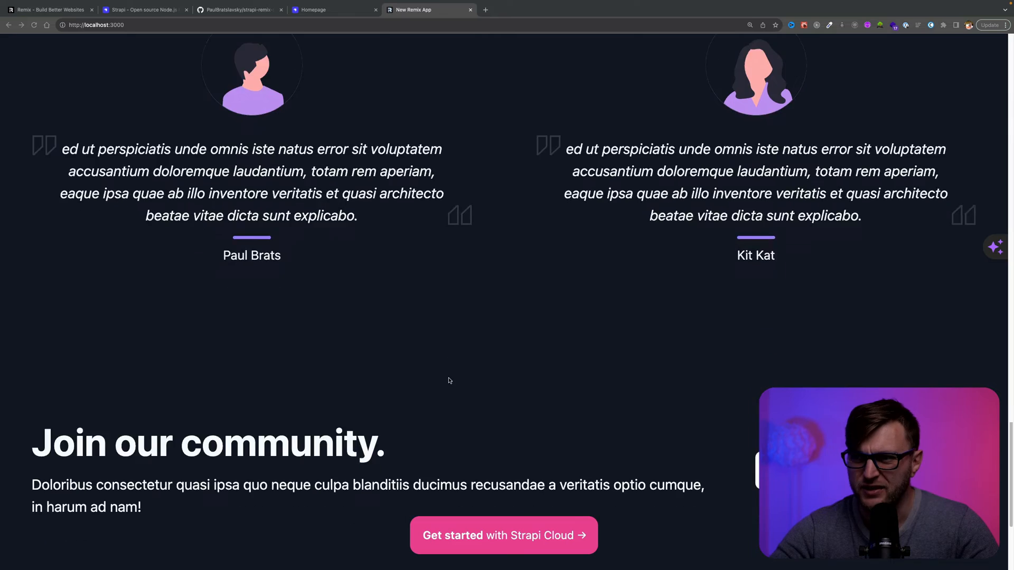
scroll(up, 3)
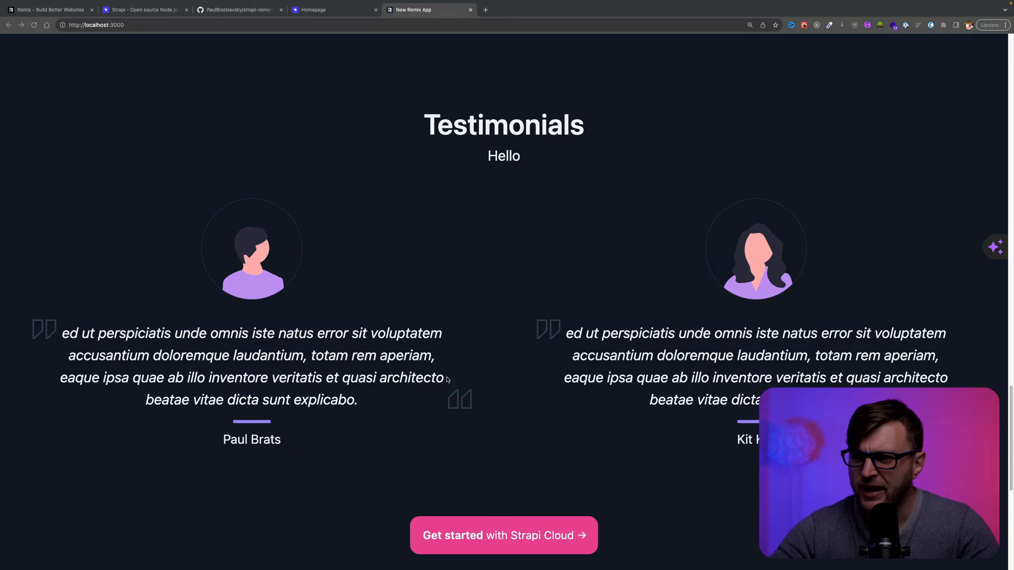
scroll(up, 3)
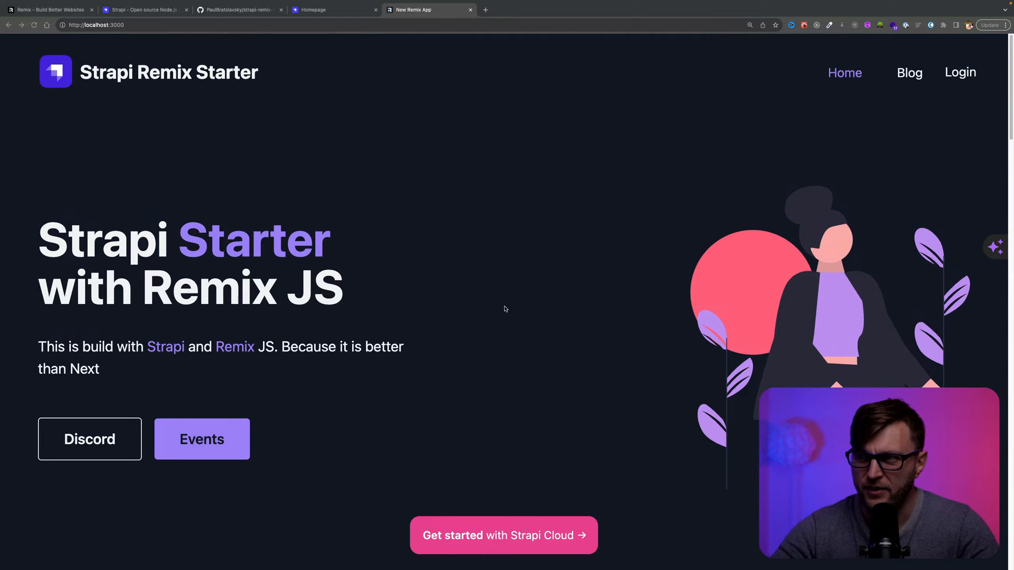
scroll(down, 3)
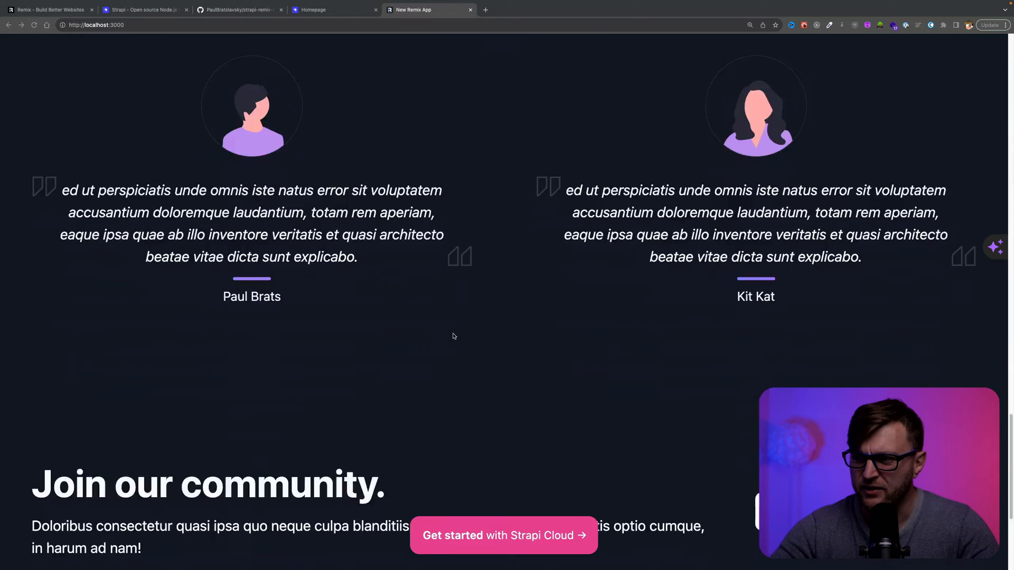
scroll(down, 3)
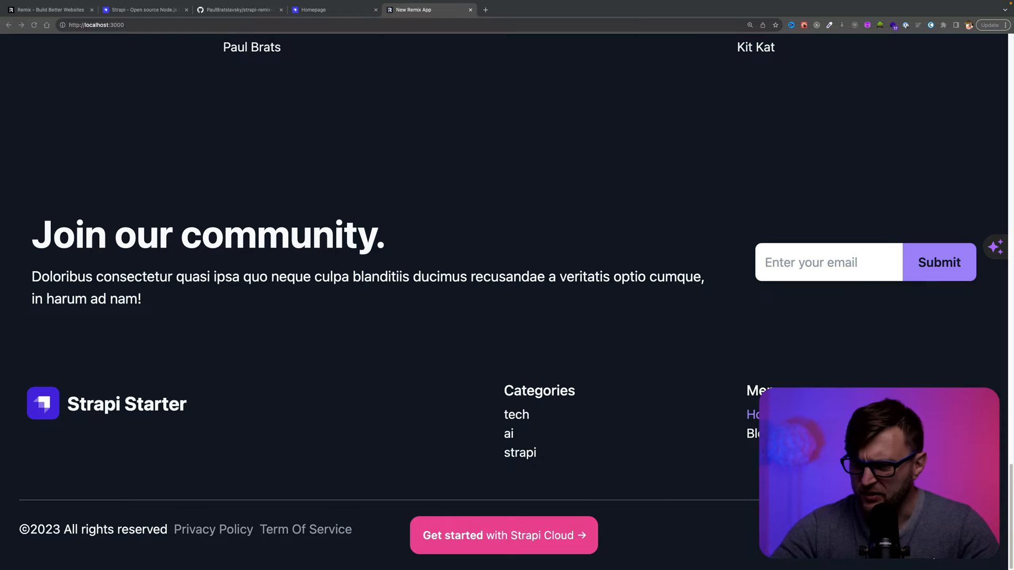
scroll(up, 3)
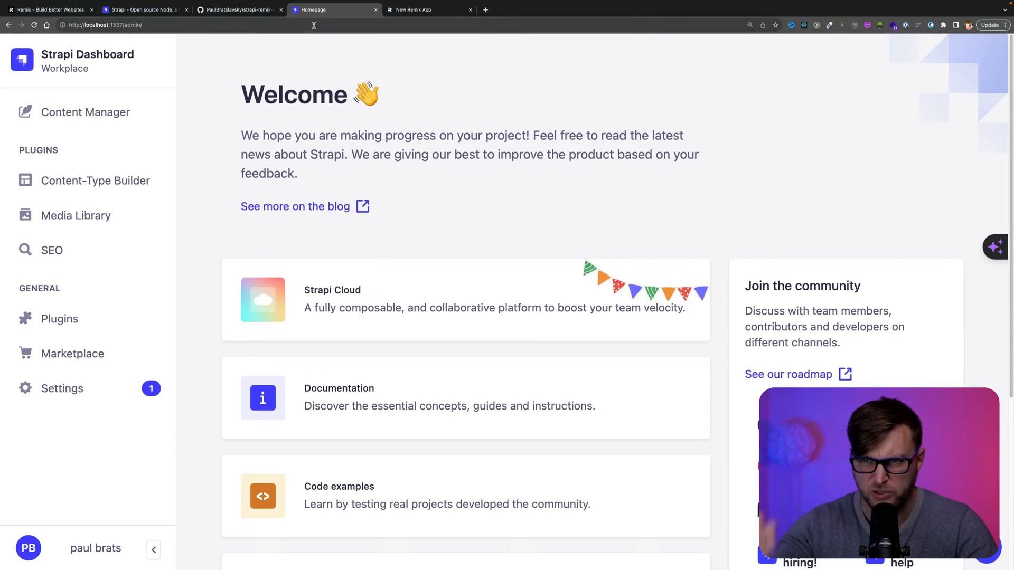
- Open the Home Page entry from Page and expand its Features and Testimonials sections
click(87, 112)
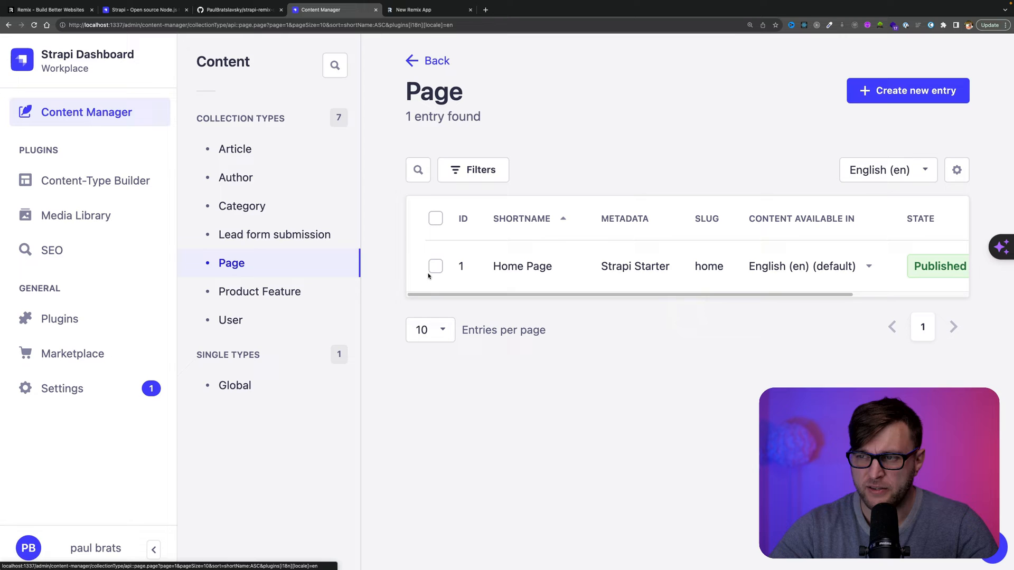
click(522, 265)
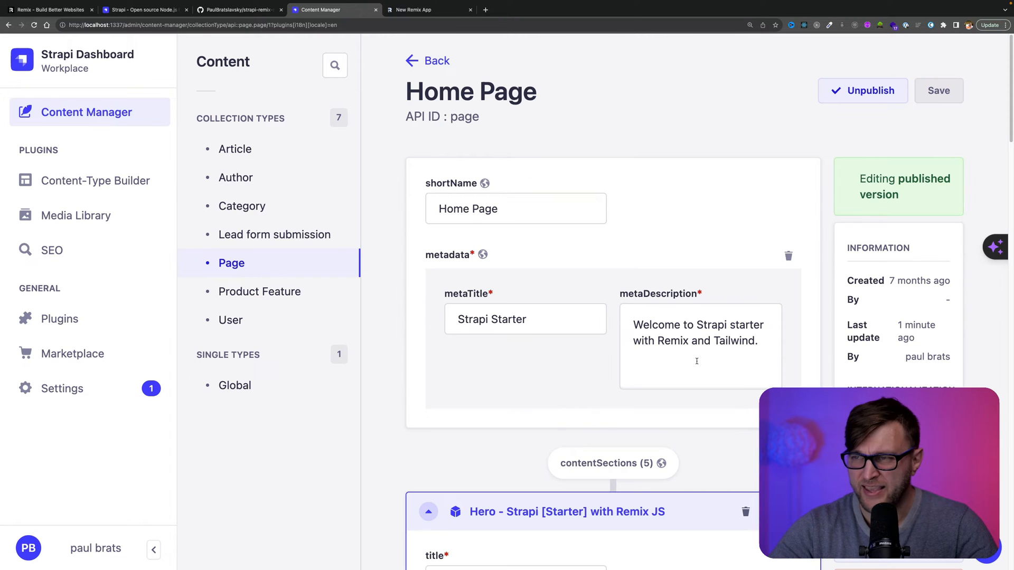
scroll(down, 3)
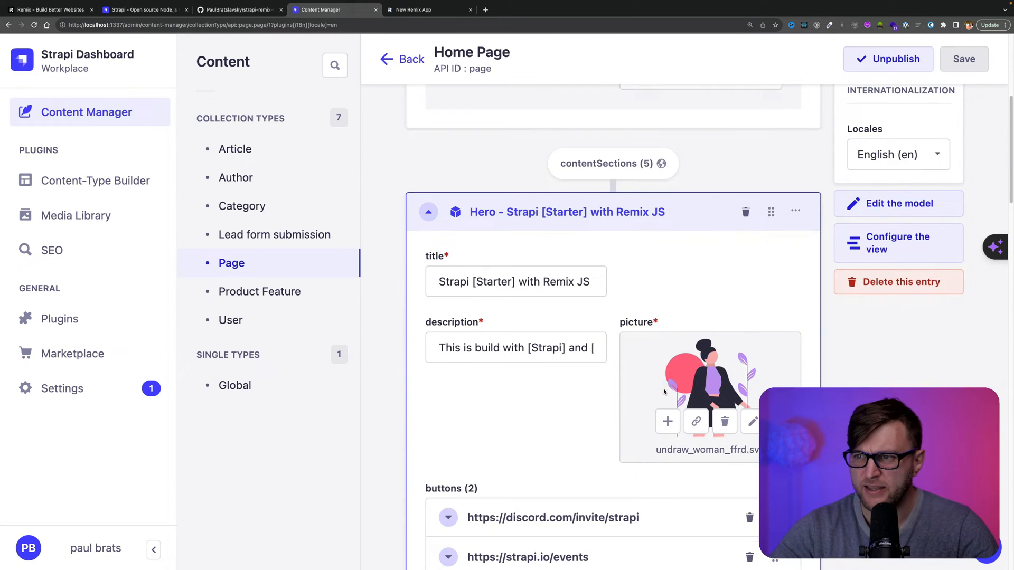
click(428, 211)
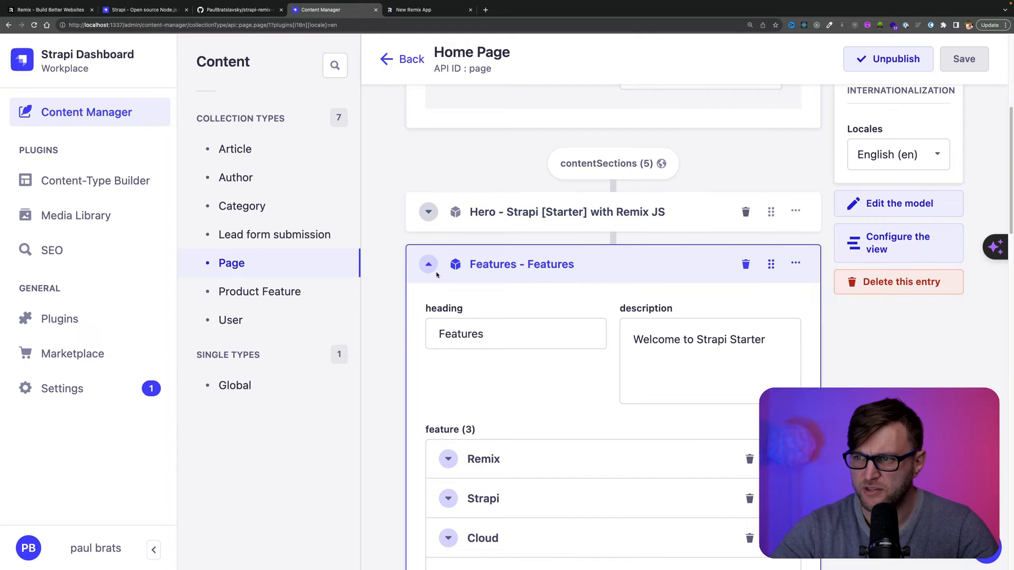
click(429, 264)
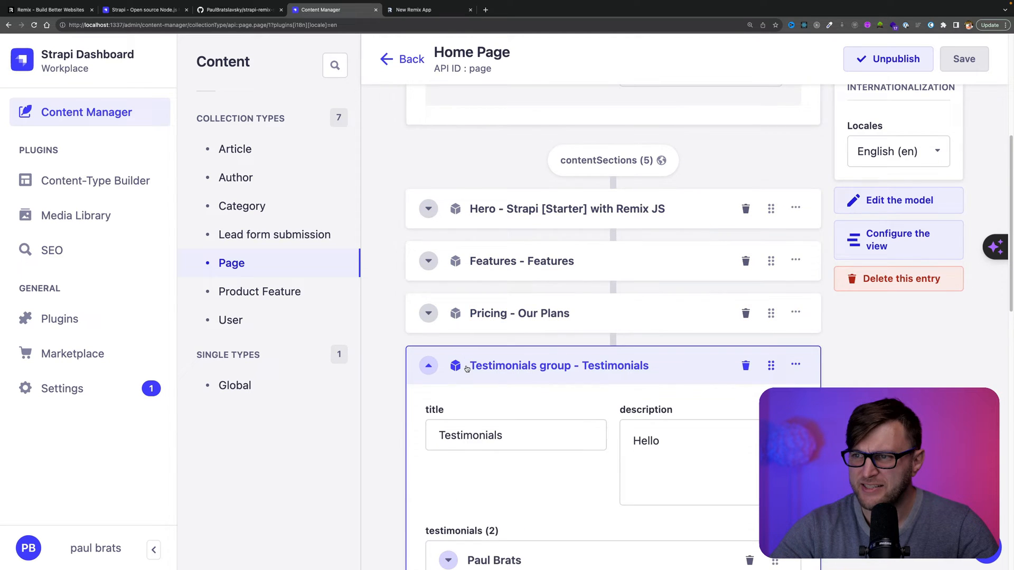
scroll(up, 3)
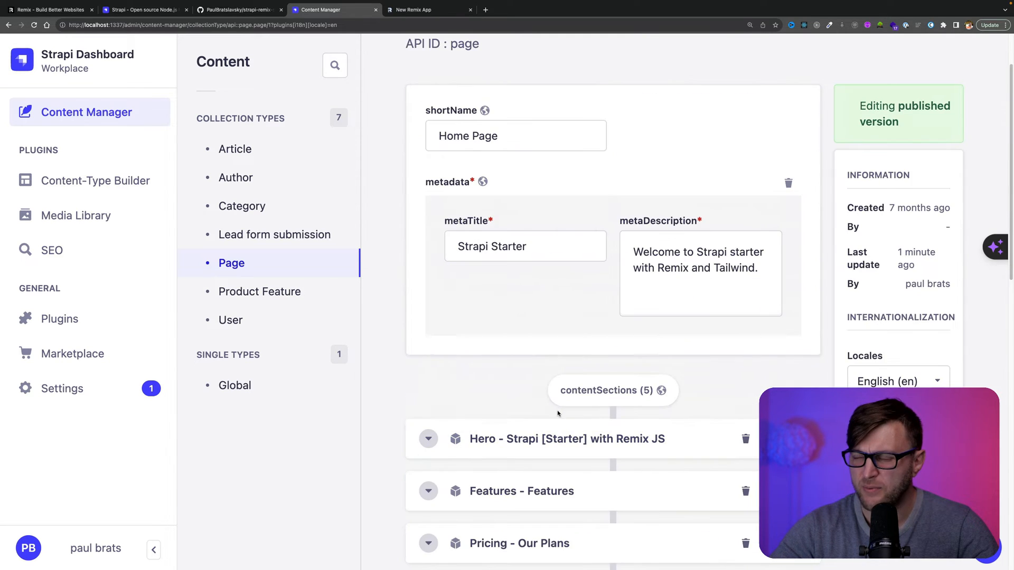
scroll(down, 3)
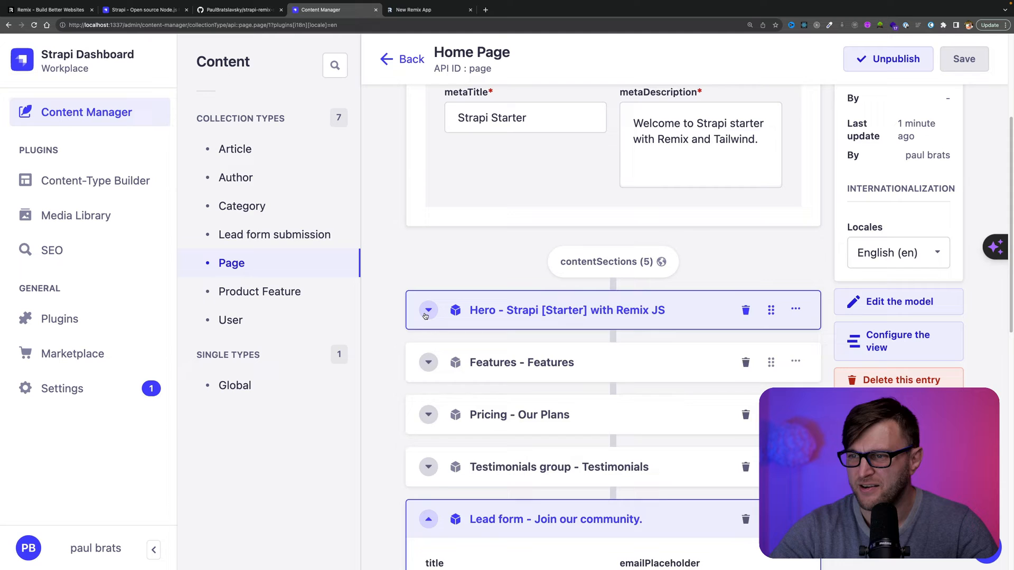
- Edit the Hero title to 'Awesome Strapi [Starter] with Remix JS' and save the entry
click(427, 310)
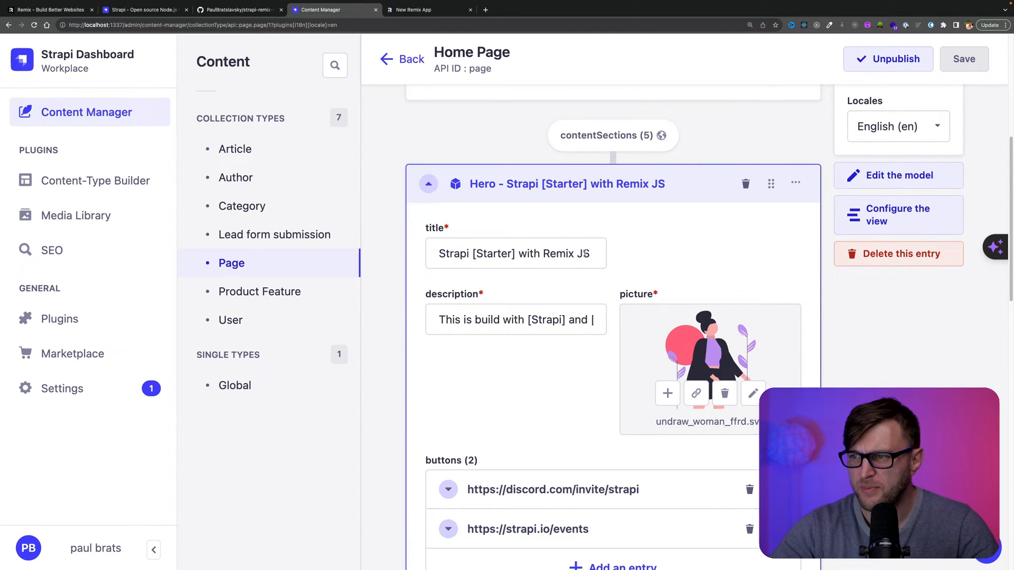
click(516, 253)
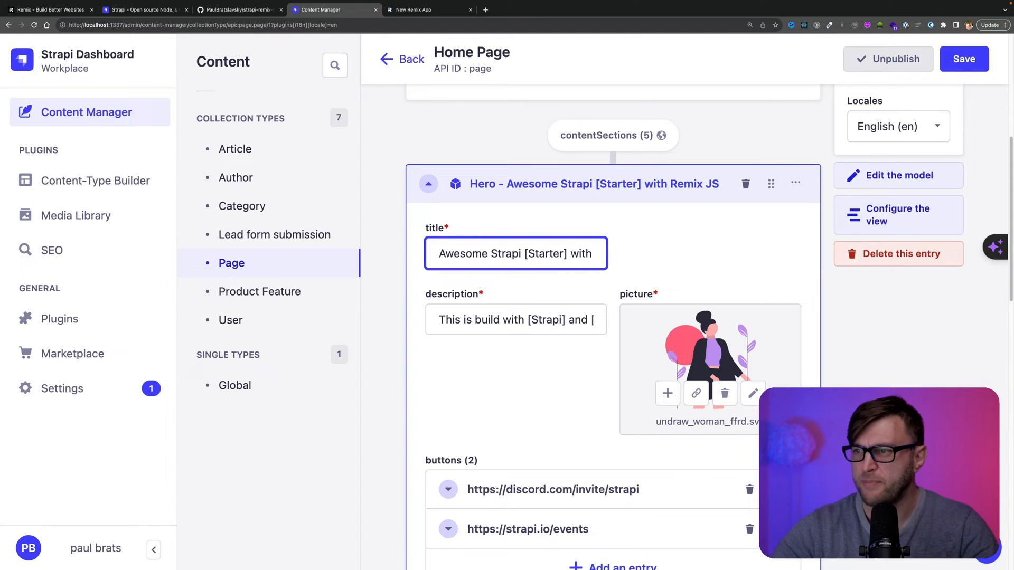
click(963, 59)
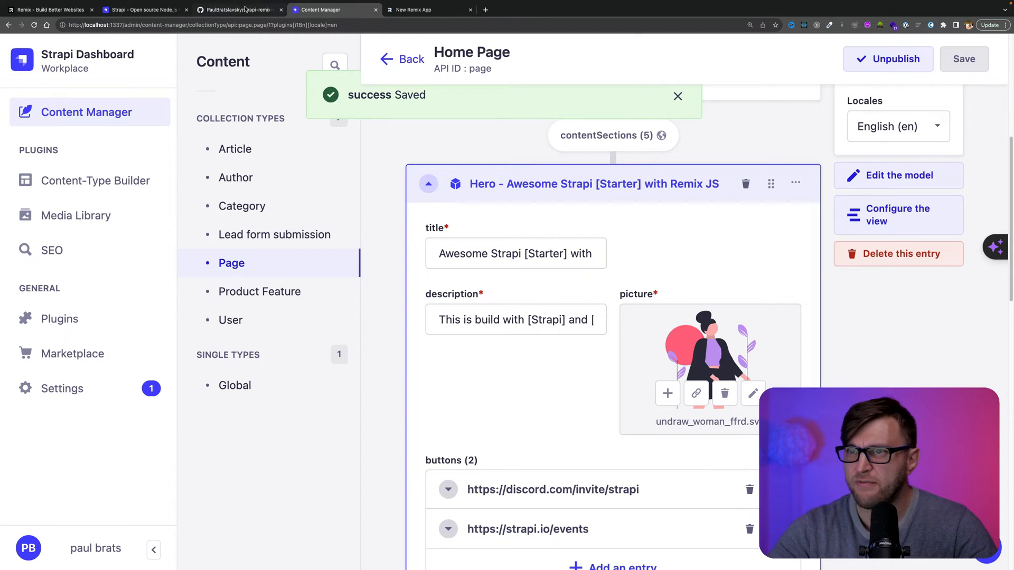
click(414, 10)
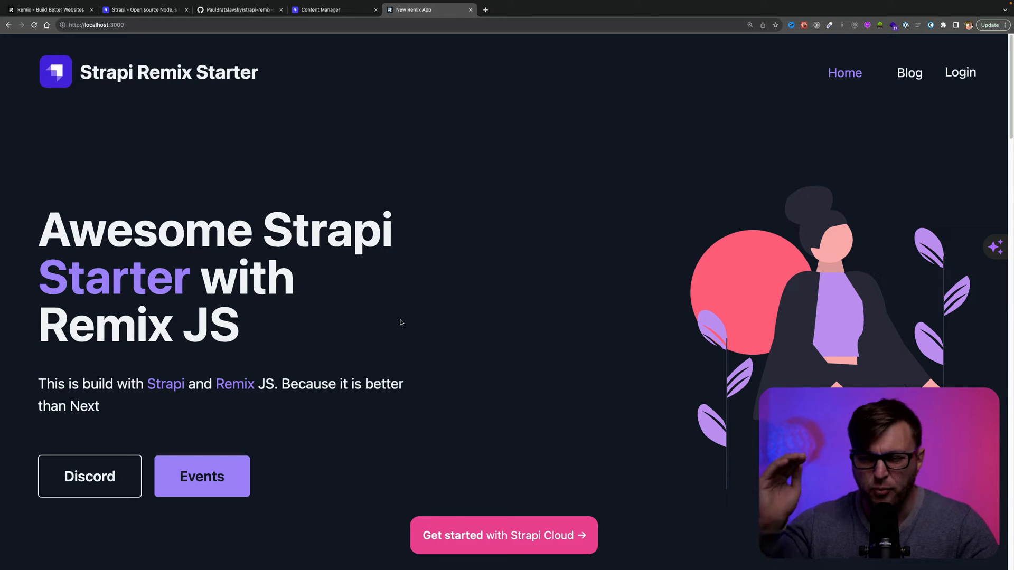
mouse_move(544, 394)
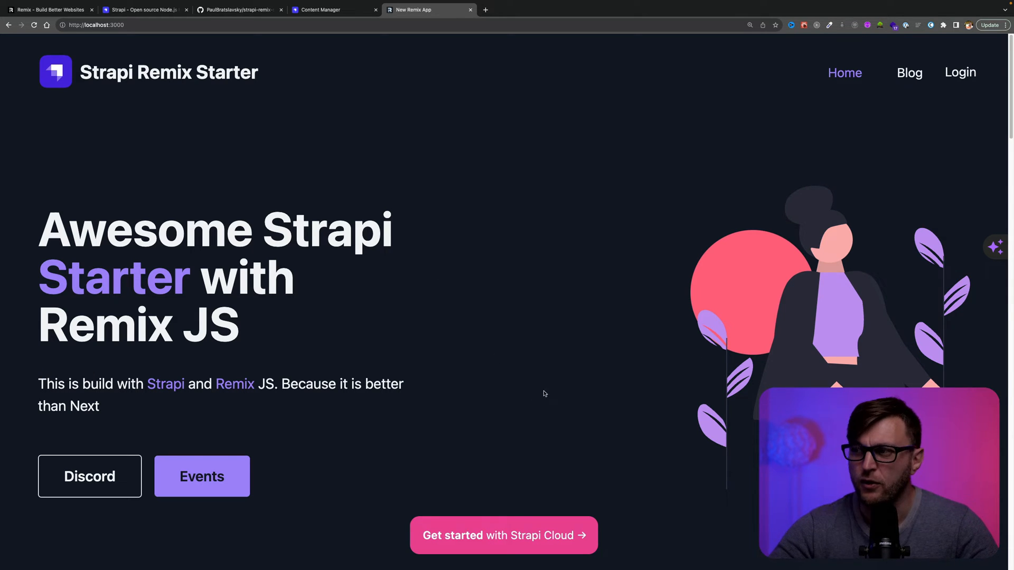
- View the starter site's blog listing, then return to the Strapi Home Page entry
click(909, 72)
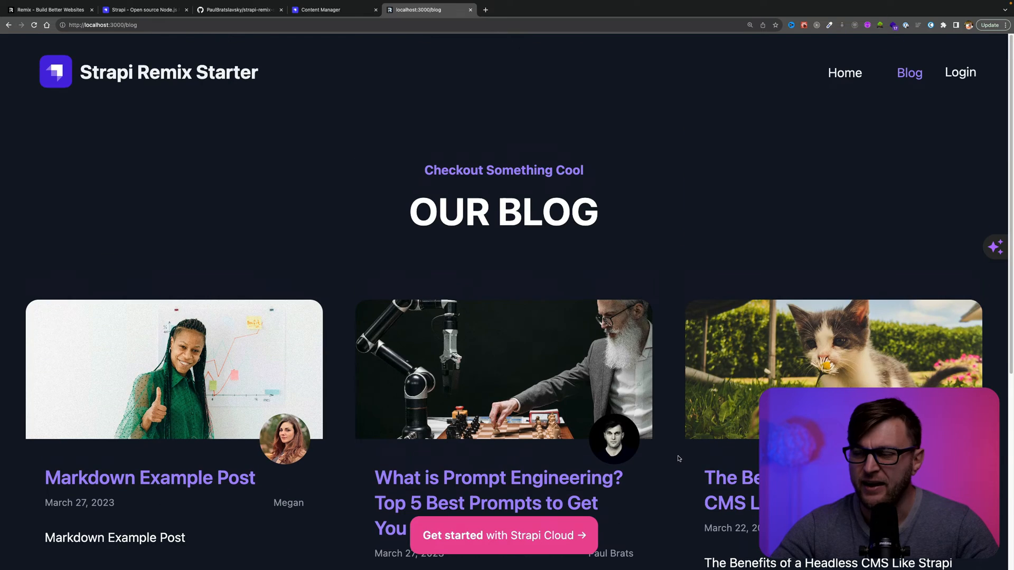
click(333, 9)
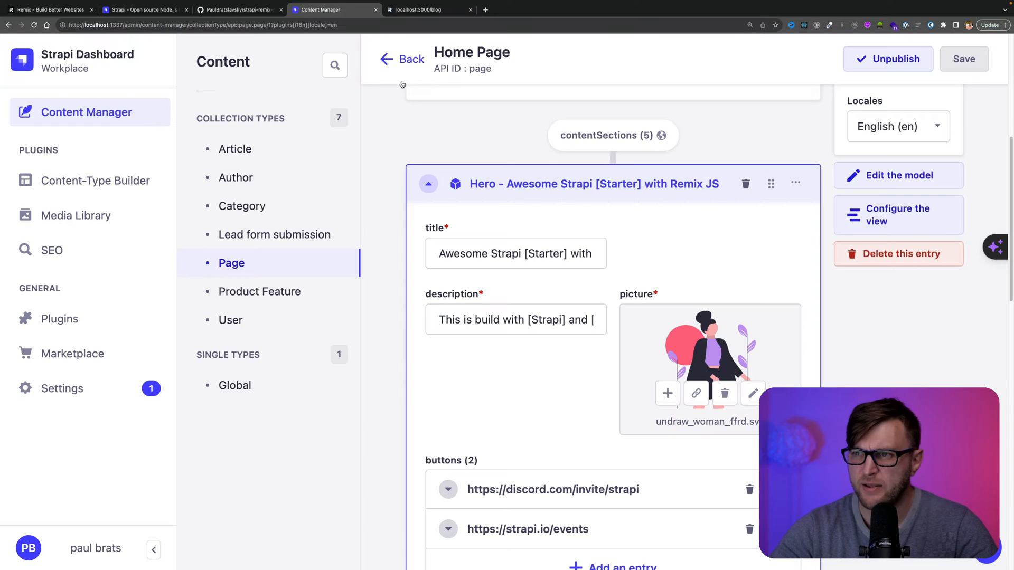
- Browse the seven Article entries and their premium flags, then return to the site's blog
click(235, 149)
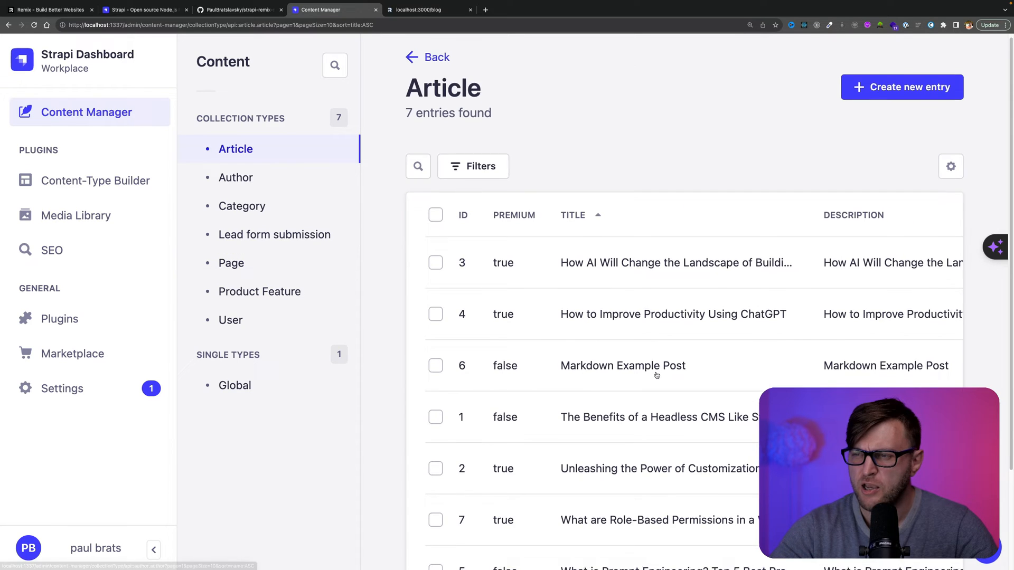
scroll(down, 3)
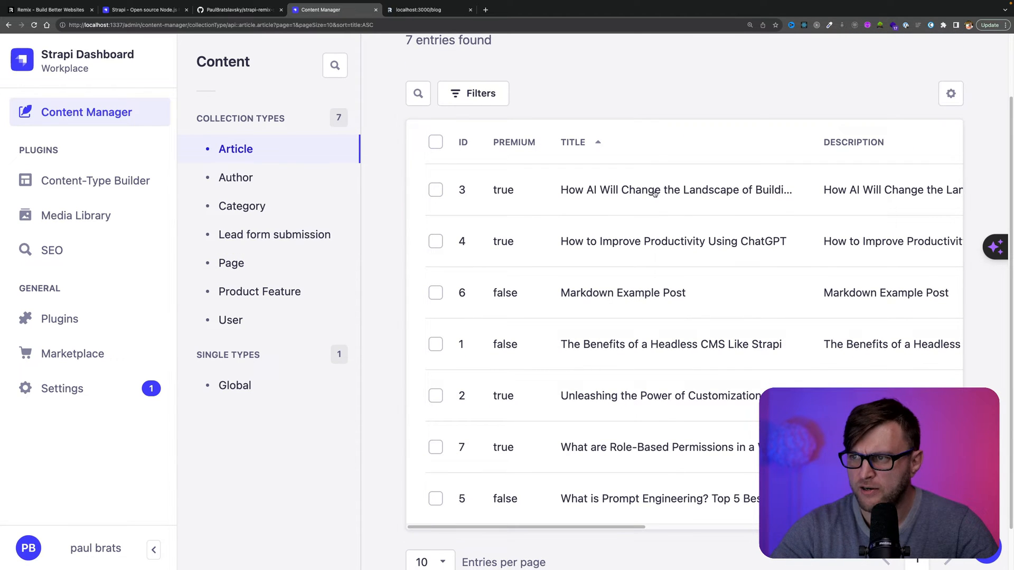
mouse_move(521, 152)
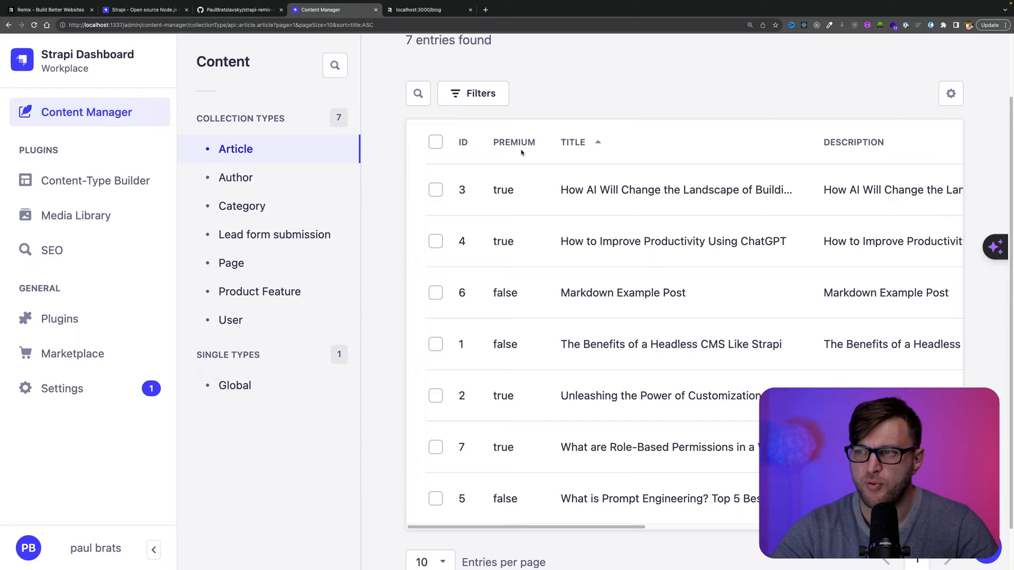
mouse_move(461, 196)
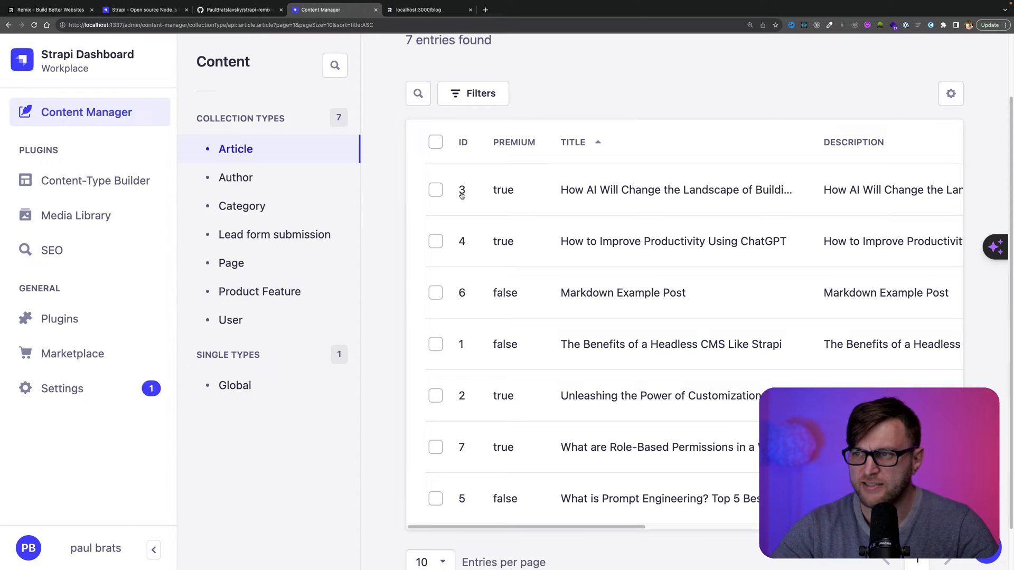
mouse_move(526, 346)
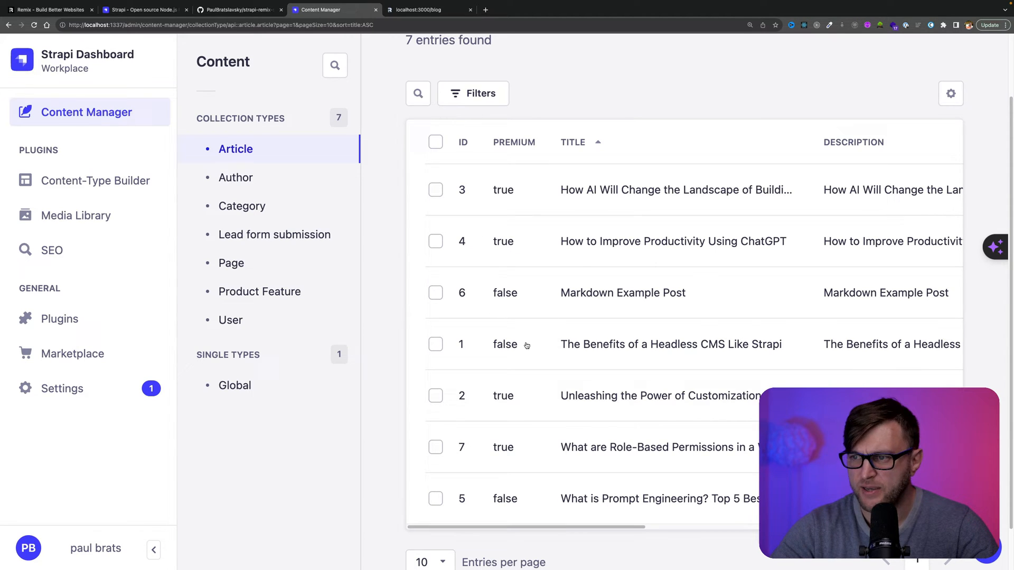
mouse_move(507, 286)
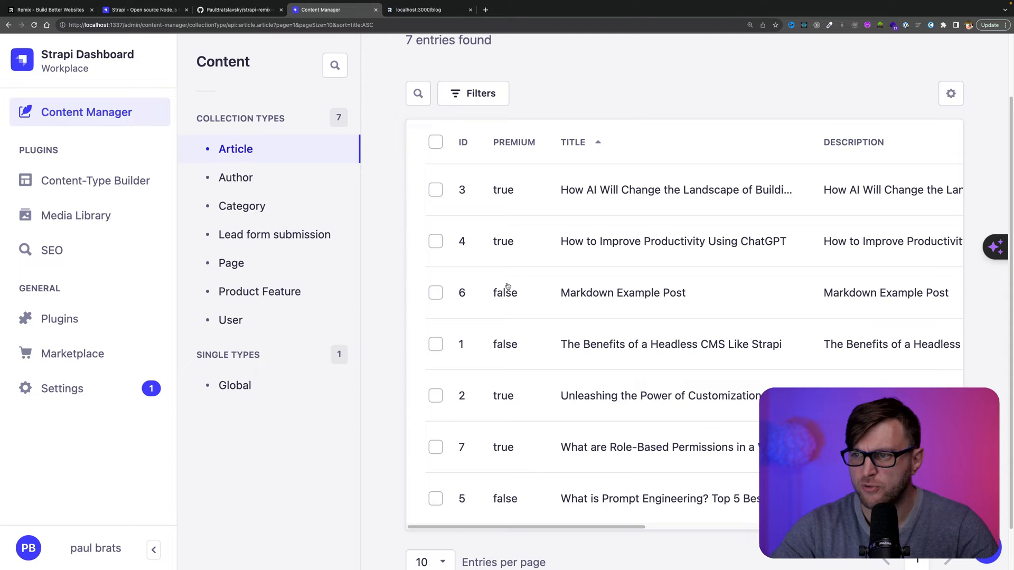
click(428, 9)
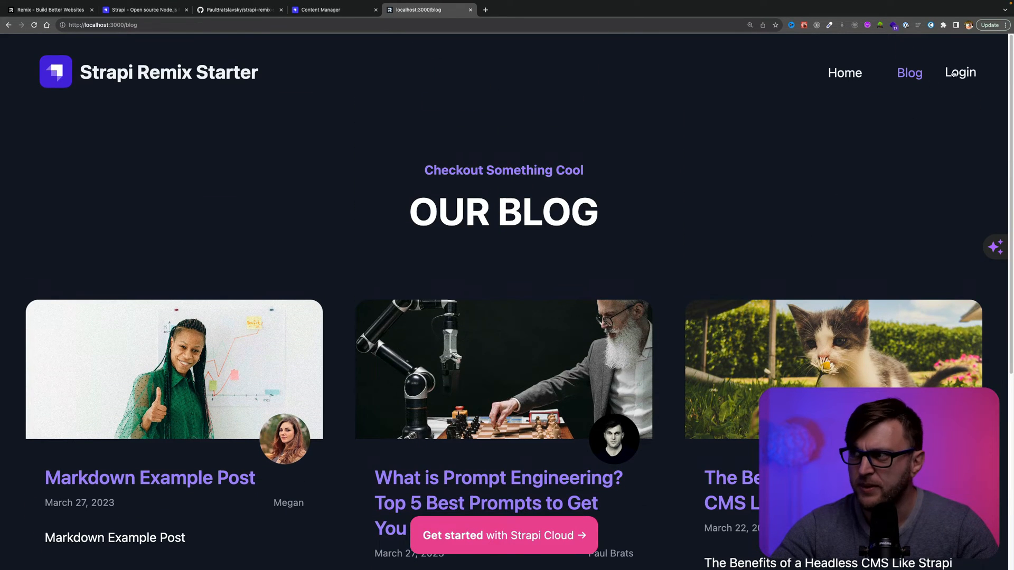
- Log in as testuser and read through the premium role-based permissions article
click(960, 72)
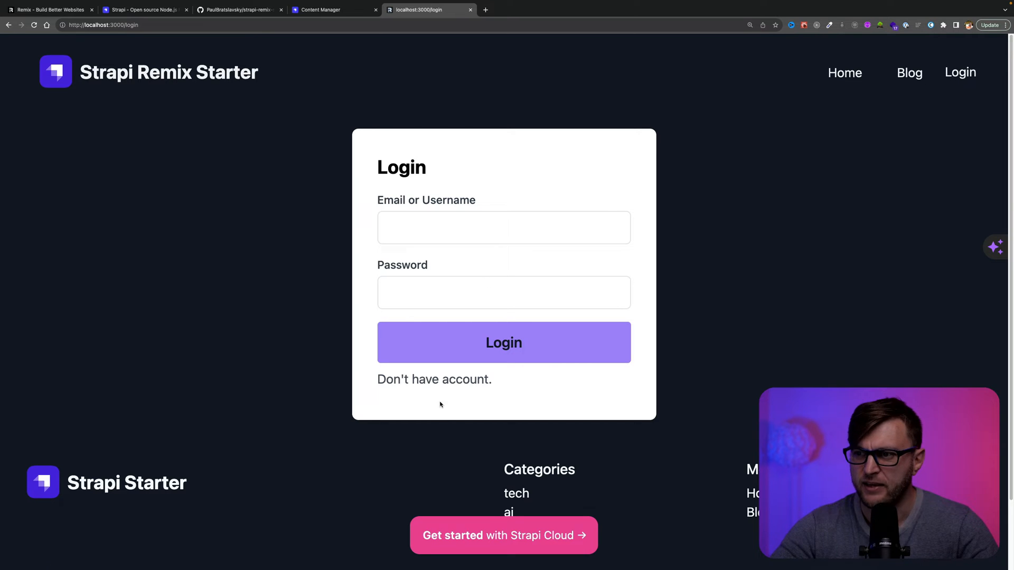
click(434, 380)
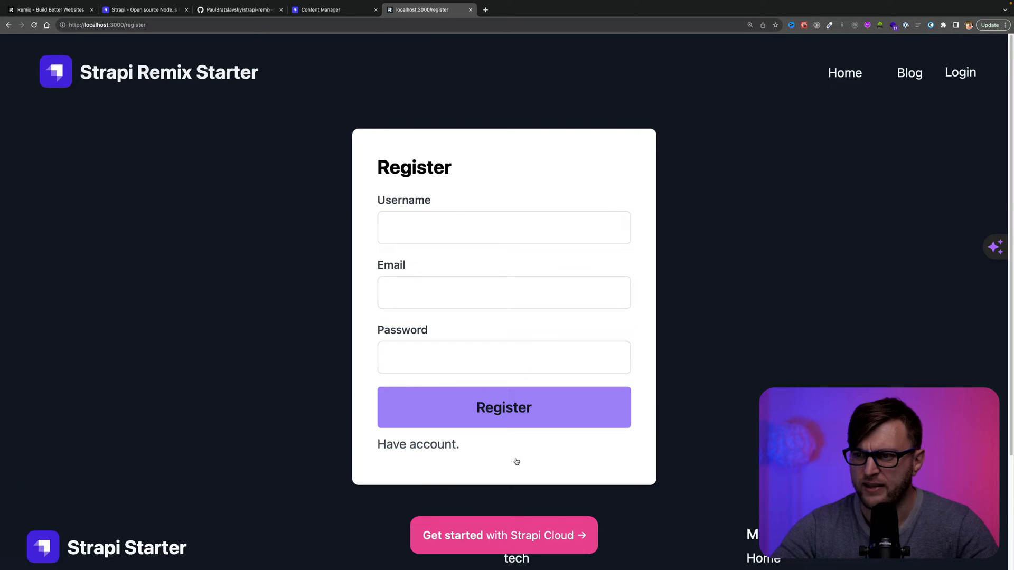
mouse_move(418, 444)
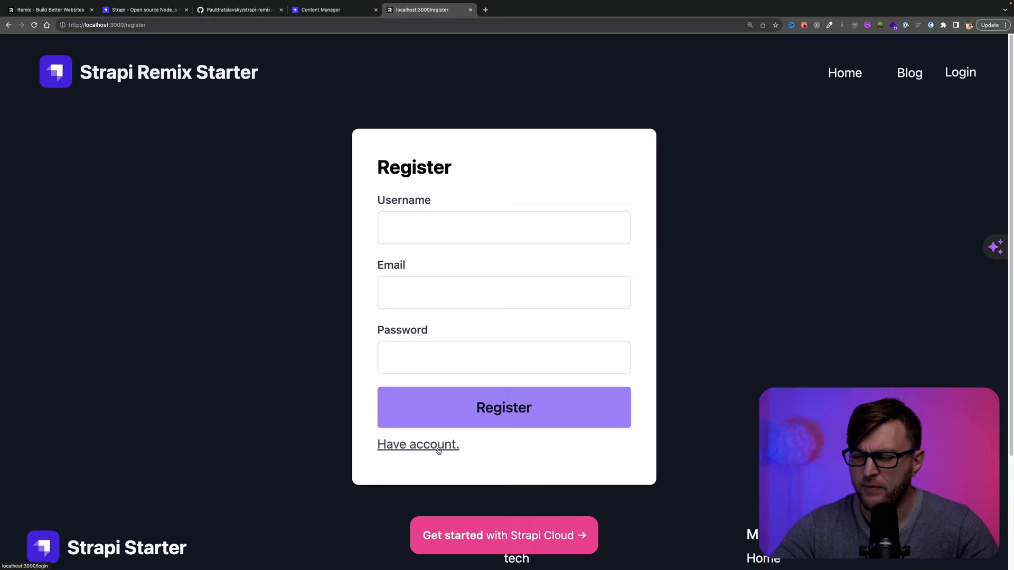
click(418, 444)
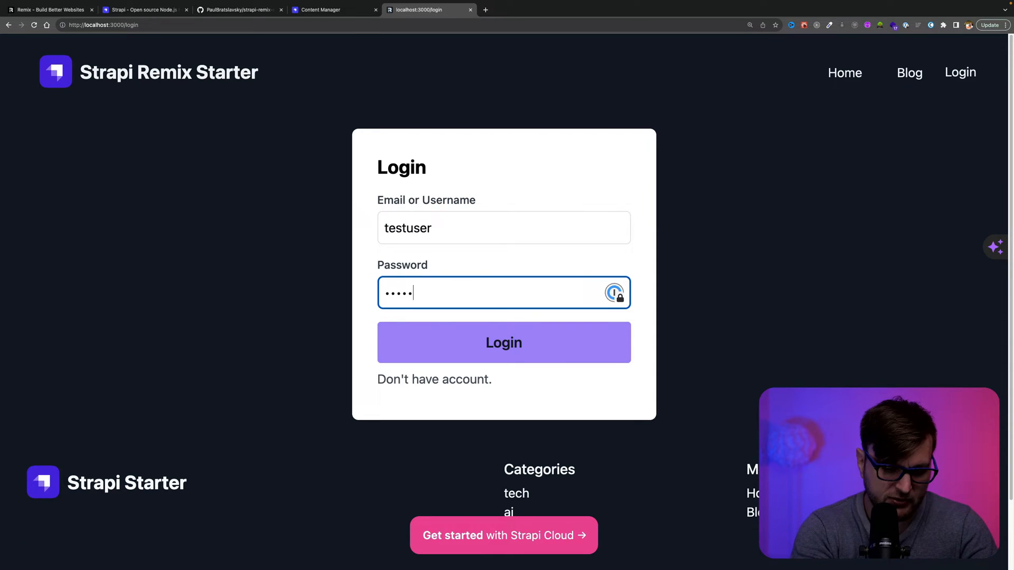
click(503, 342)
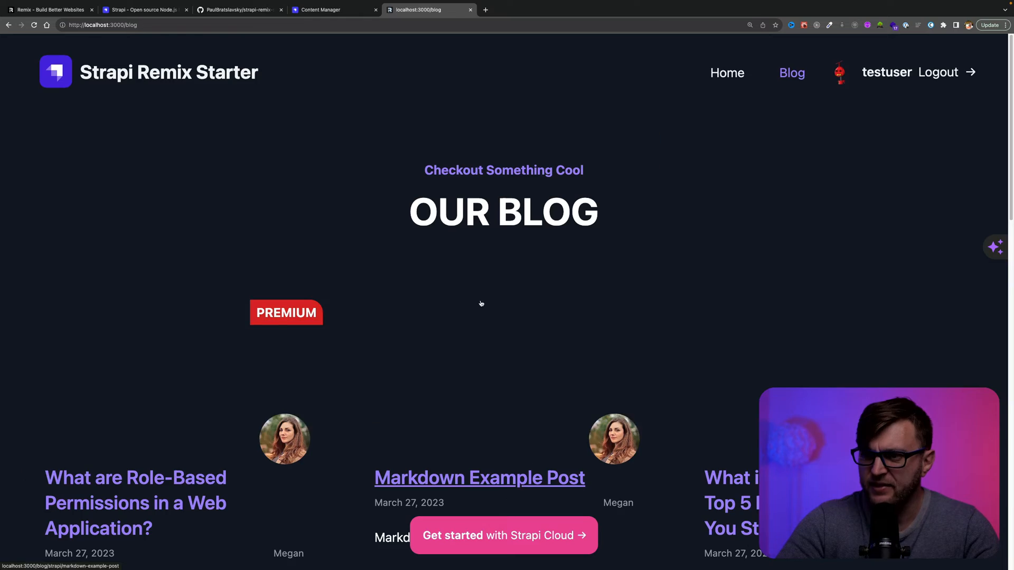
scroll(down, 3)
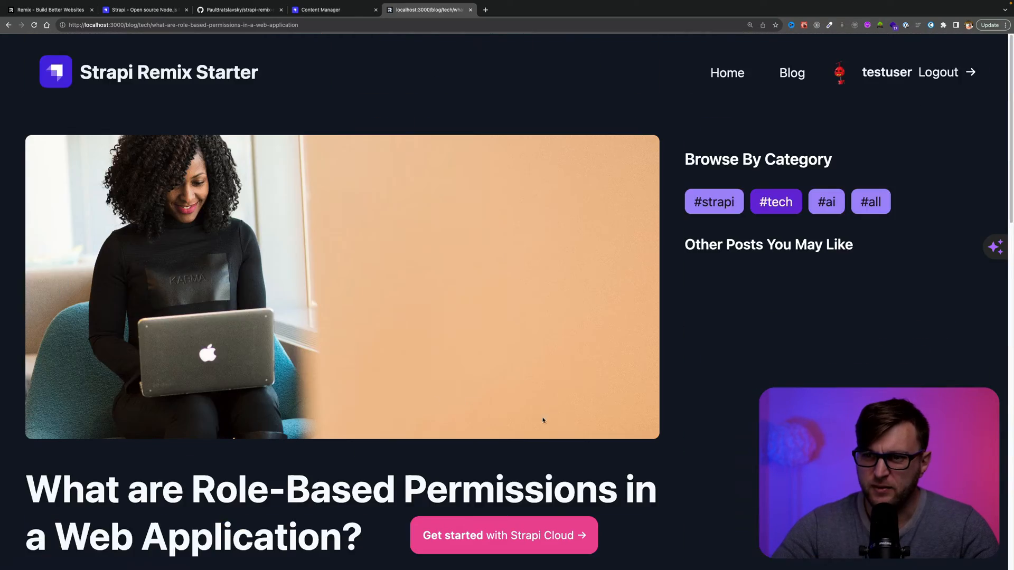
scroll(down, 3)
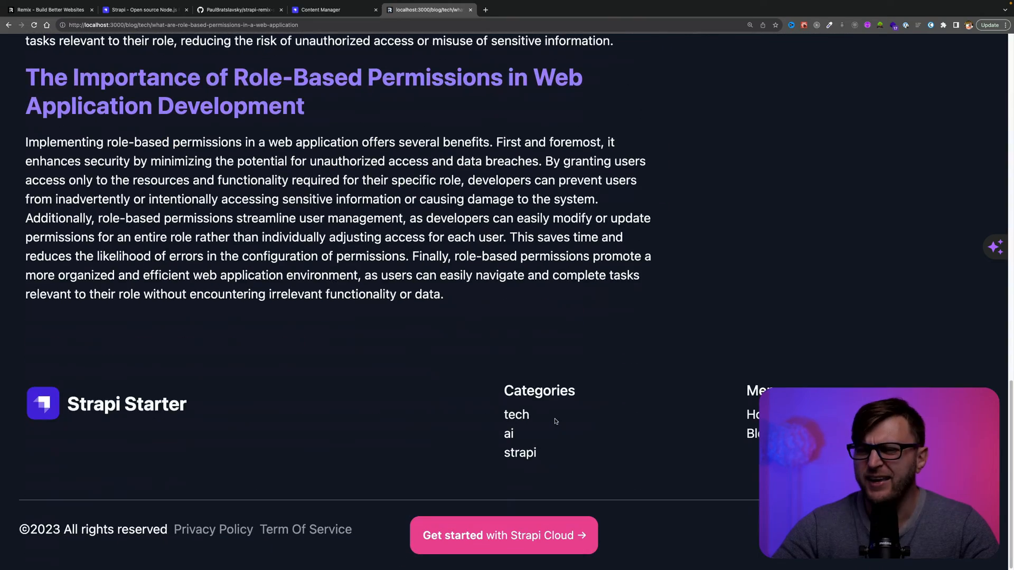
scroll(up, 3)
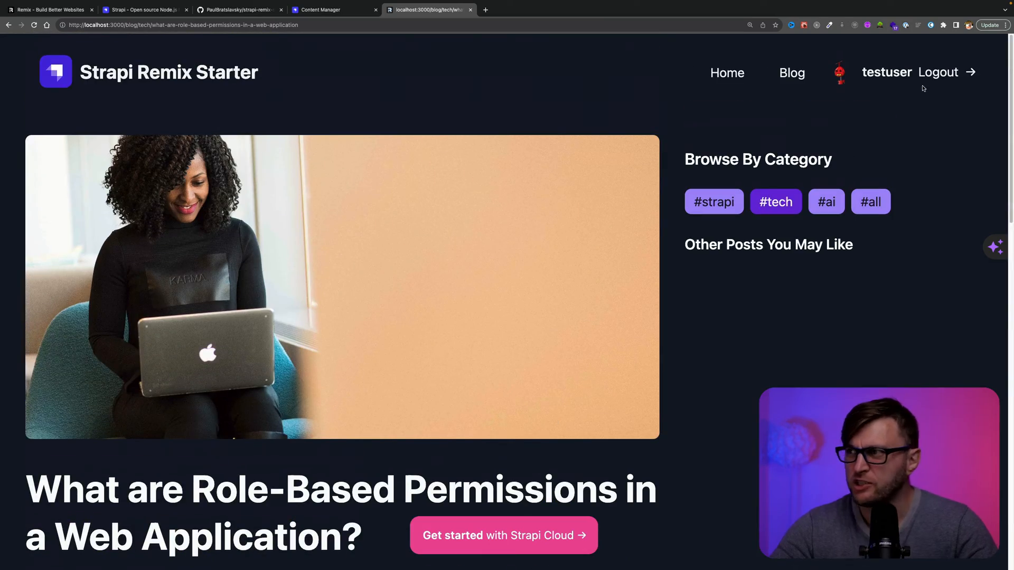
click(938, 72)
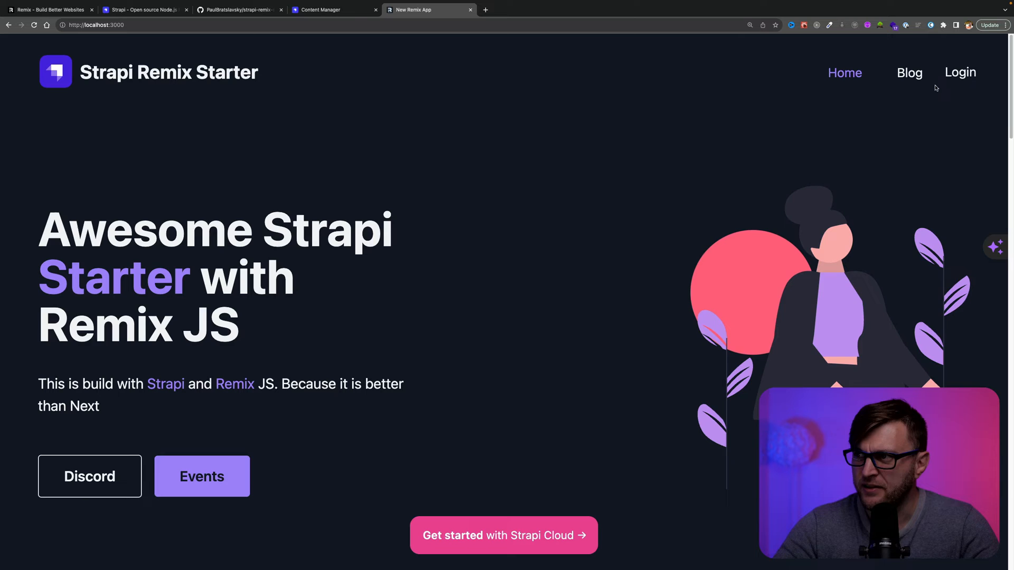
scroll(down, 3)
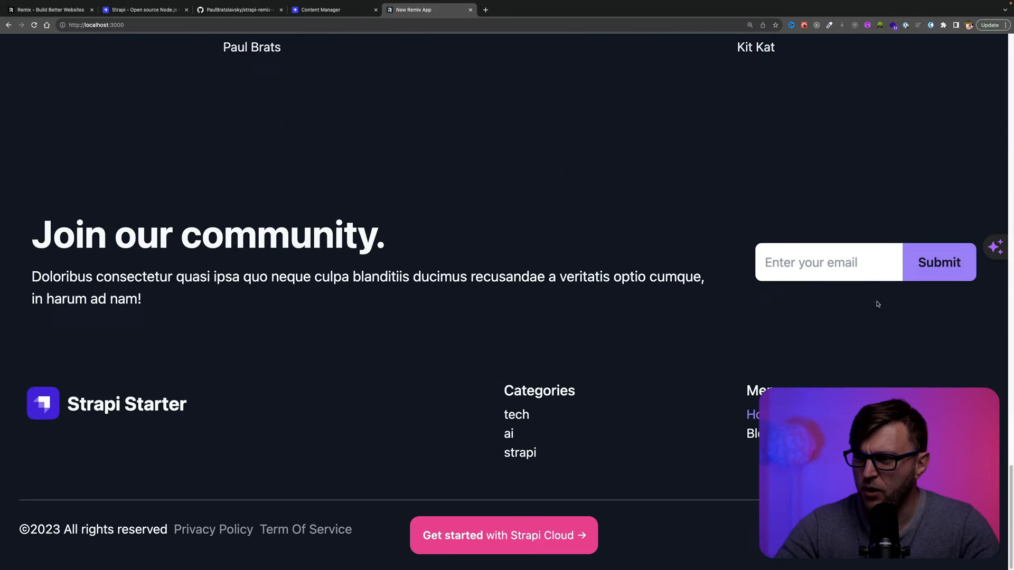
click(828, 262)
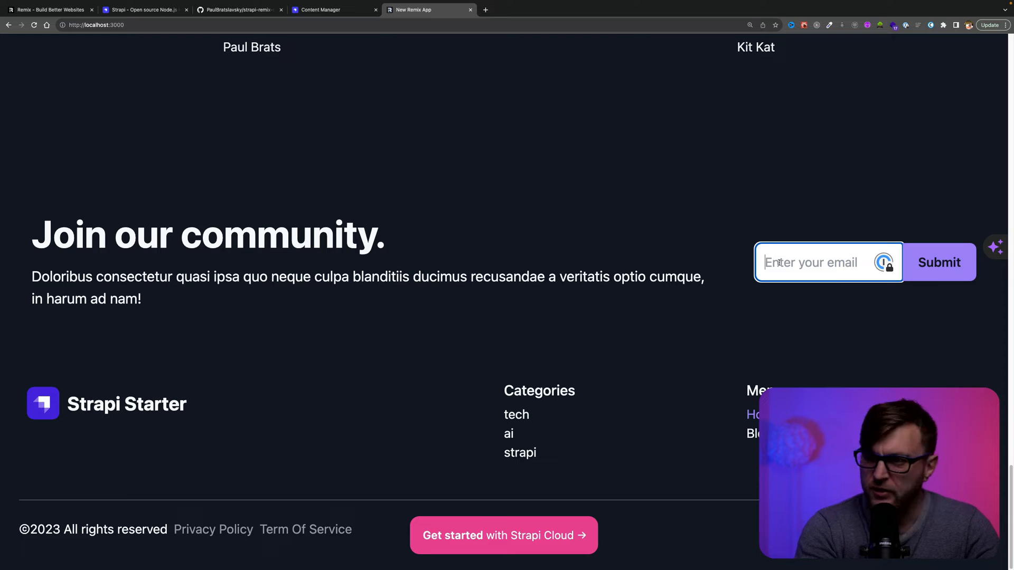
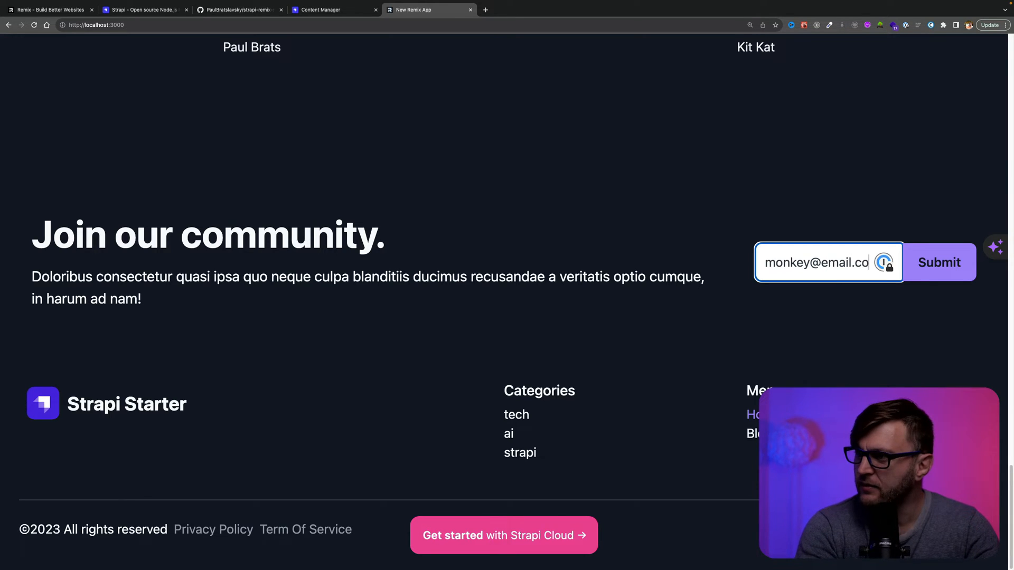
click(939, 263)
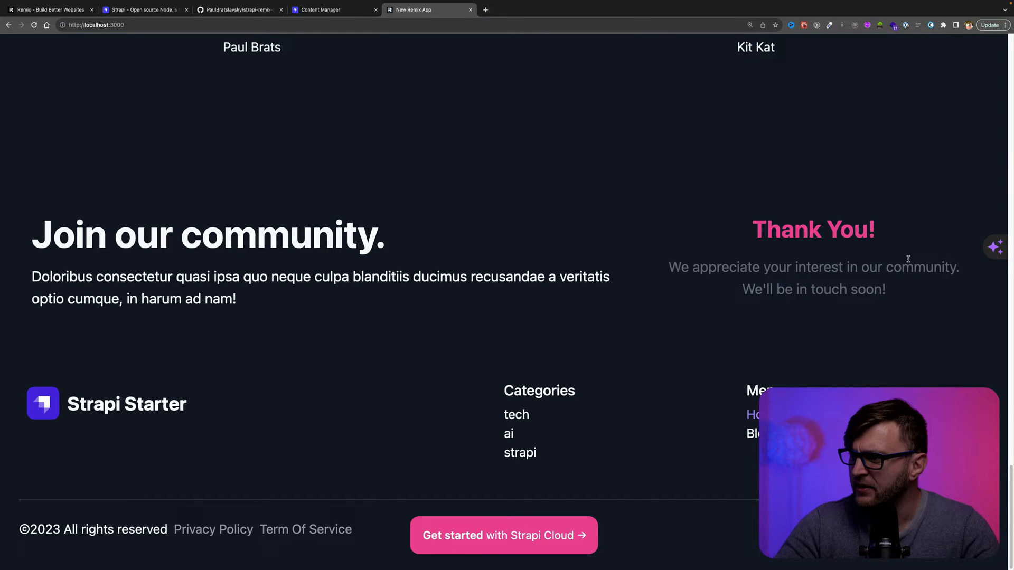
mouse_move(524, 190)
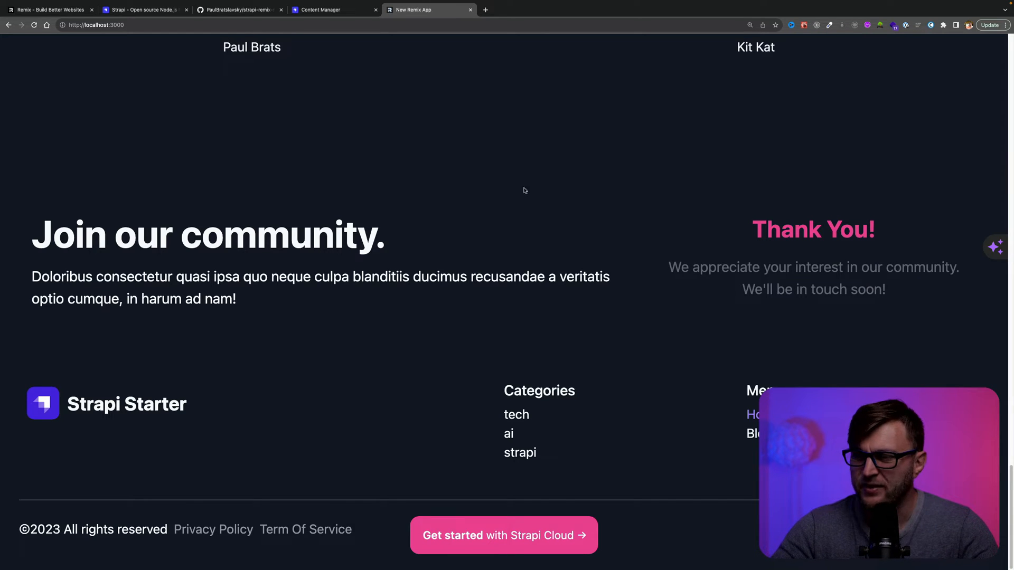
click(334, 9)
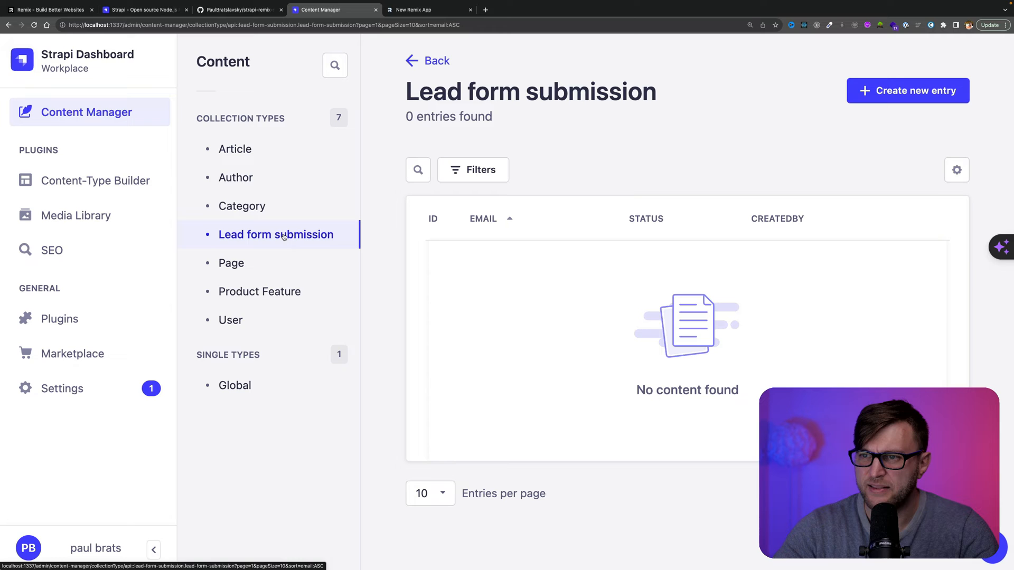
- Reload lead form submissions and show the seen, contacted and ignored status options
click(34, 25)
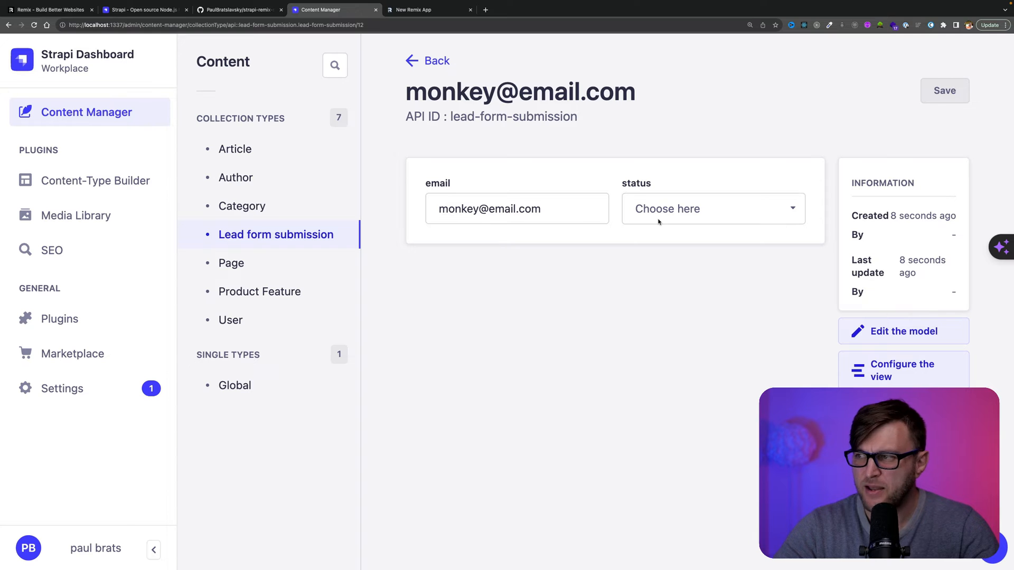
click(712, 209)
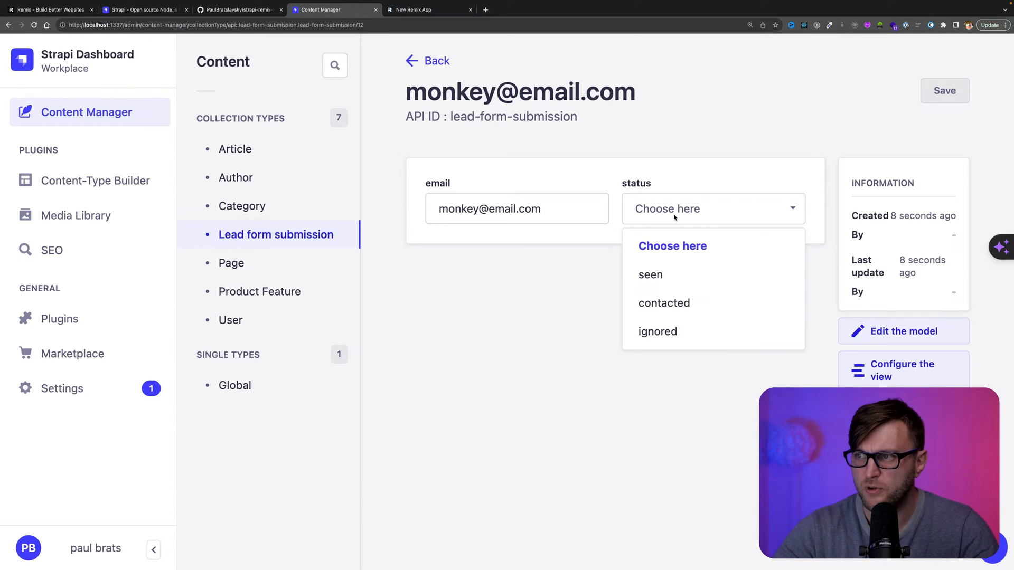
click(239, 9)
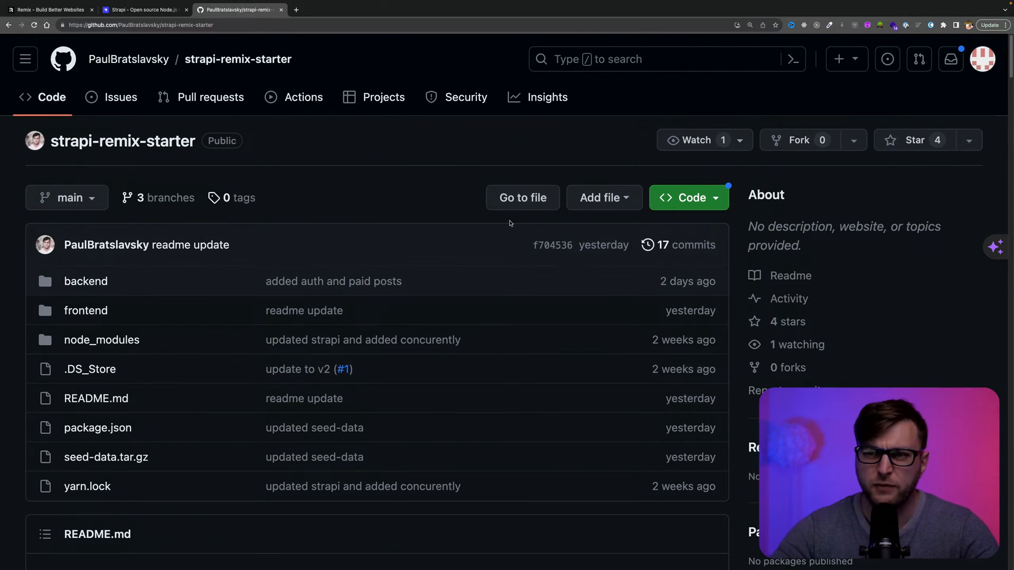
mouse_move(397, 195)
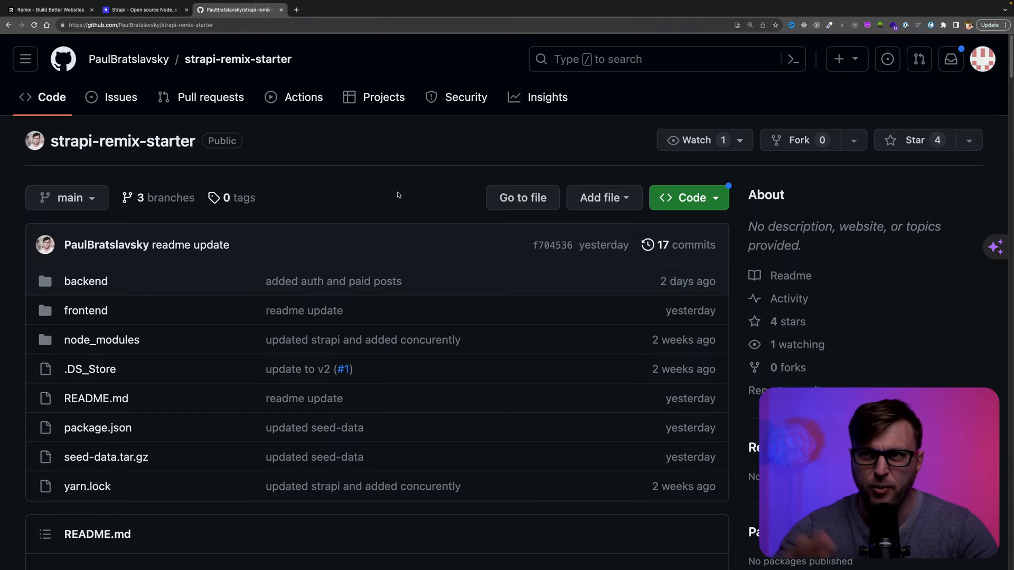
mouse_move(256, 95)
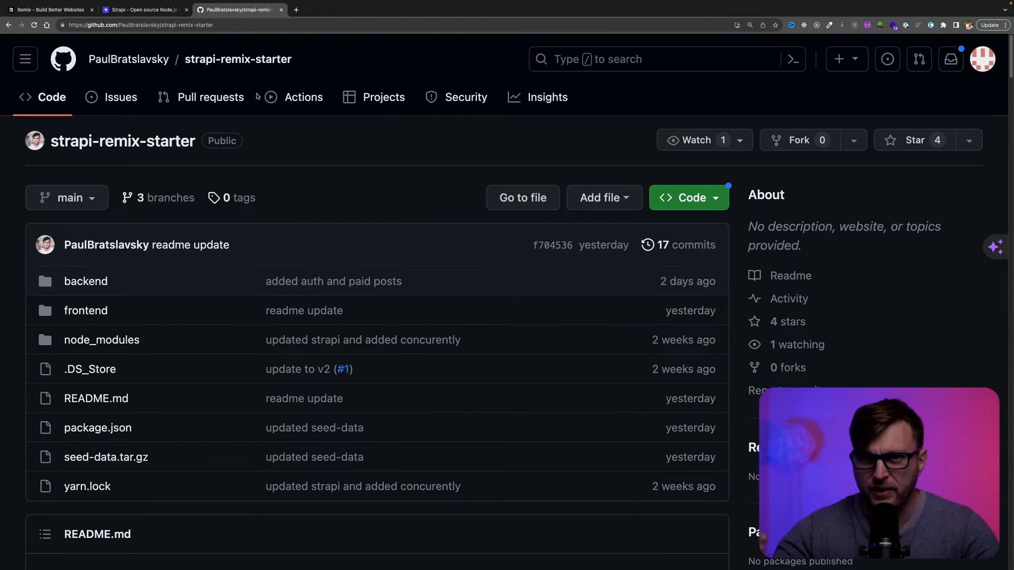
mouse_move(571, 146)
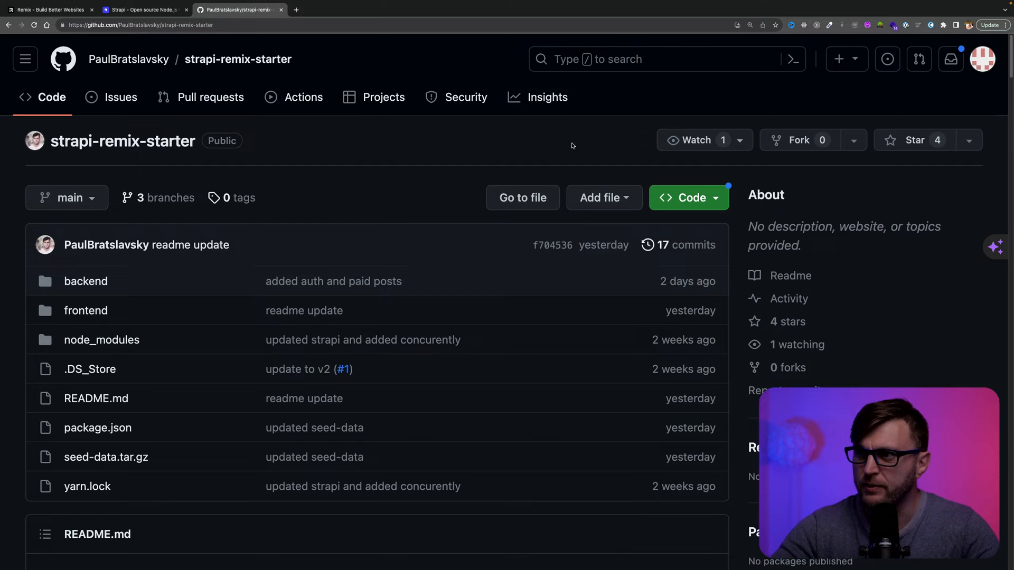
mouse_move(689, 197)
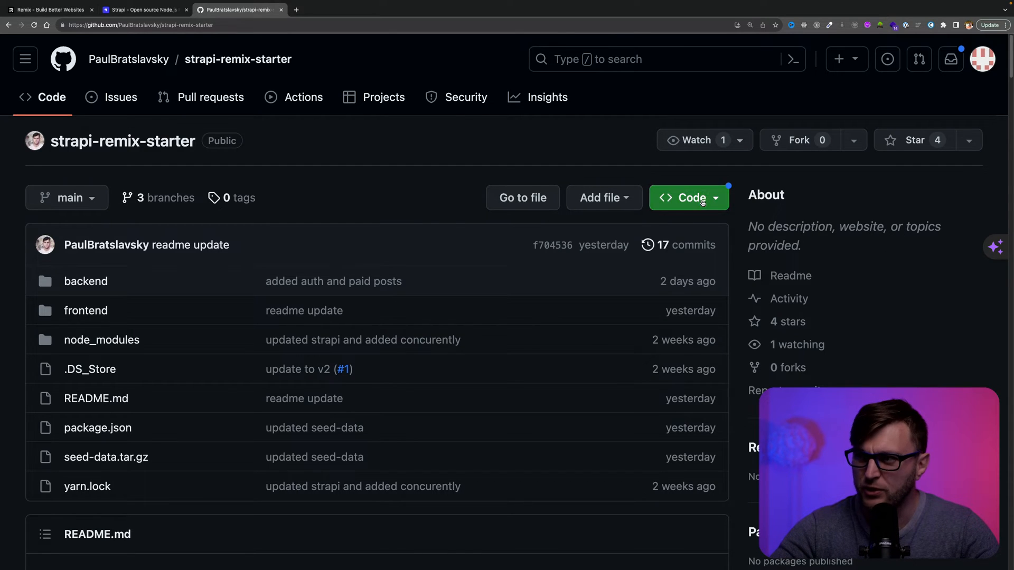
- Copy the GitHub CLI 'gh repo clone' command from the repository's Code menu
click(688, 197)
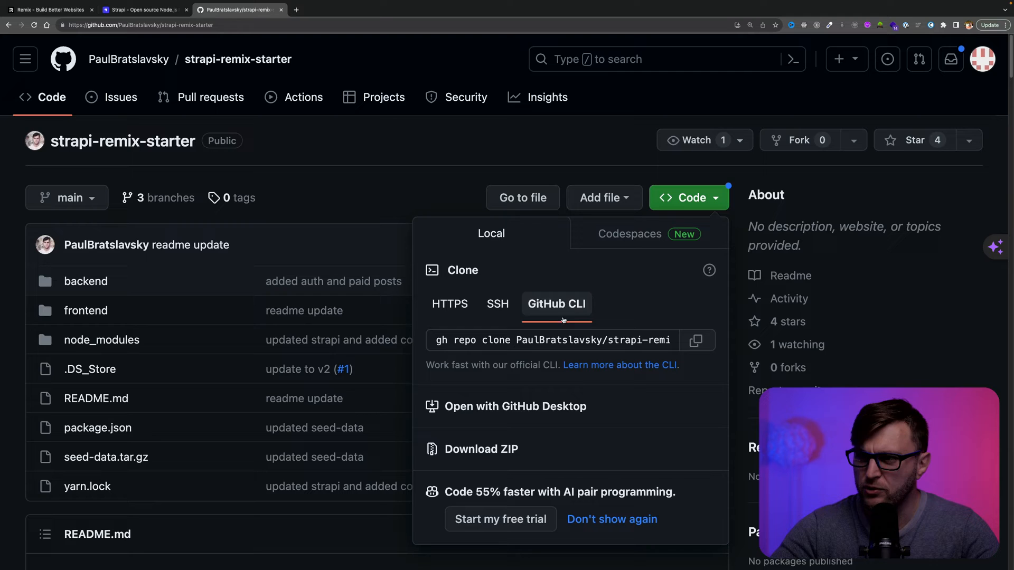
mouse_move(614, 320)
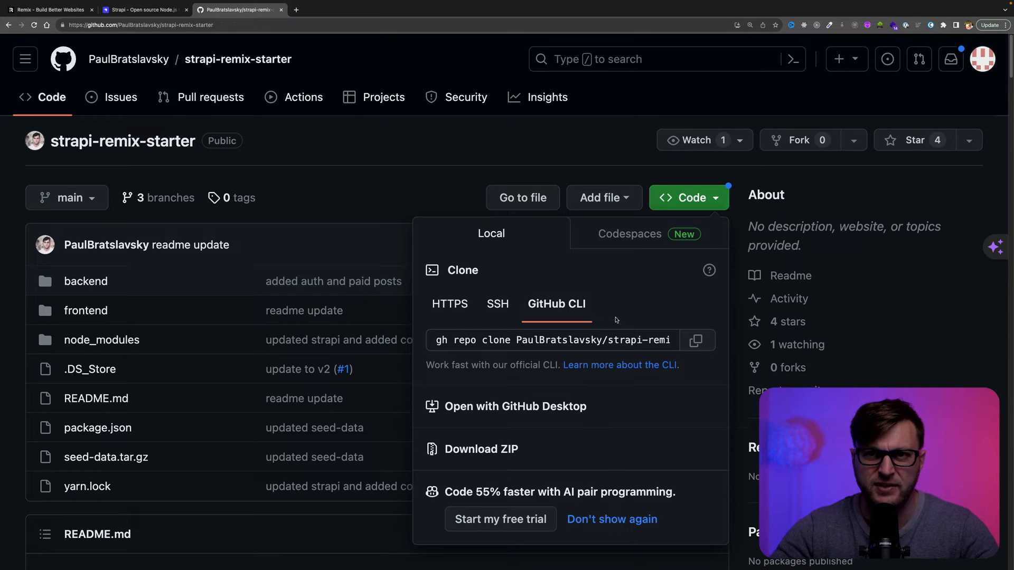
click(697, 340)
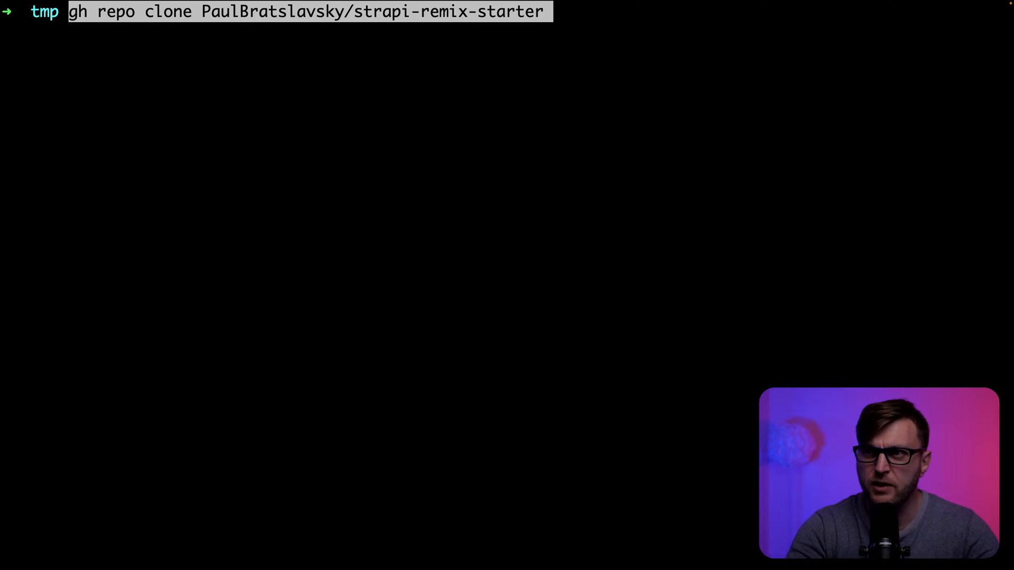
- Clone strapi-remix-starter, cd into strapi-remix-starter/, and run yarn setup
key(Return)
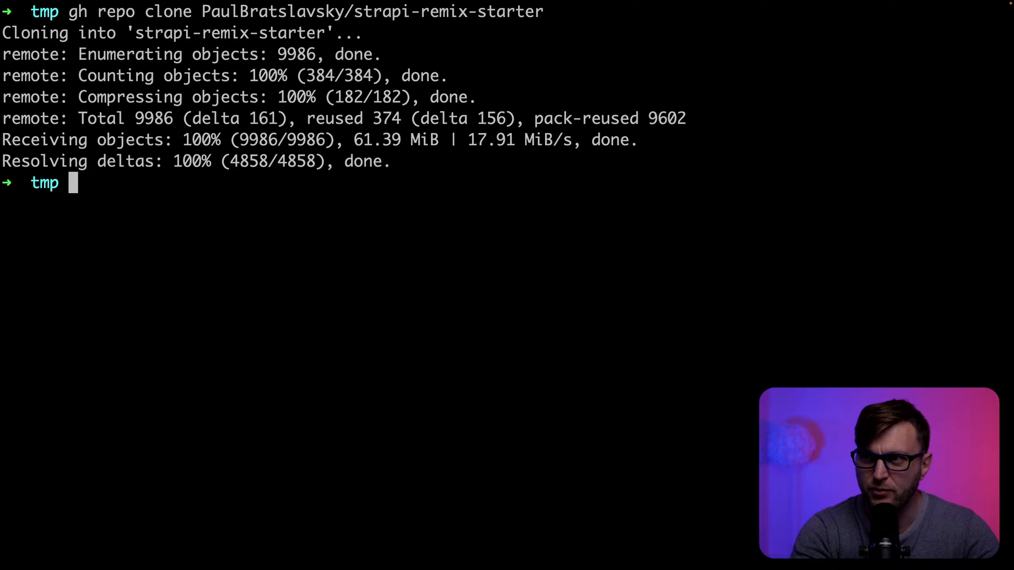
text(cd strapi-remix-starter/)
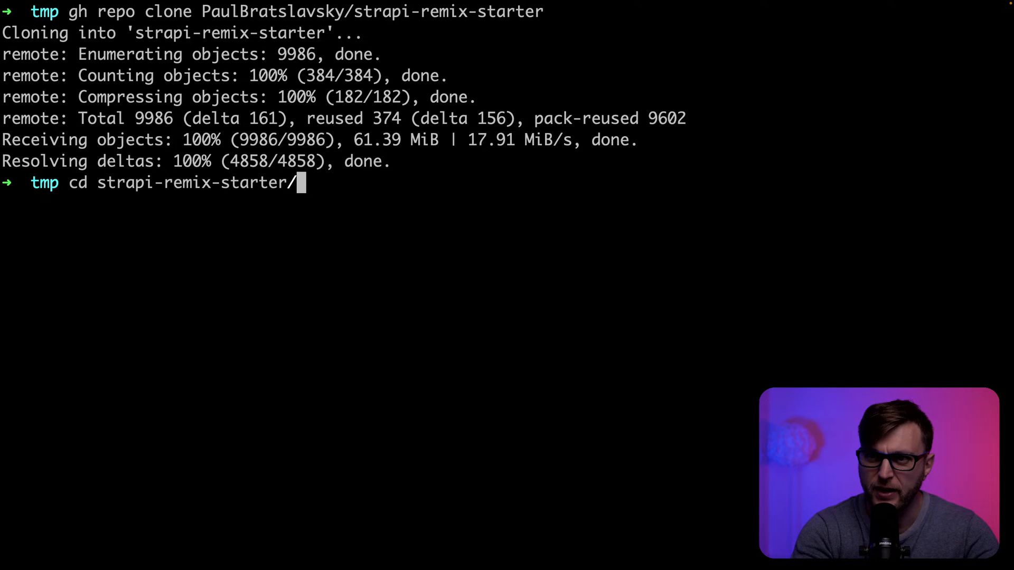
key(Return)
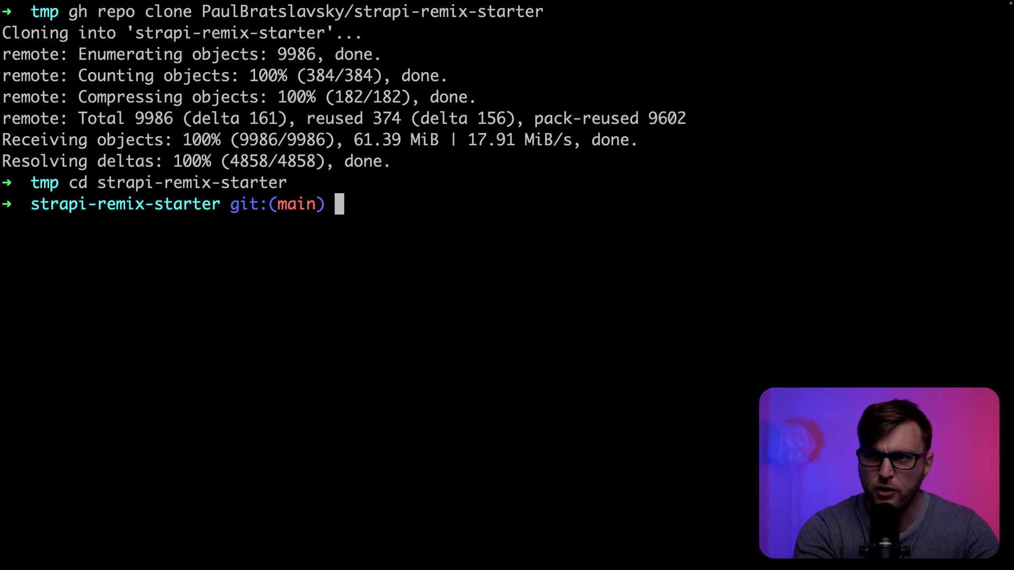
text(yarn set)
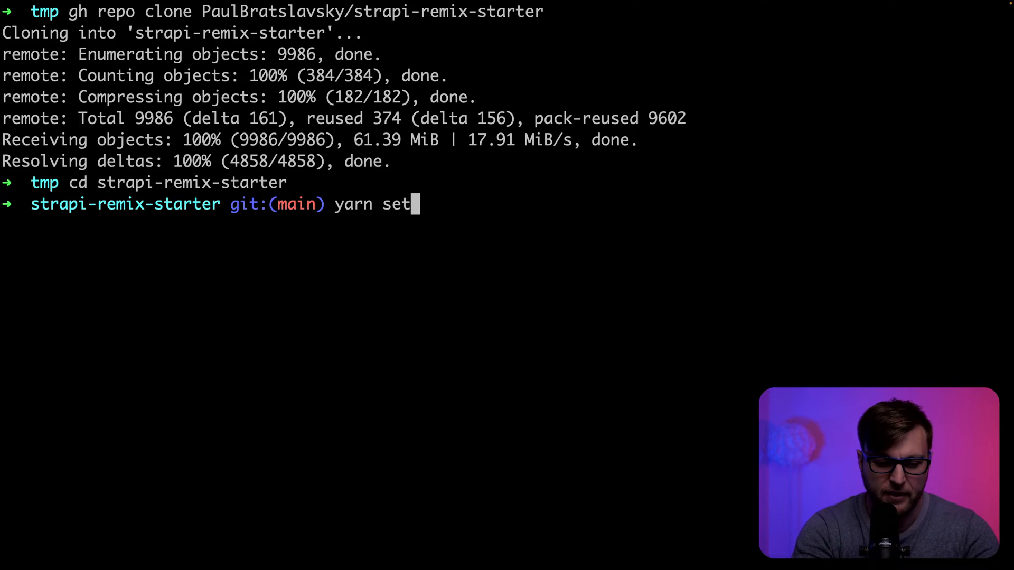
text(up)
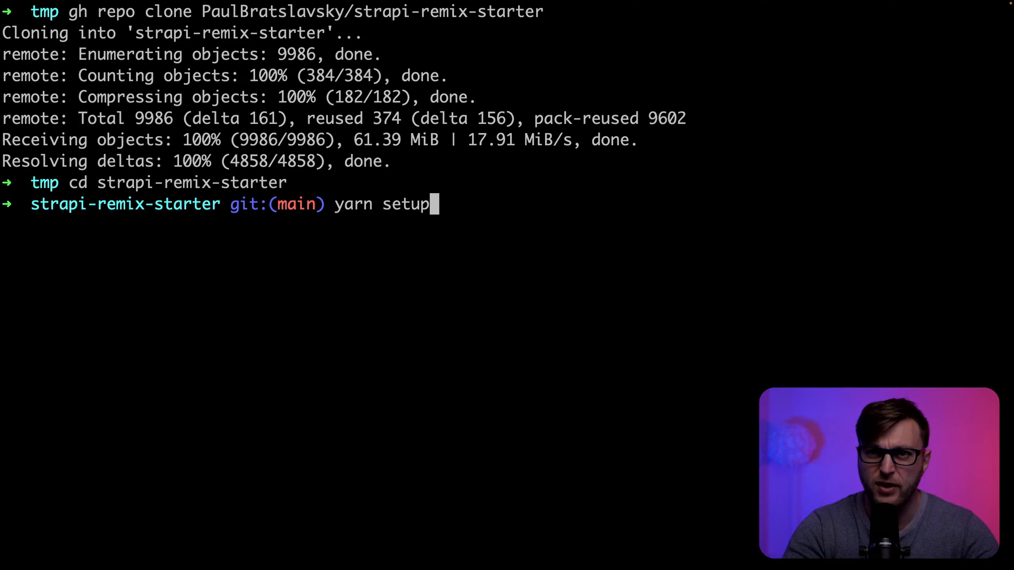
key(Return)
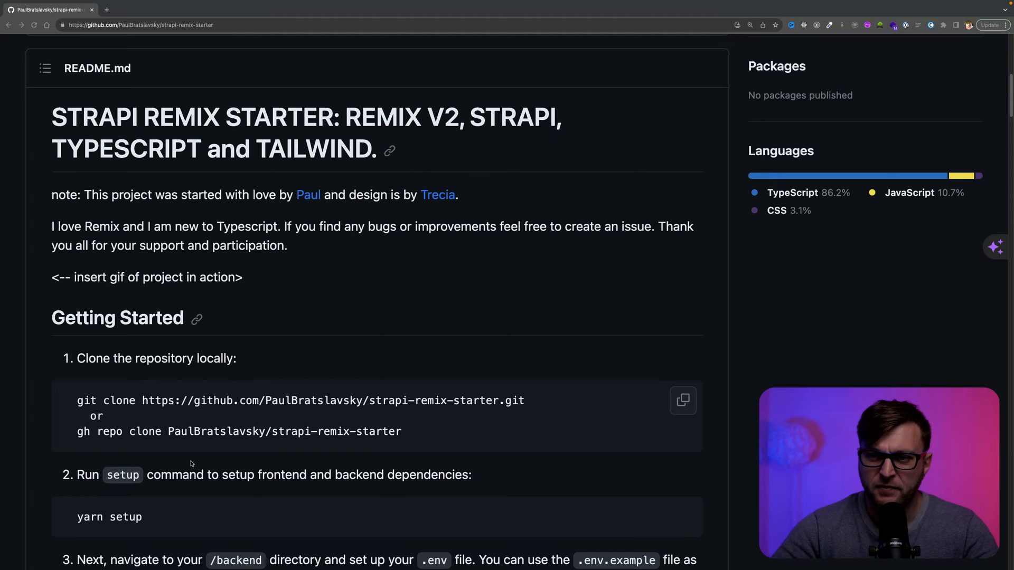
- Scroll the README to Getting Started, showing the .env settings and yarn build/develop commands
scroll(down, 3)
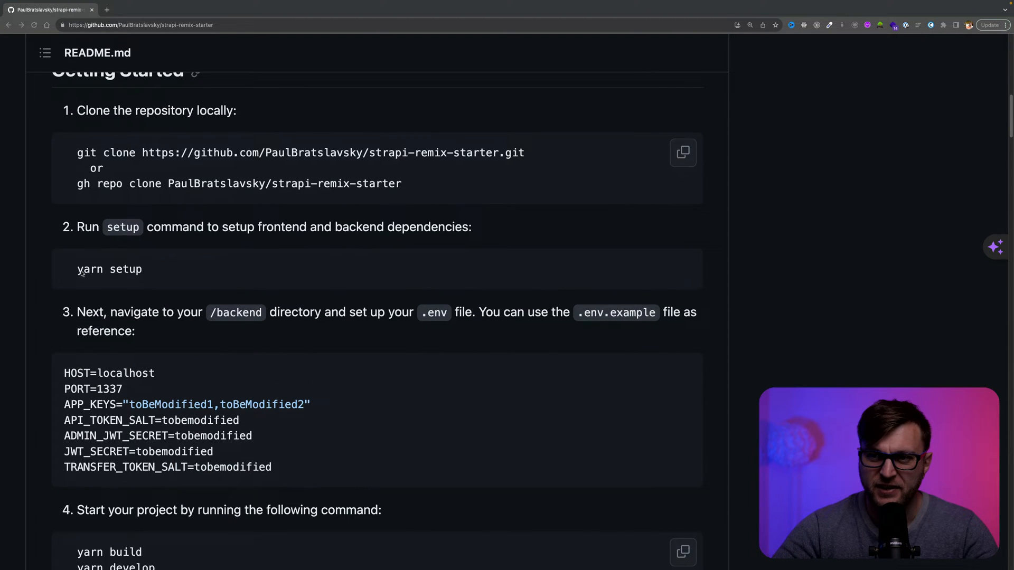
scroll(down, 3)
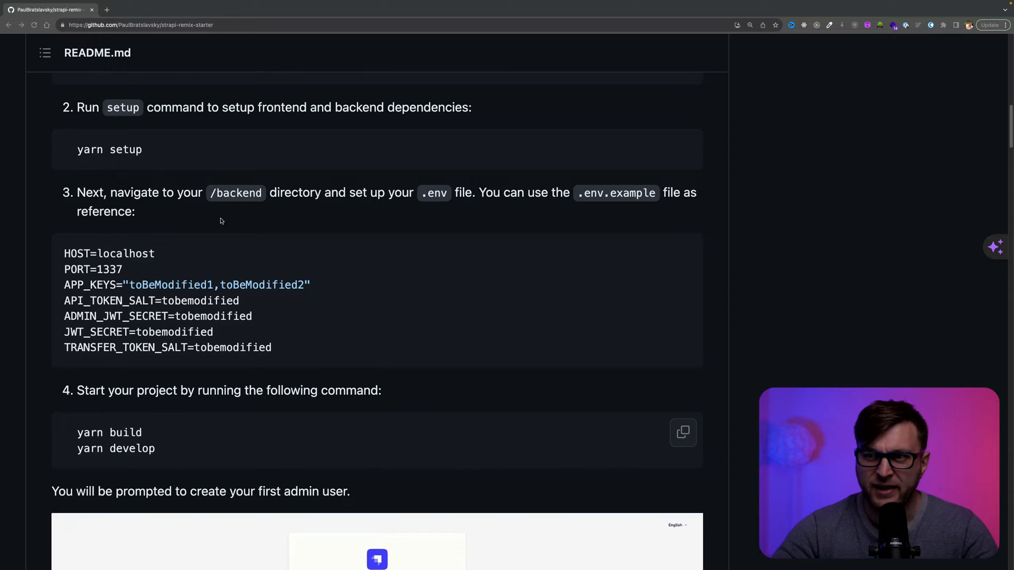
mouse_move(607, 203)
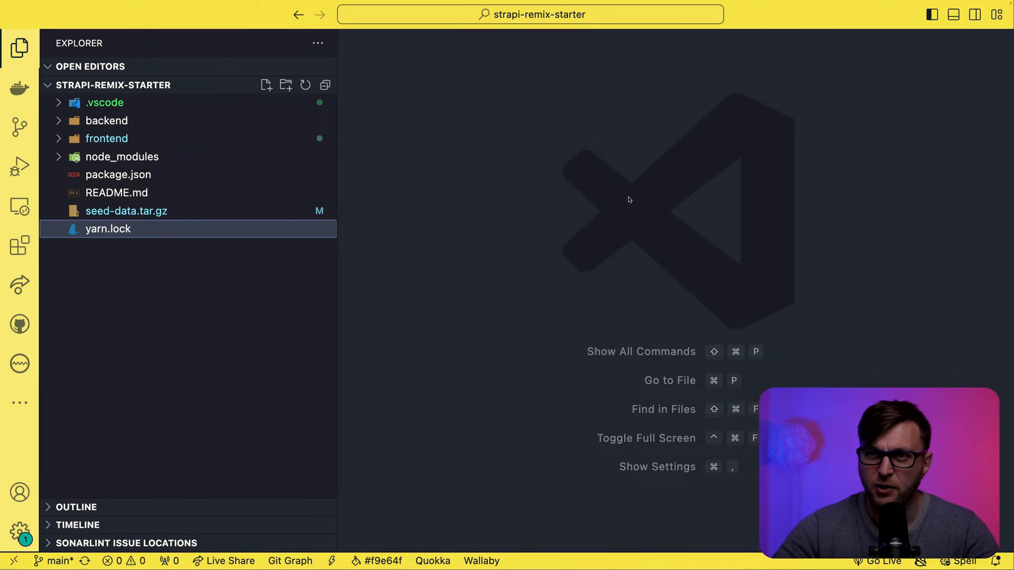
- Open backend/.env.example, select all its settings, and choose an action from the backend folder's context menu
click(106, 120)
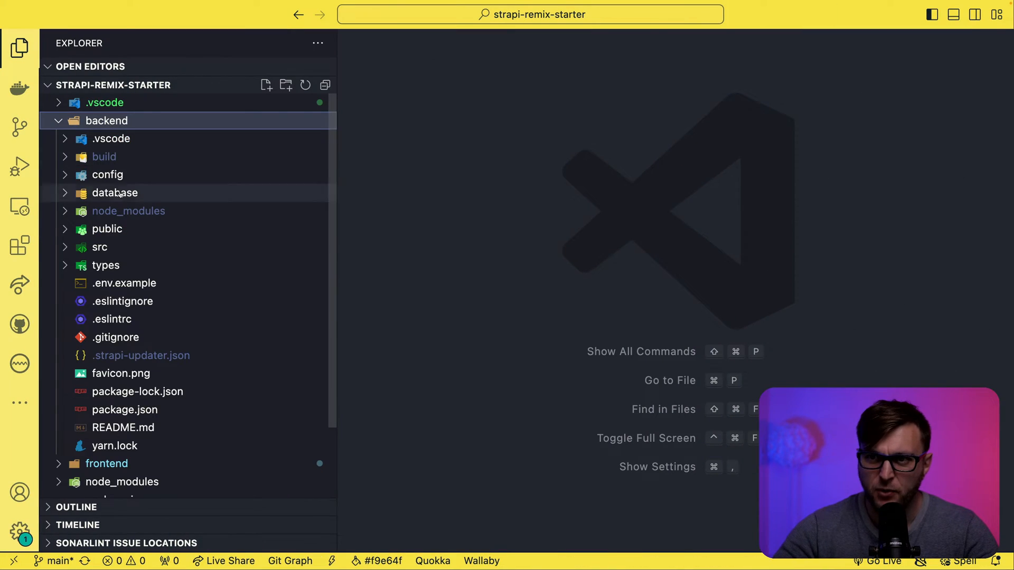
click(125, 283)
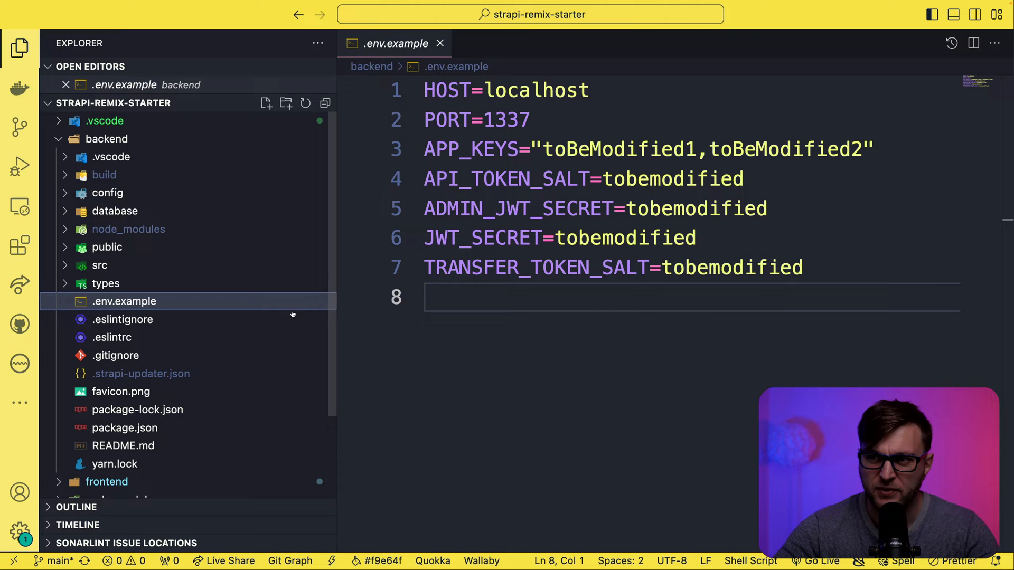
key(ctrl+a)
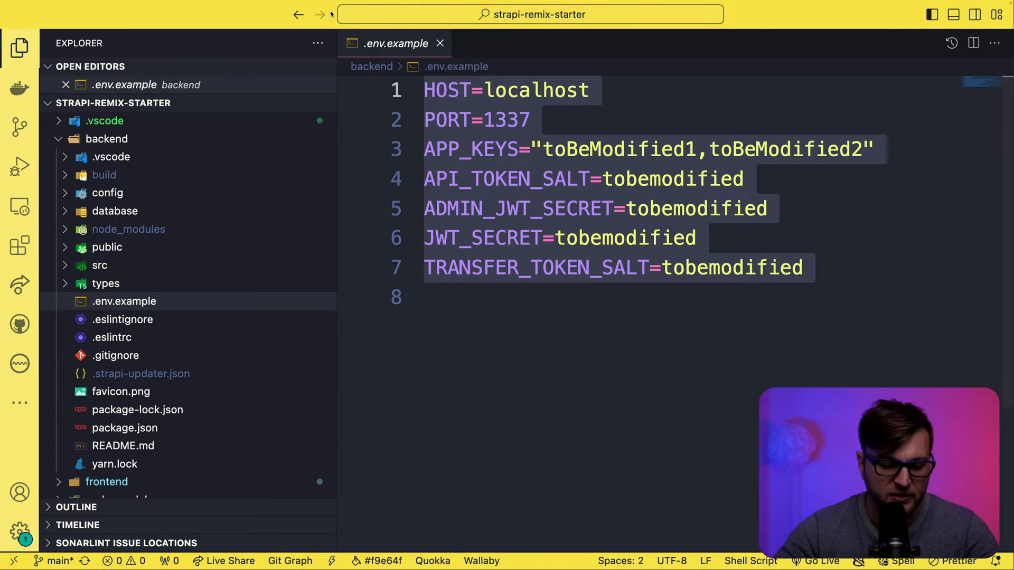
mouse_move(289, 176)
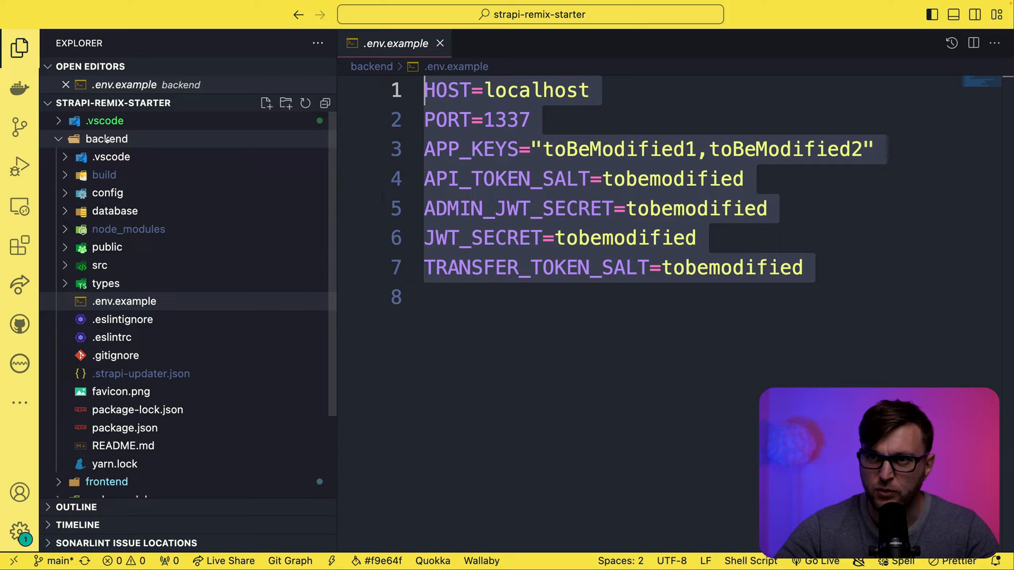
right_click(107, 139)
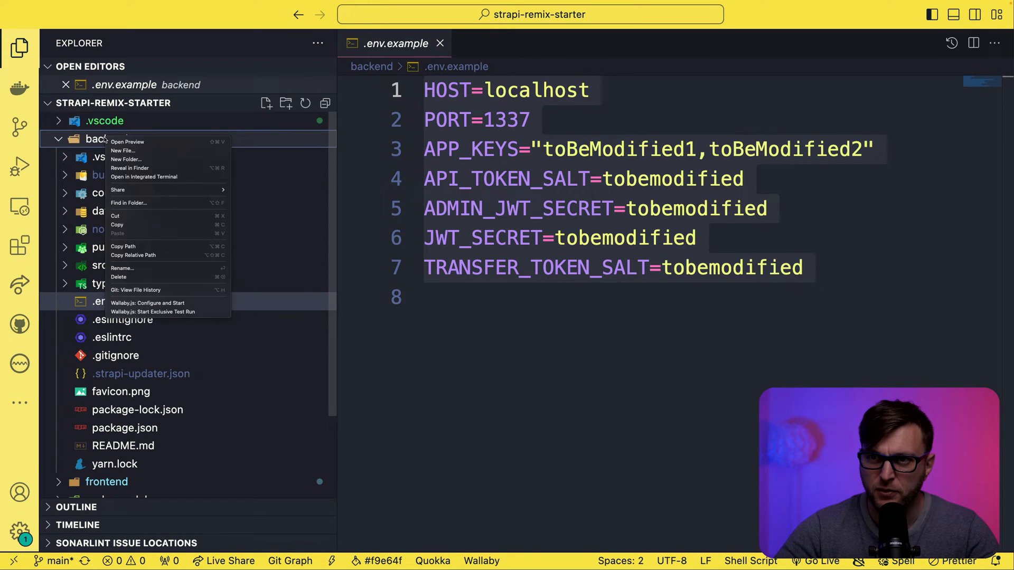
click(122, 150)
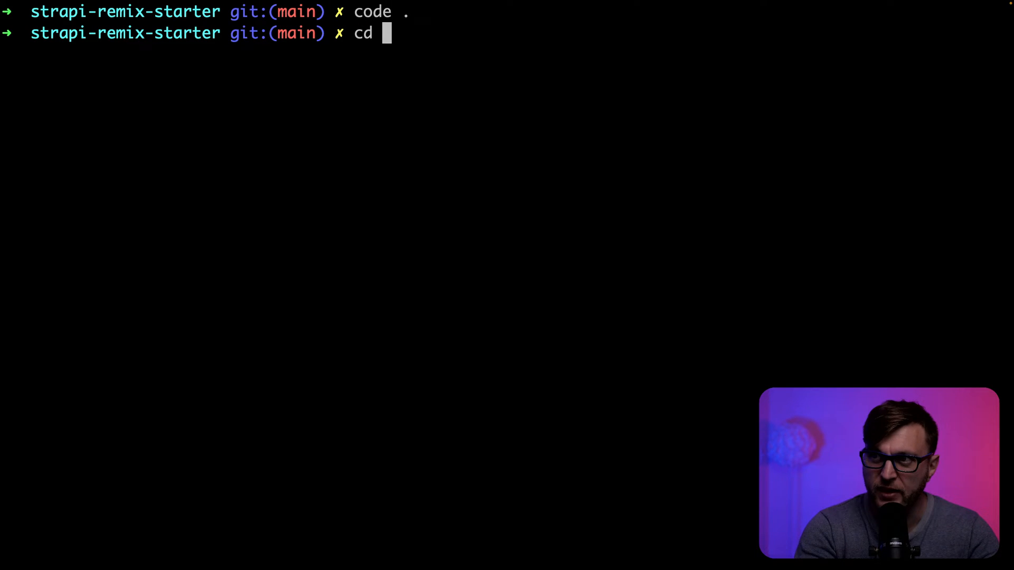
- Enter the backend folder and type the 'yarn build && yarn develop' command
key(Return)
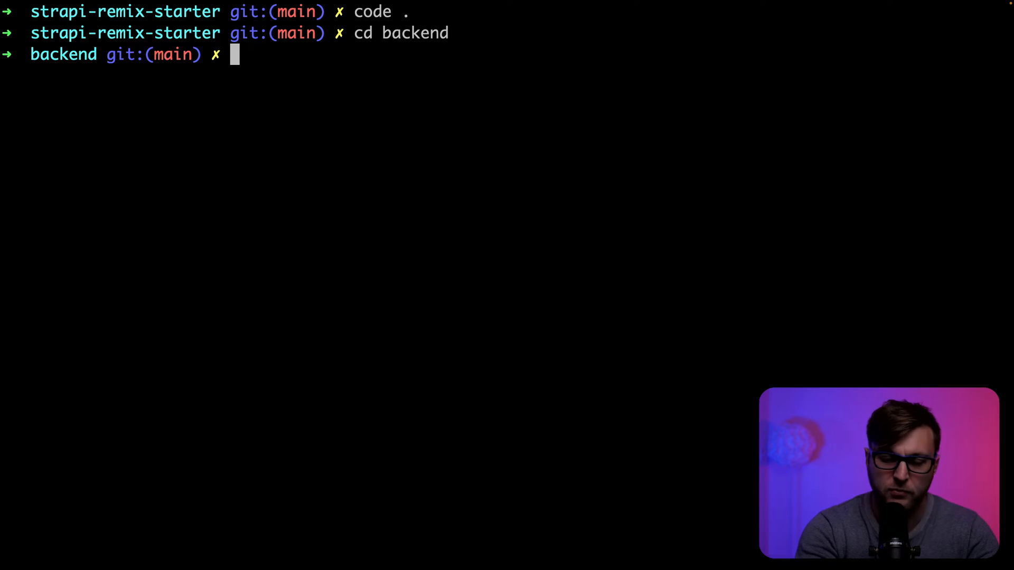
text(yarn build)
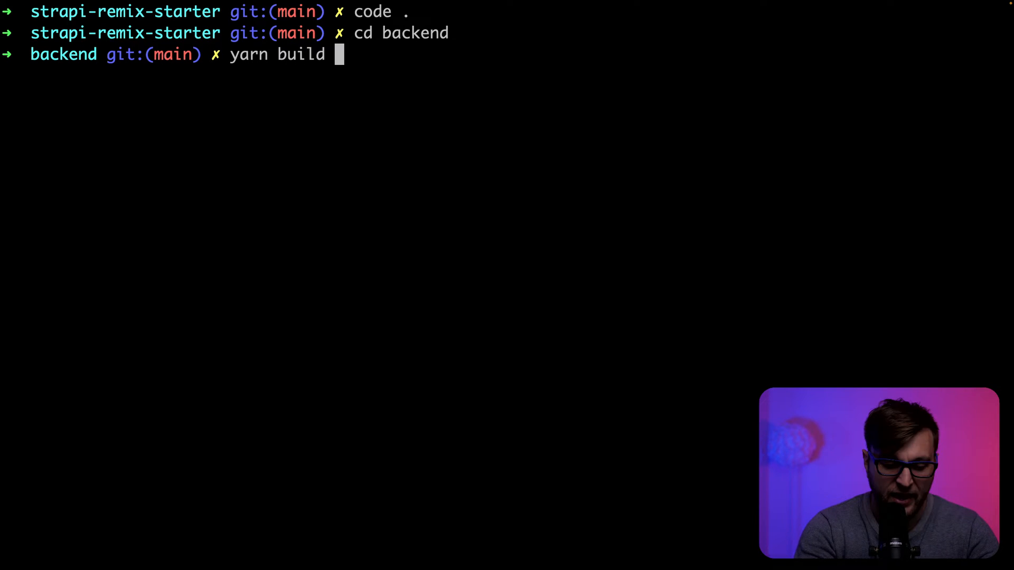
text(&)
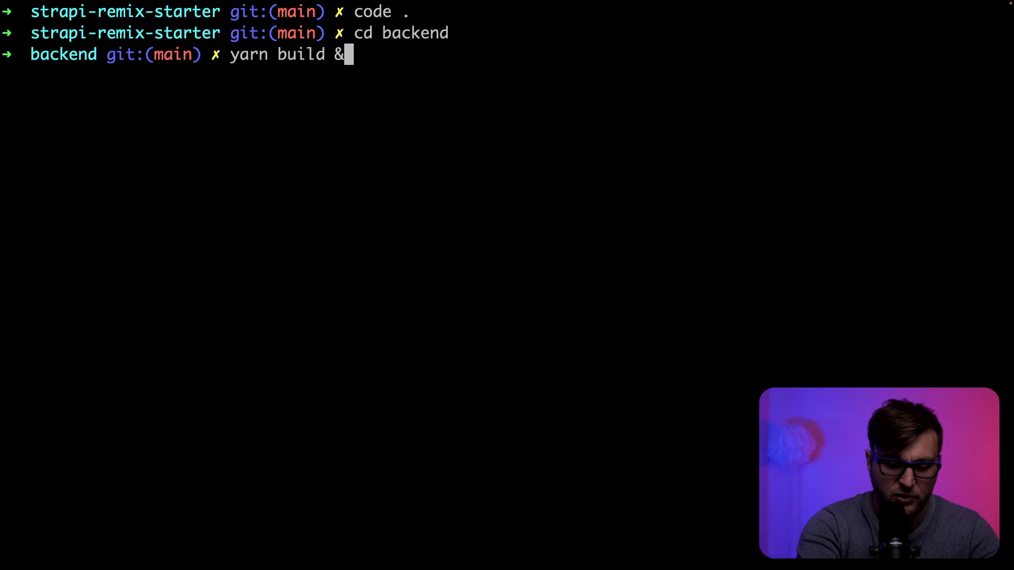
text(& yarn)
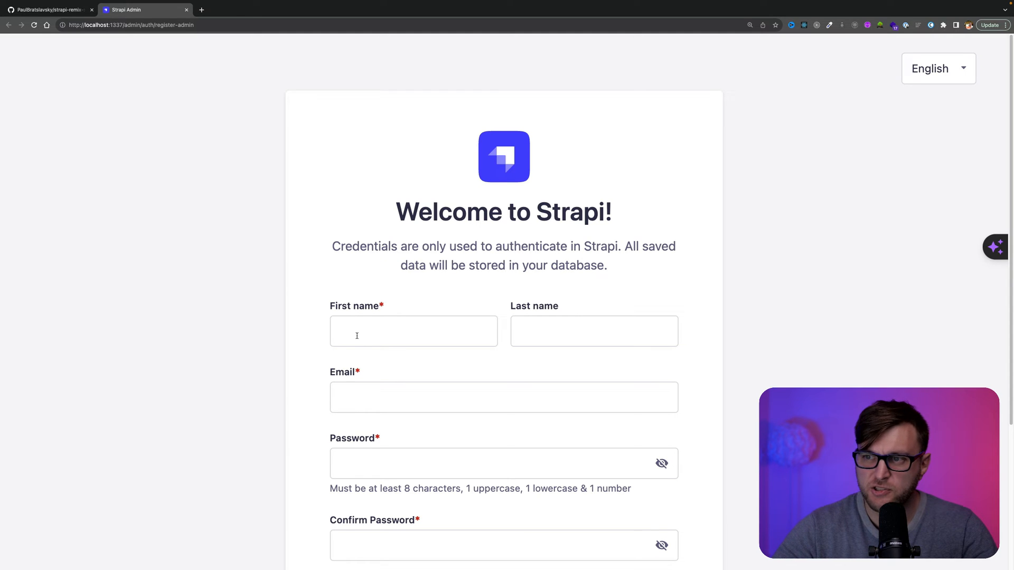
scroll(down, 3)
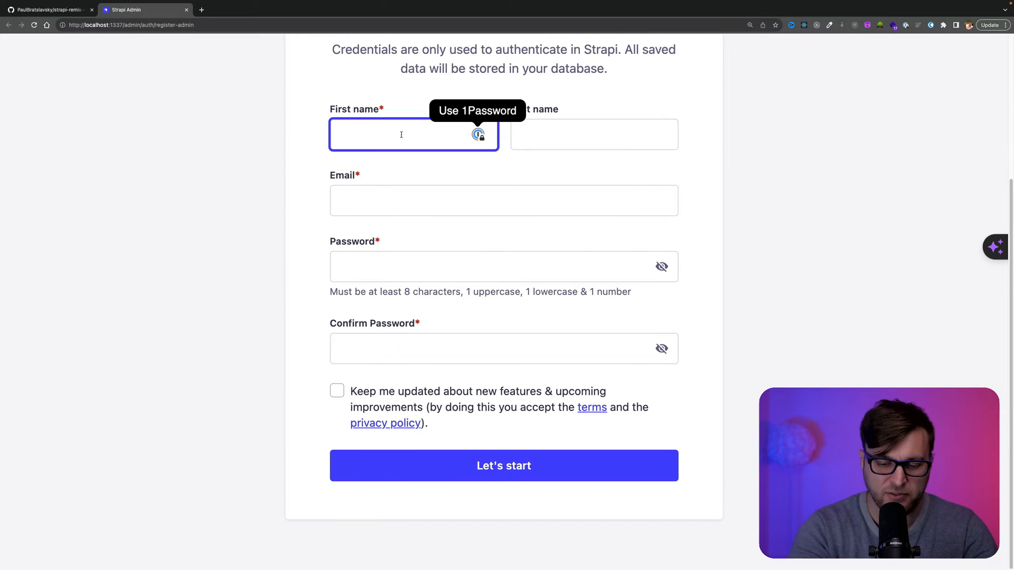
click(504, 200)
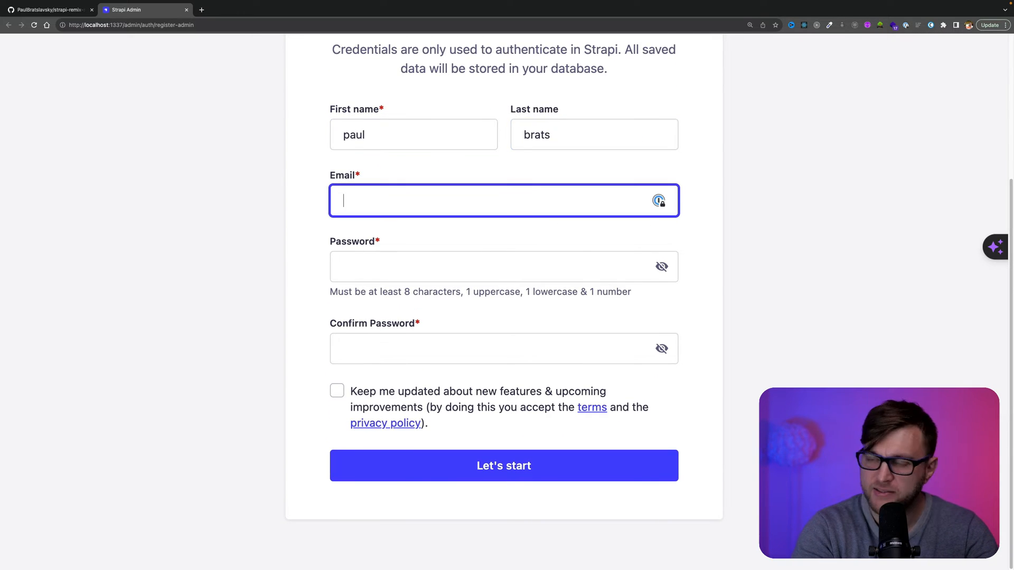
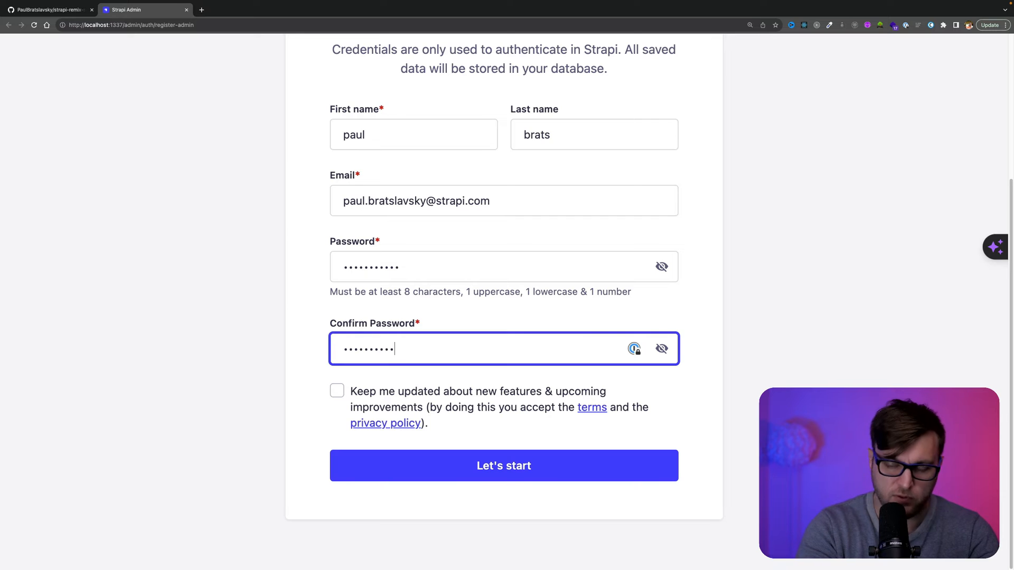
click(503, 466)
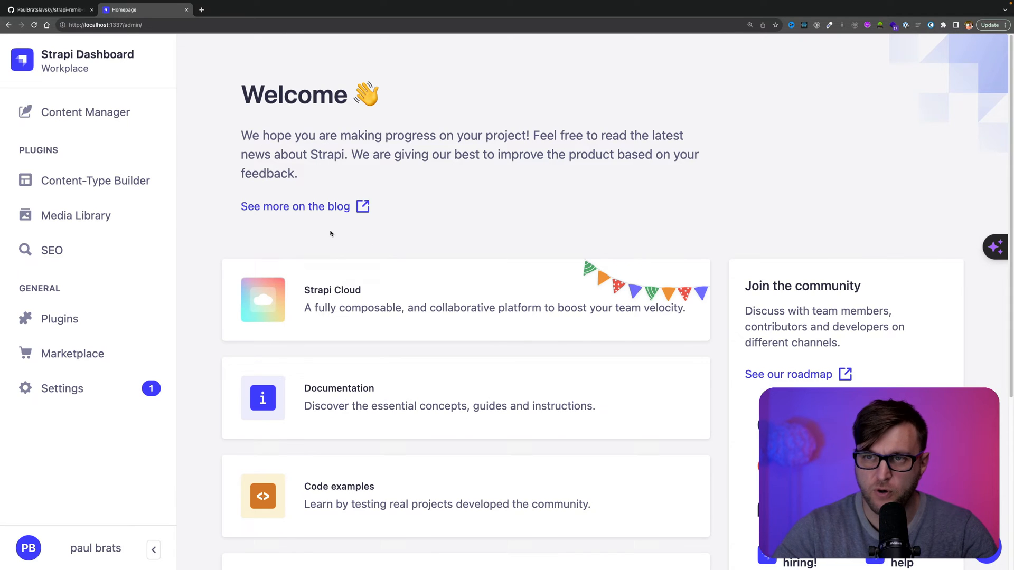
mouse_move(85, 112)
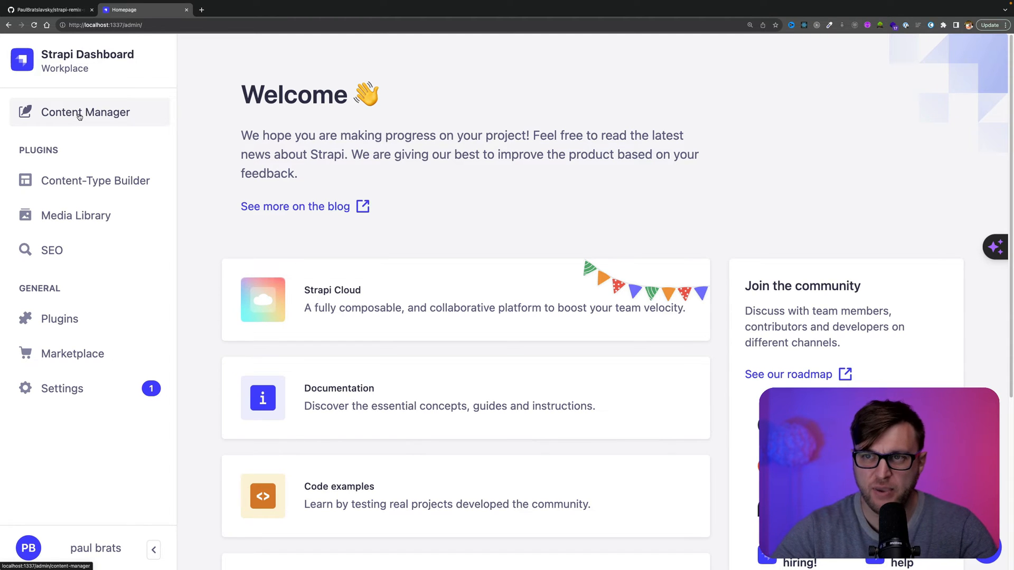
- Check the Author, Lead form submission and remaining collections in Content Manager for entries
click(84, 112)
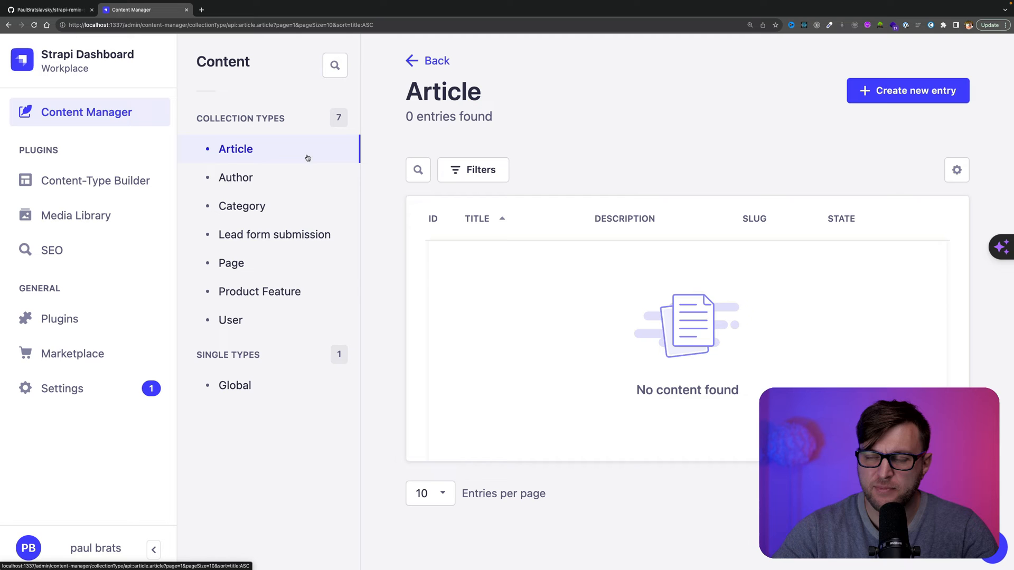
click(236, 177)
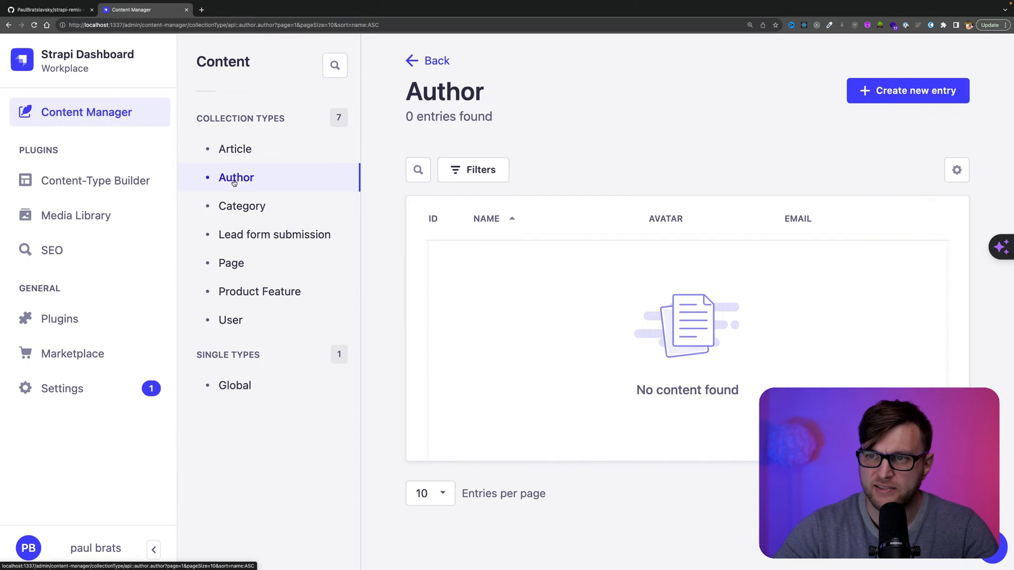
click(275, 234)
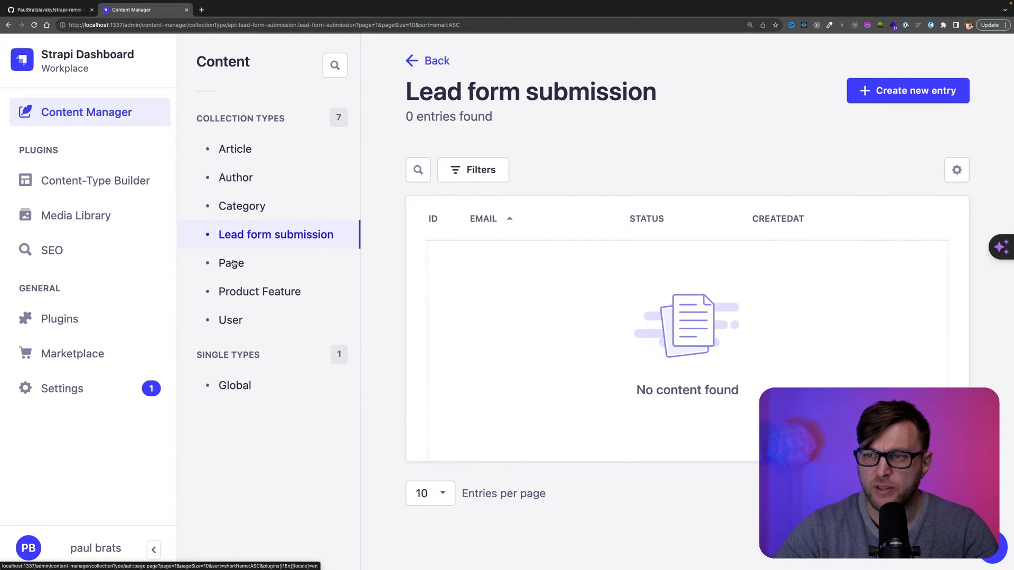
click(49, 9)
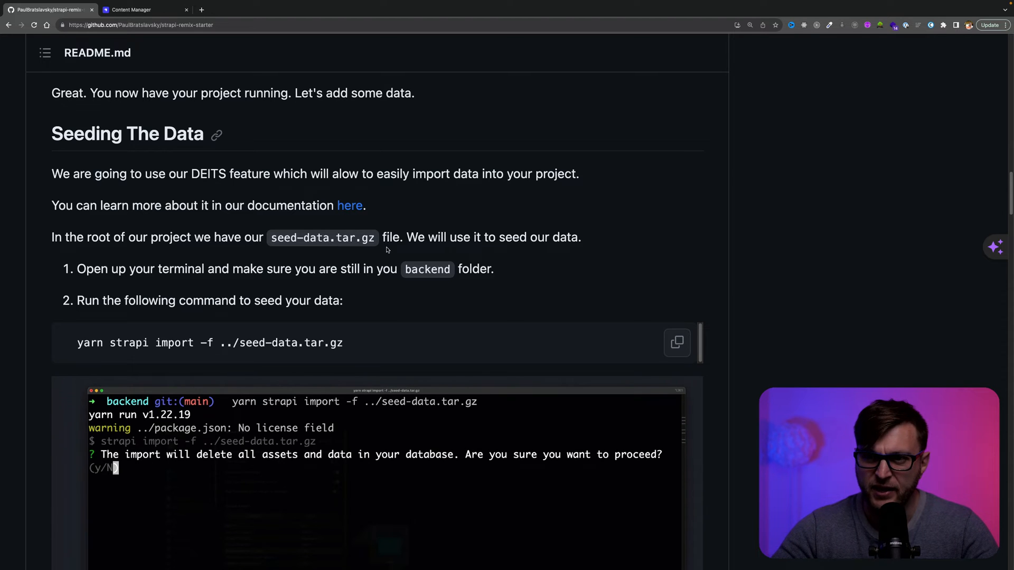
- Scroll to the Seeding The Data import command and bring the backend terminal forward
scroll(down, 3)
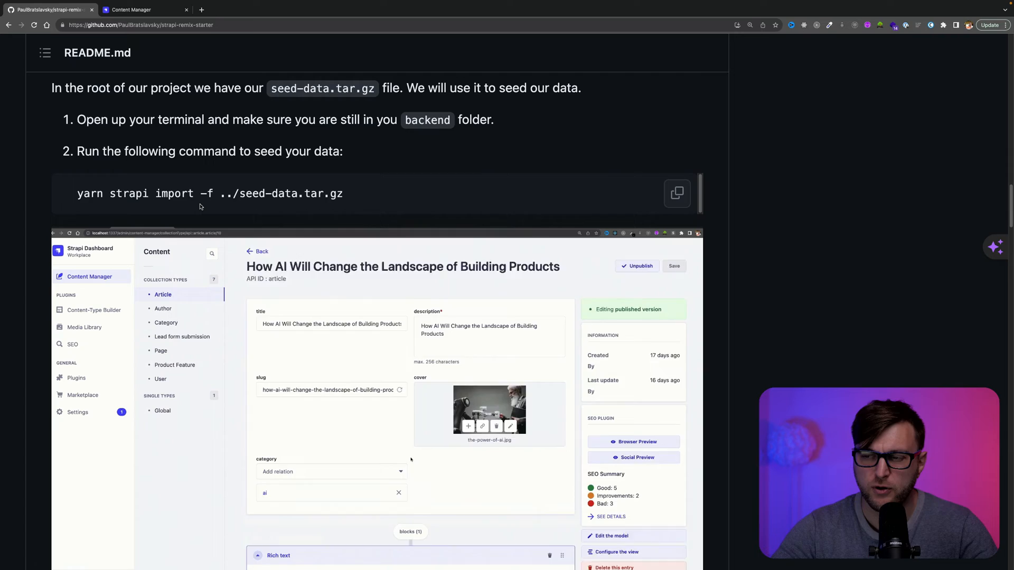
click(161, 351)
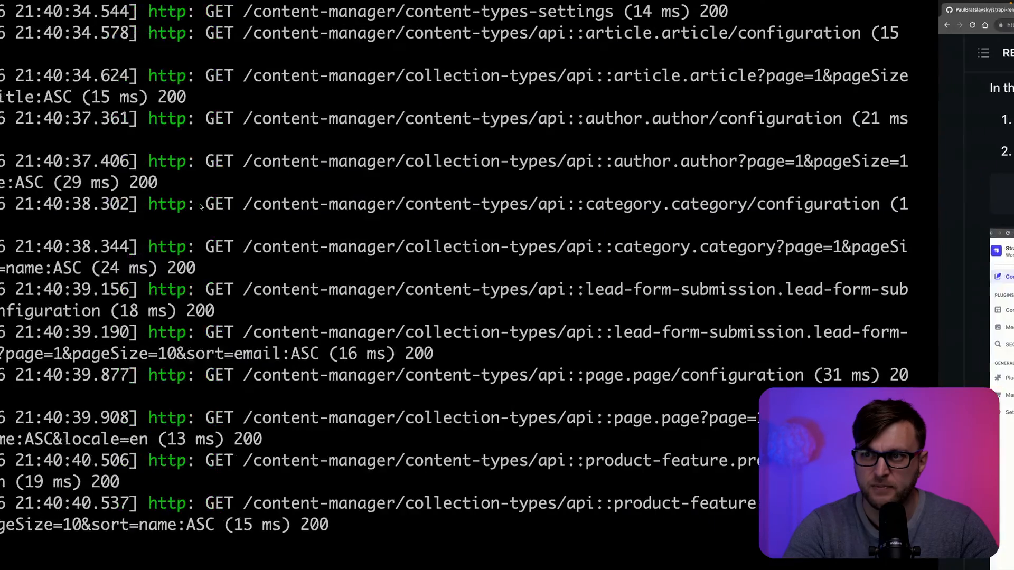
- Stop the Strapi server, clear the terminal, and run yarn strapi import -f ../seed-data.tar.gz
key(ctrl+c)
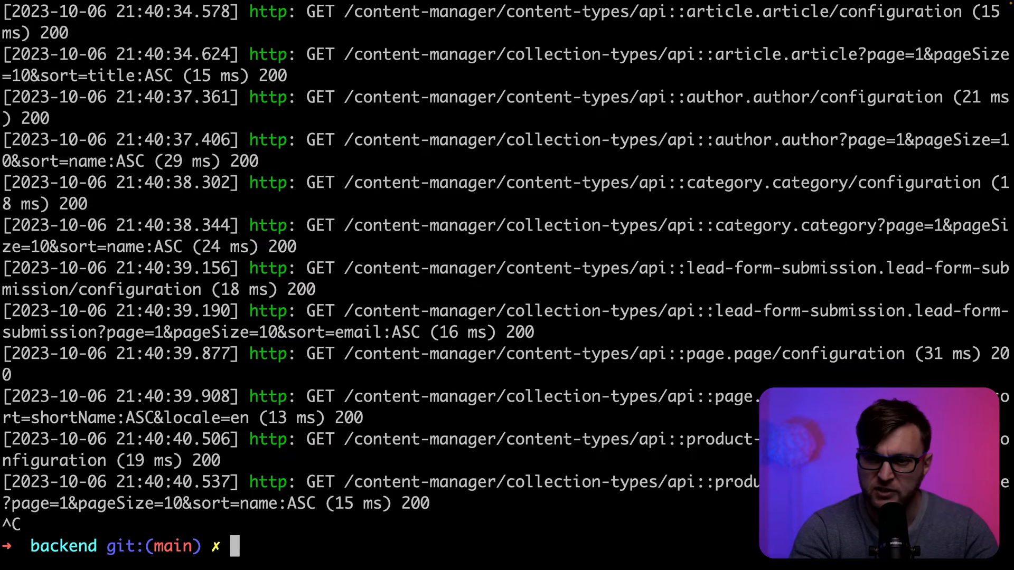
key(ctrl+l)
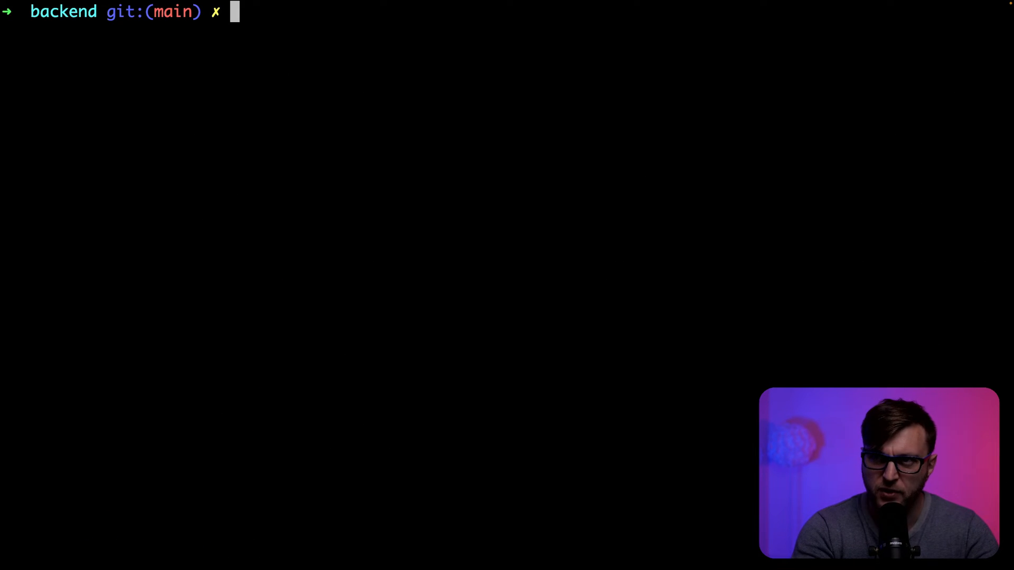
text(yarn)
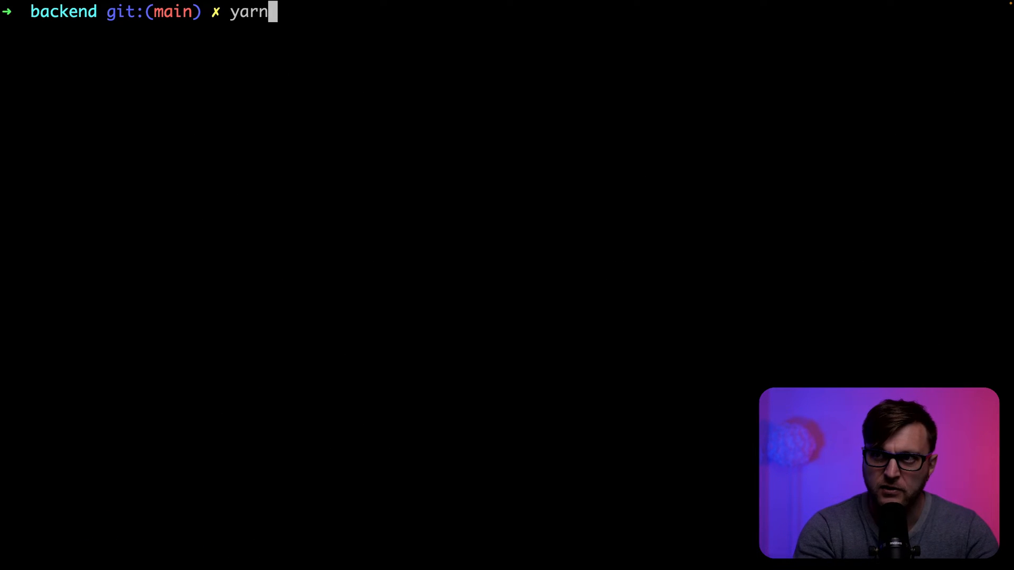
text(strapi import)
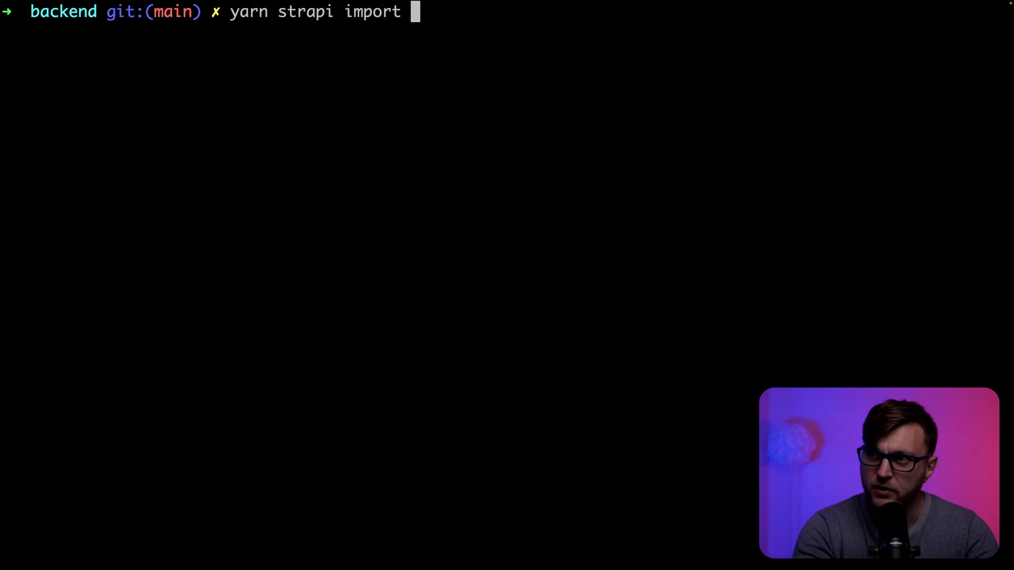
text(-f)
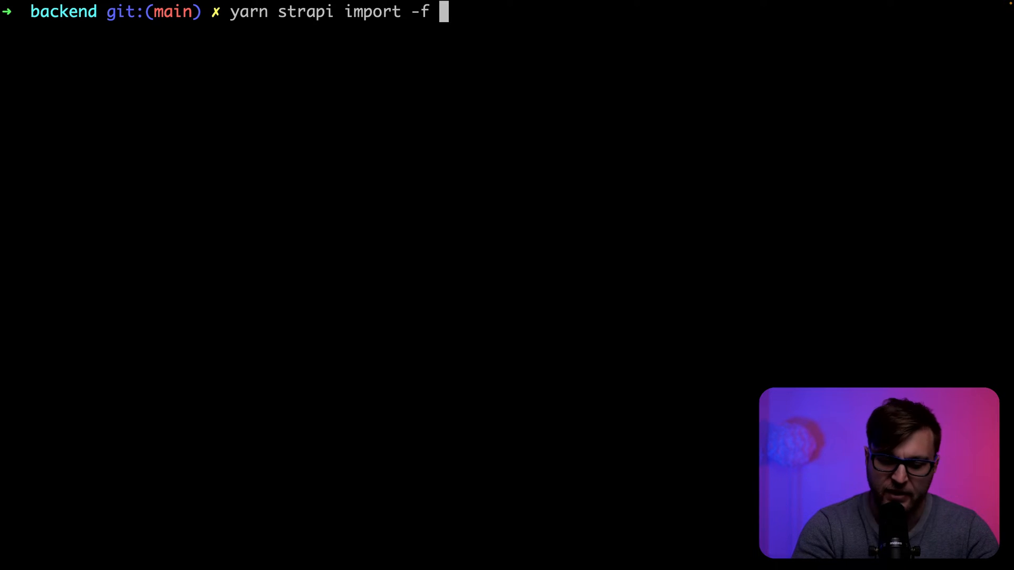
text(../se)
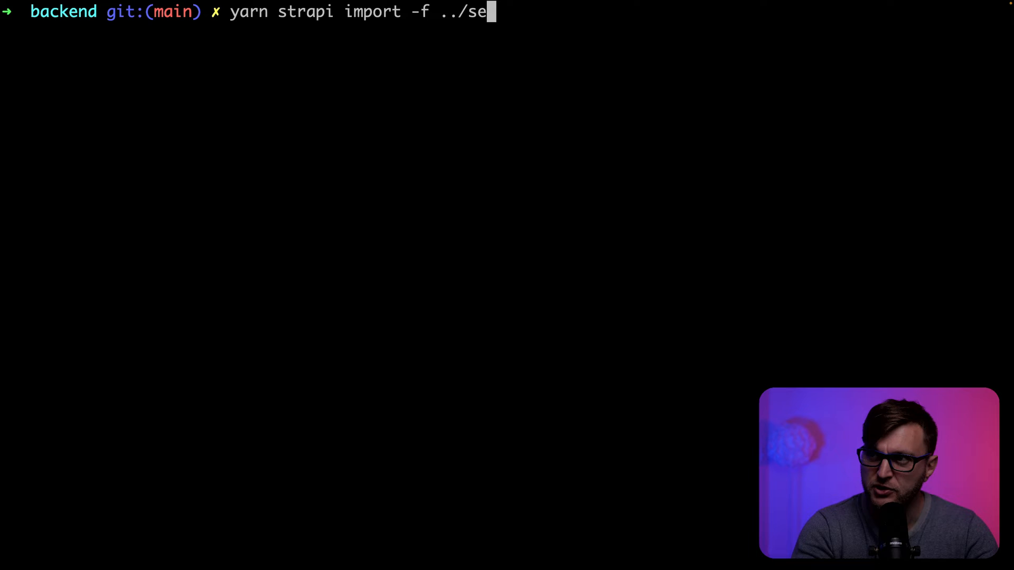
text(ed-data.tar.gz)
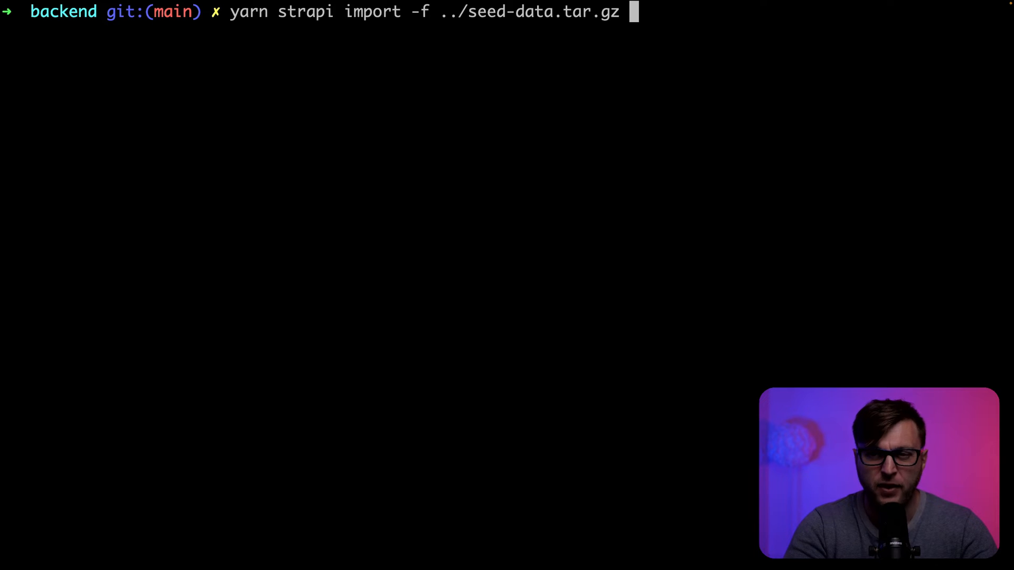
key(Return)
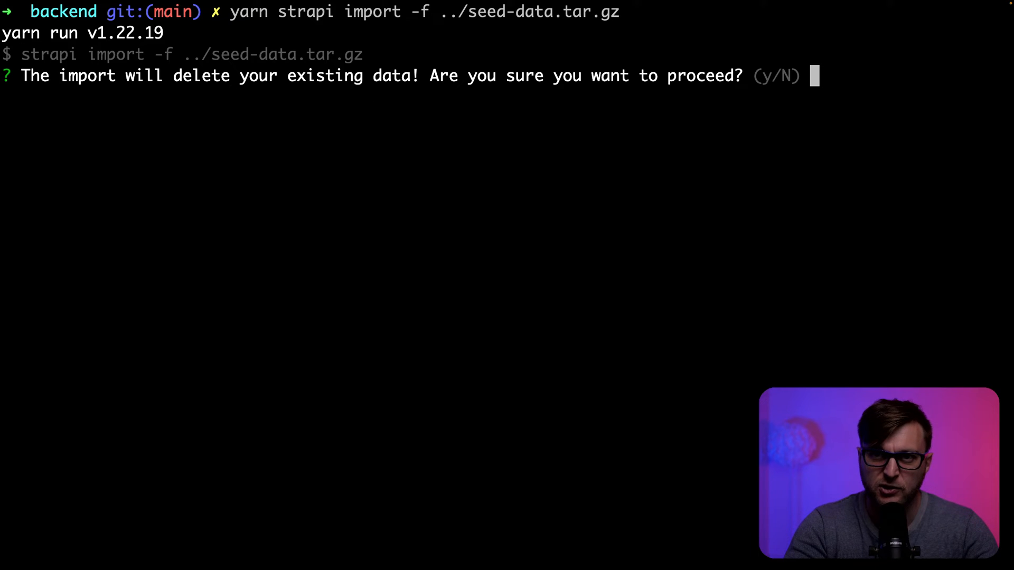
- Confirm the import with y, transferring 79 entities and 56 assets
text(y)
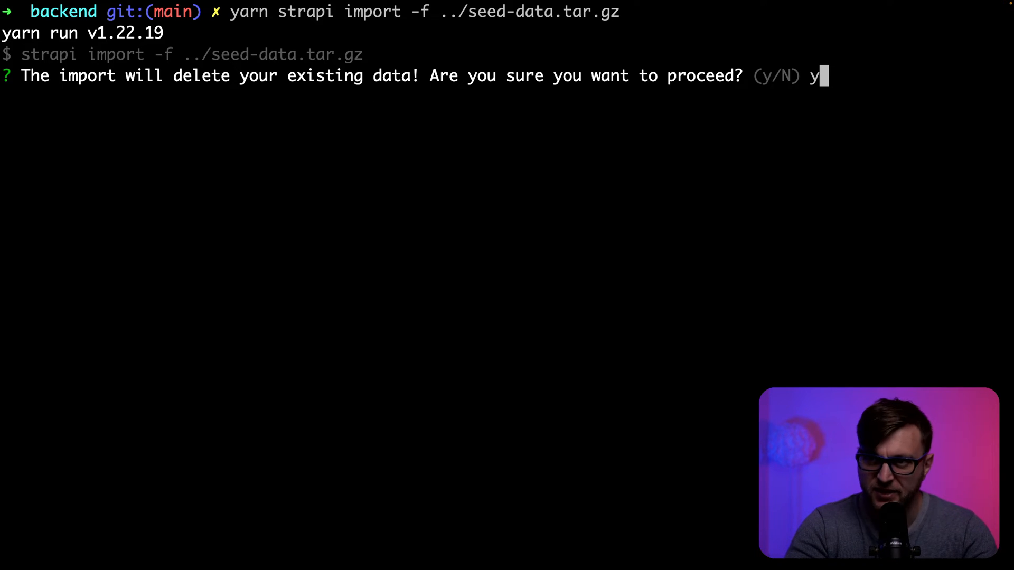
key(Return)
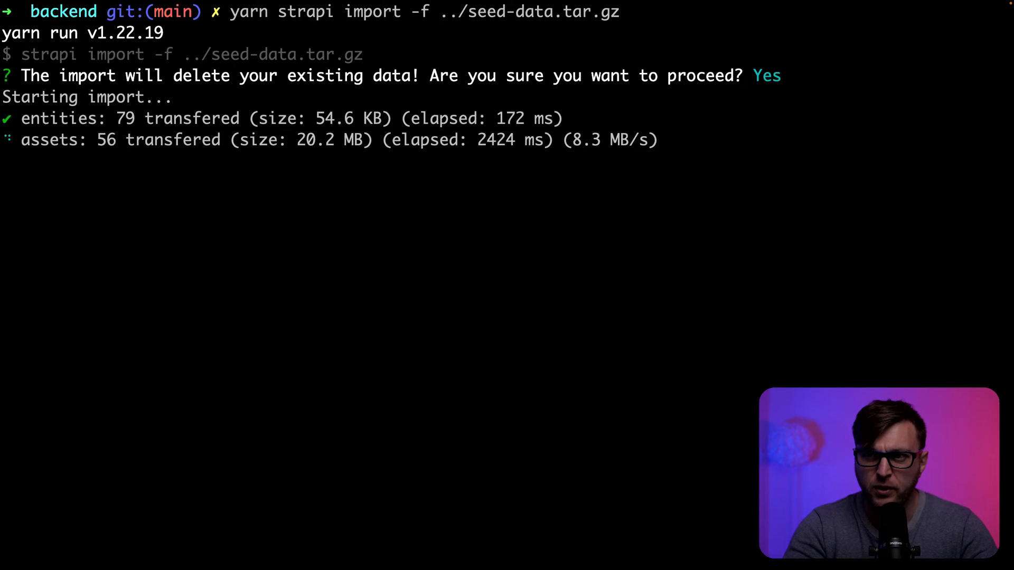
text(yar)
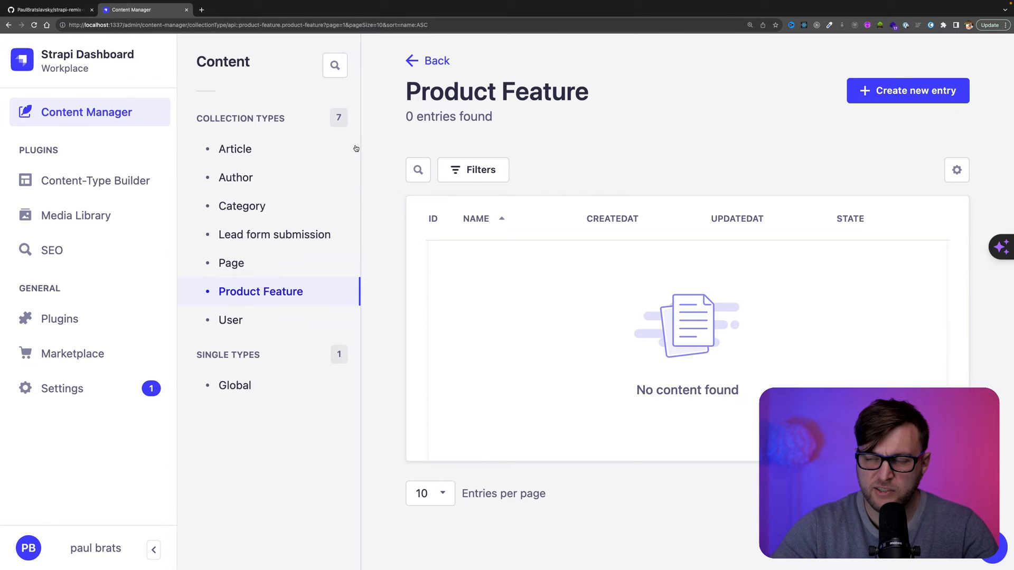
- Reload and browse the imported articles, categories, page and product features collections
click(34, 25)
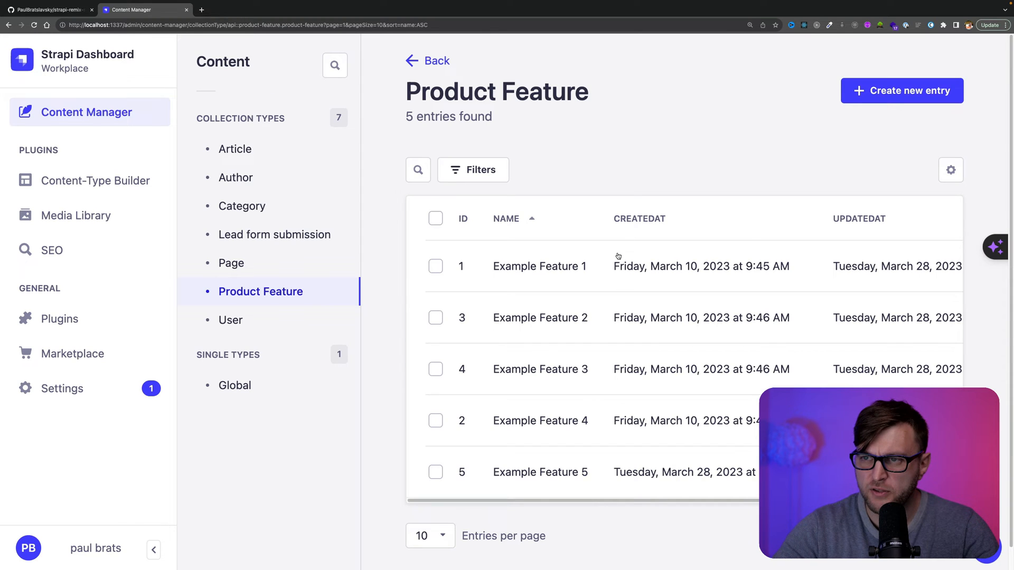
click(235, 148)
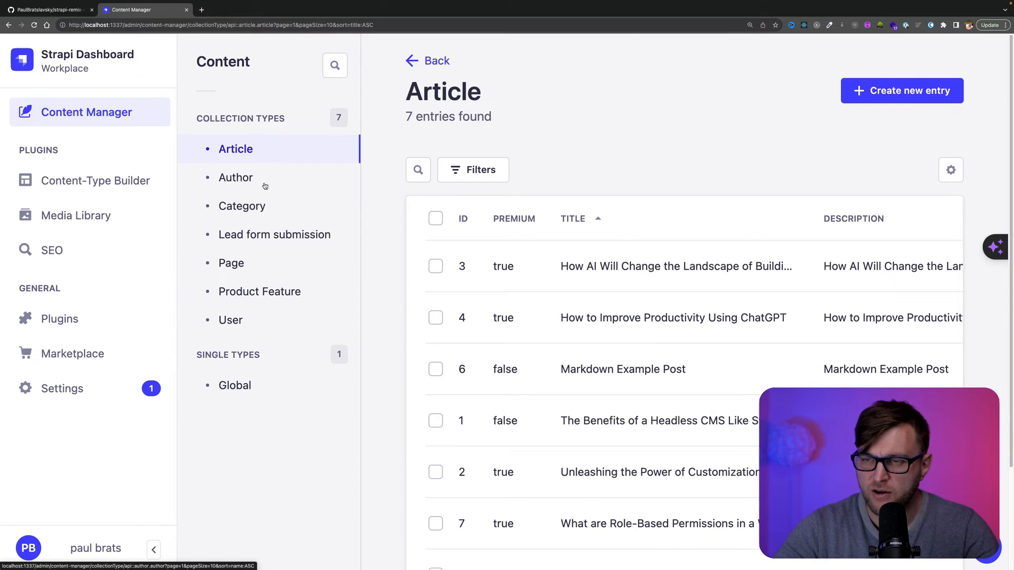
click(242, 205)
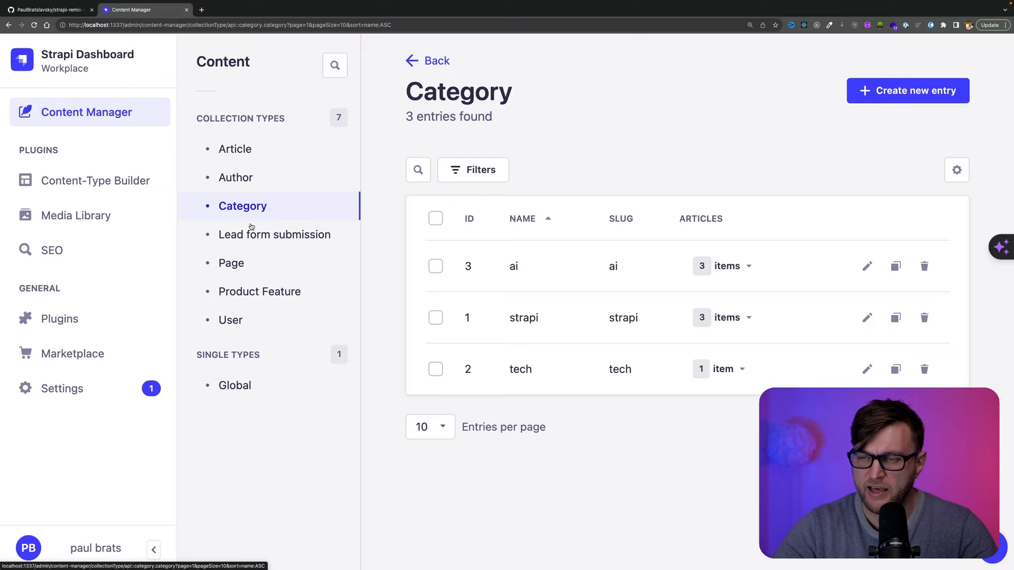
click(231, 263)
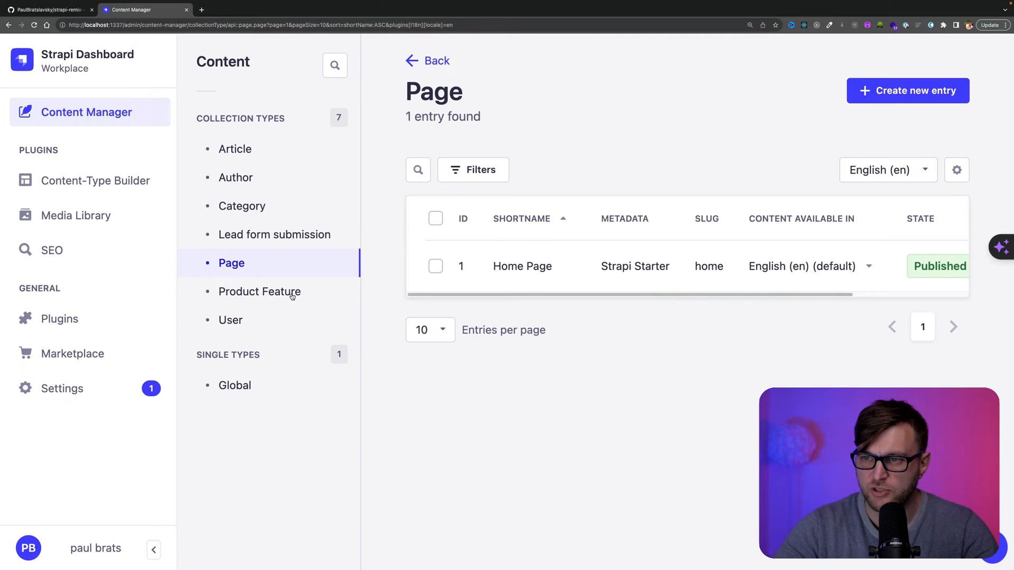
click(260, 291)
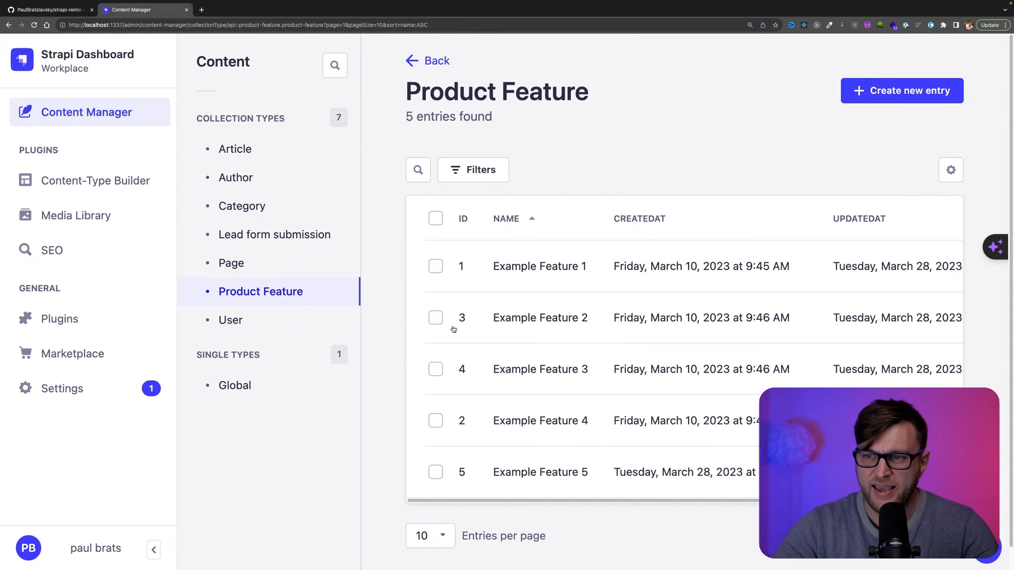
- Open the Global single type and scroll through its navbar and banner fields
click(235, 385)
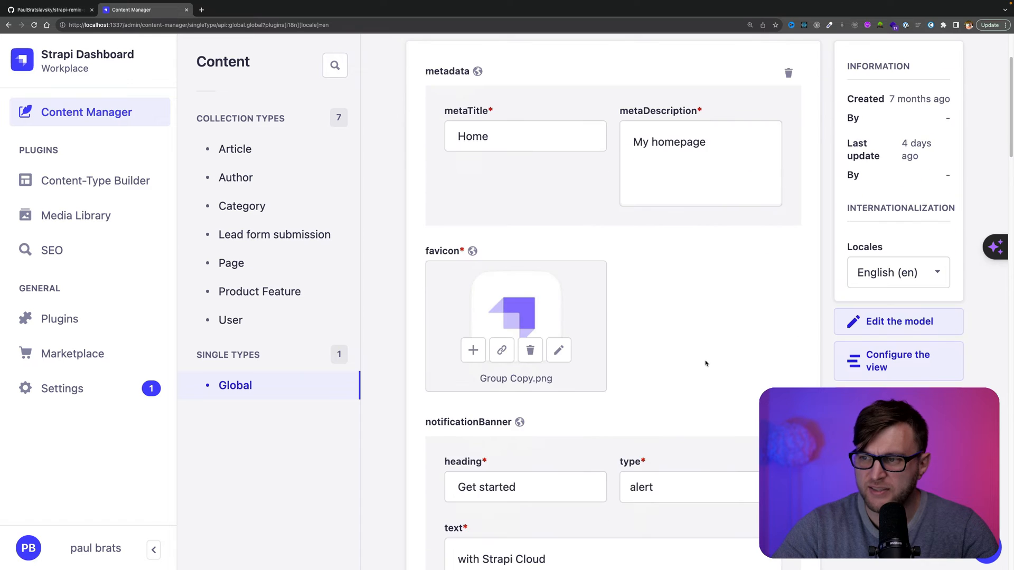
scroll(down, 3)
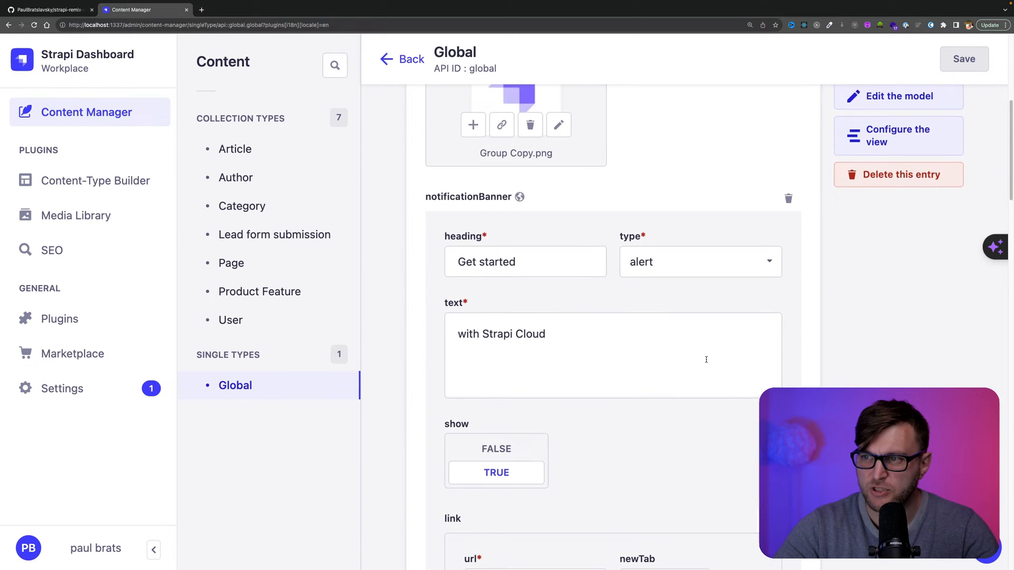
scroll(down, 3)
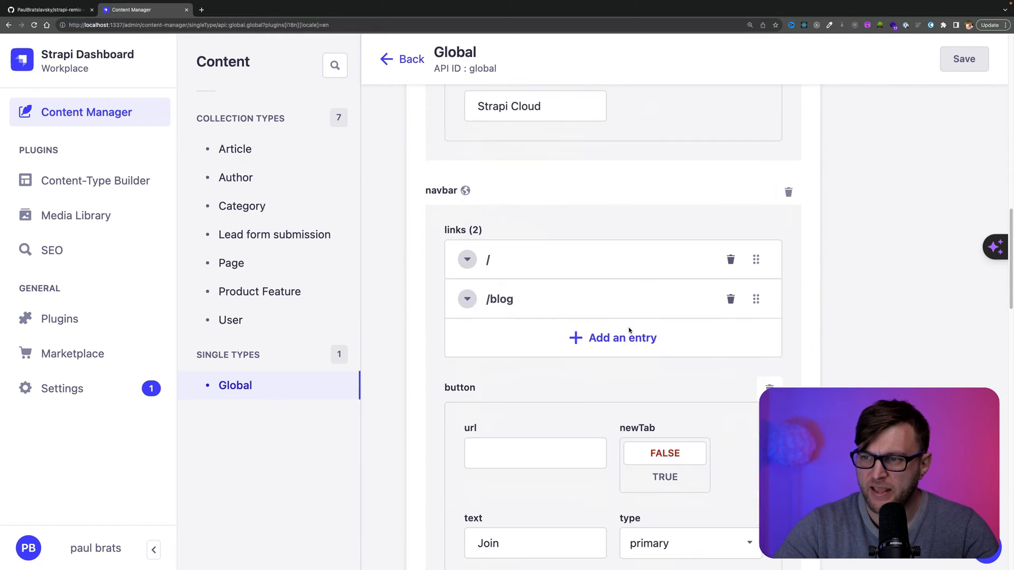
scroll(down, 3)
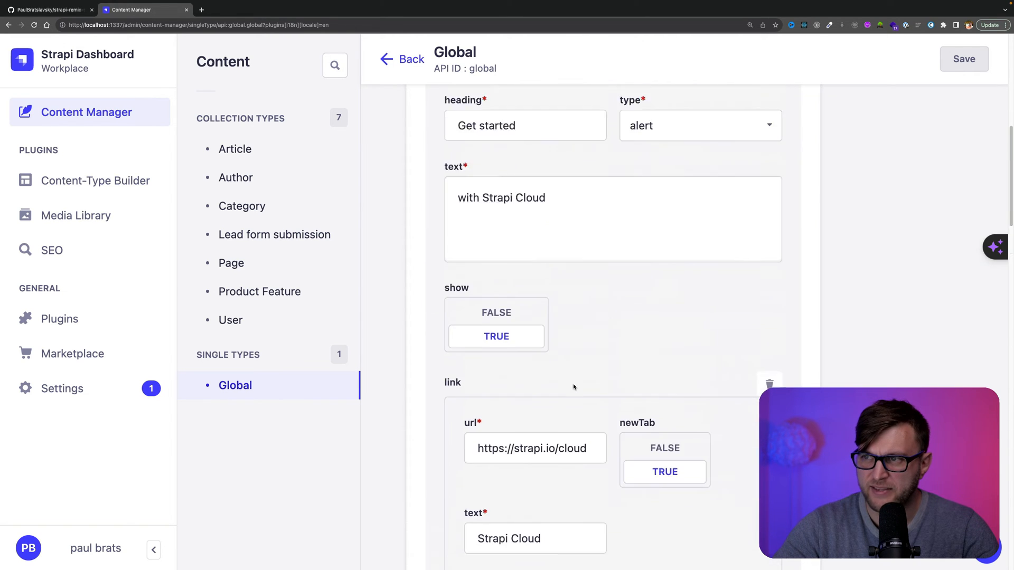
- Return to GitHub and scroll to Setting Up The Frontend with its .env values
click(45, 9)
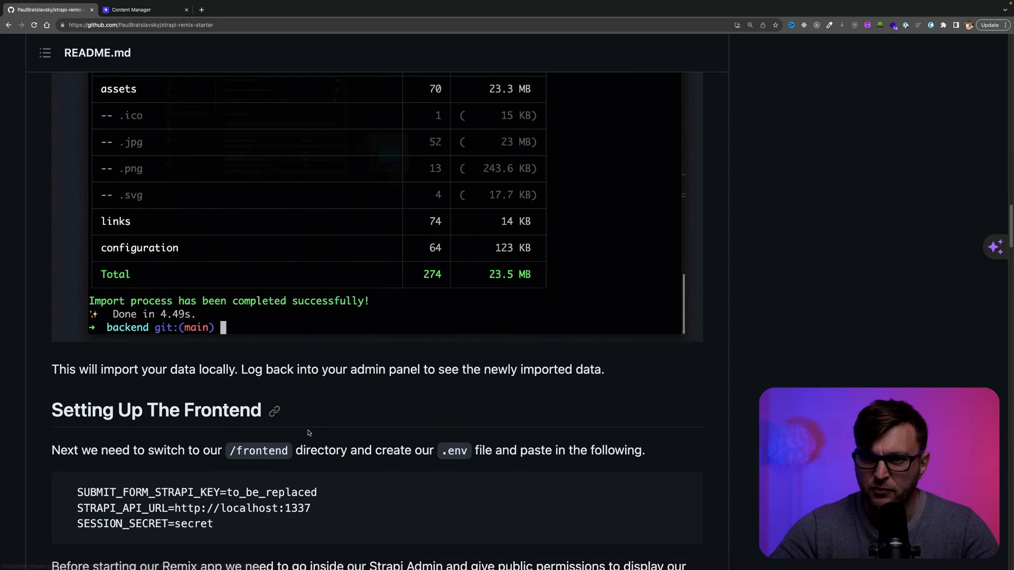
scroll(down, 3)
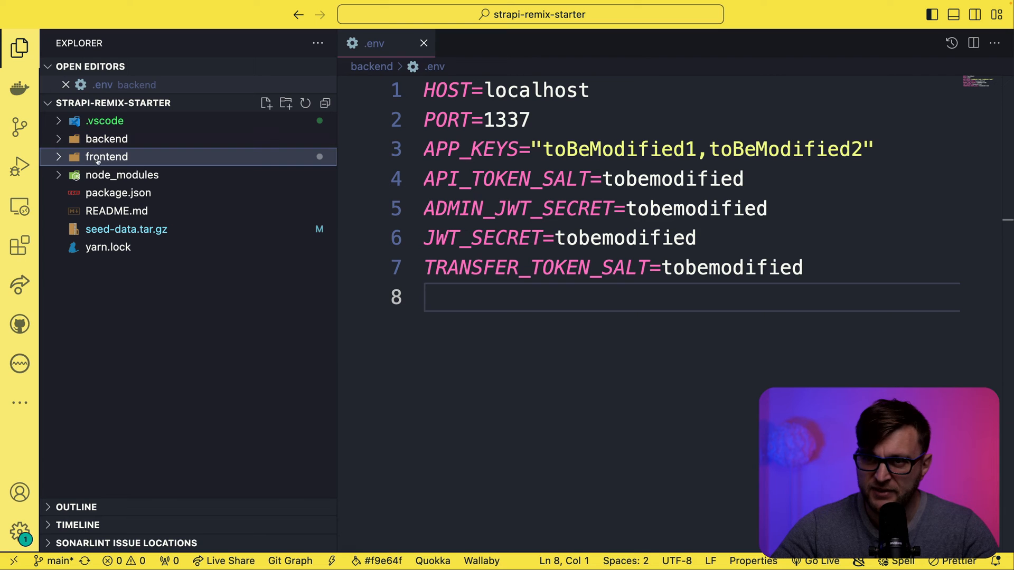
- Open frontend/.env.example and create a new file named .env in the frontend folder
click(106, 156)
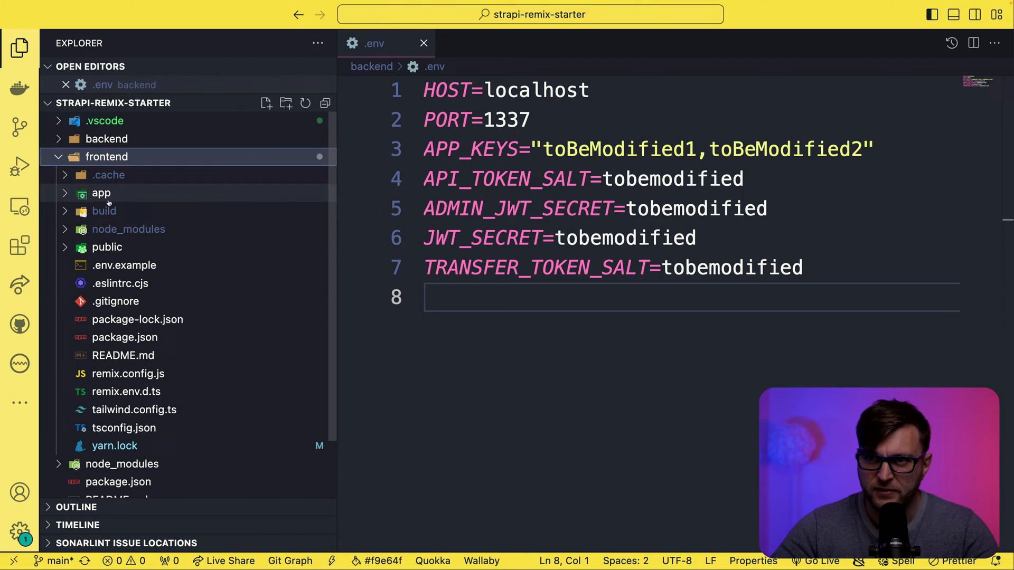
click(124, 266)
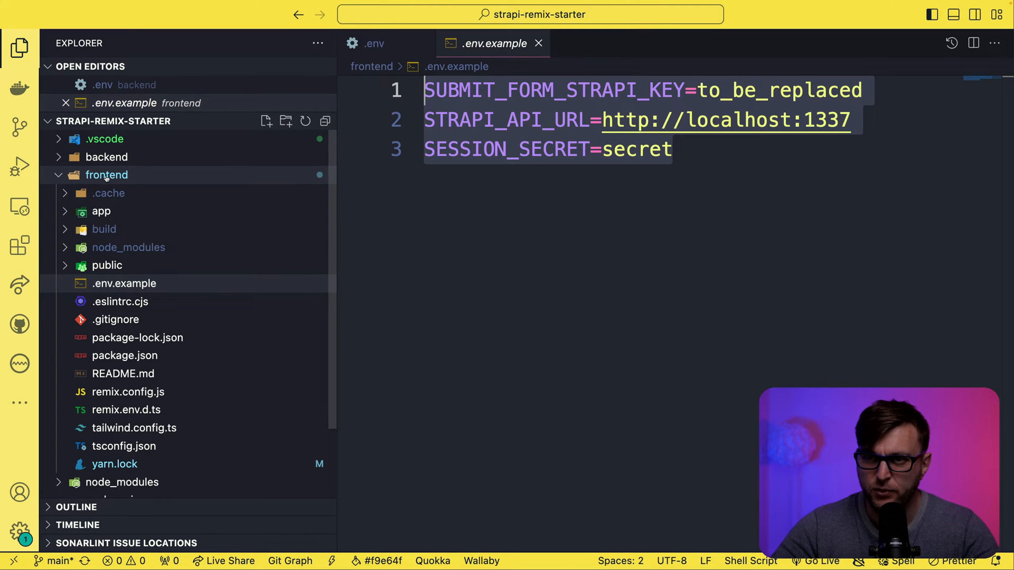
click(266, 121)
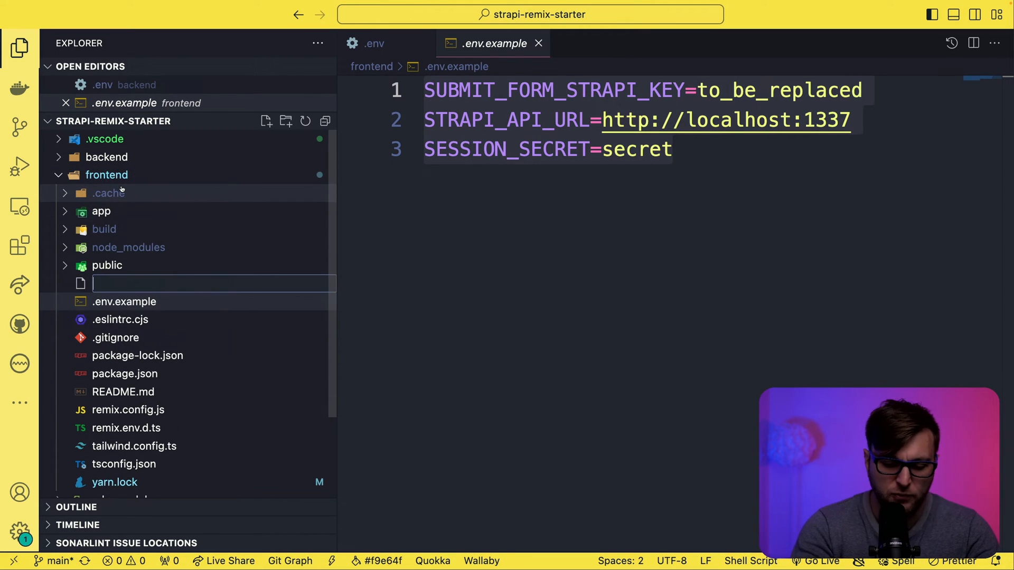
text(.env)
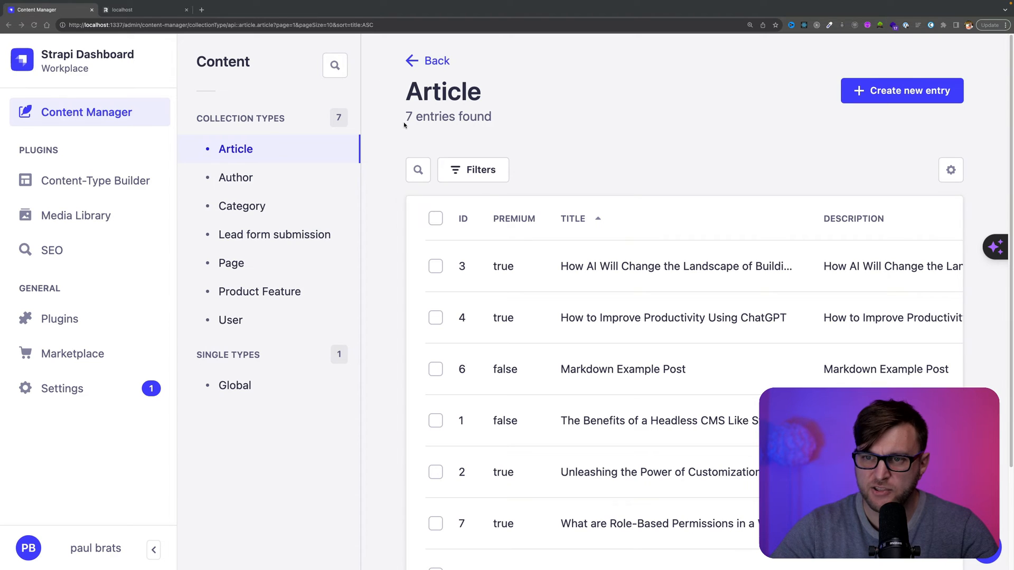
- Open the Public role under Users & Permissions roles
click(62, 388)
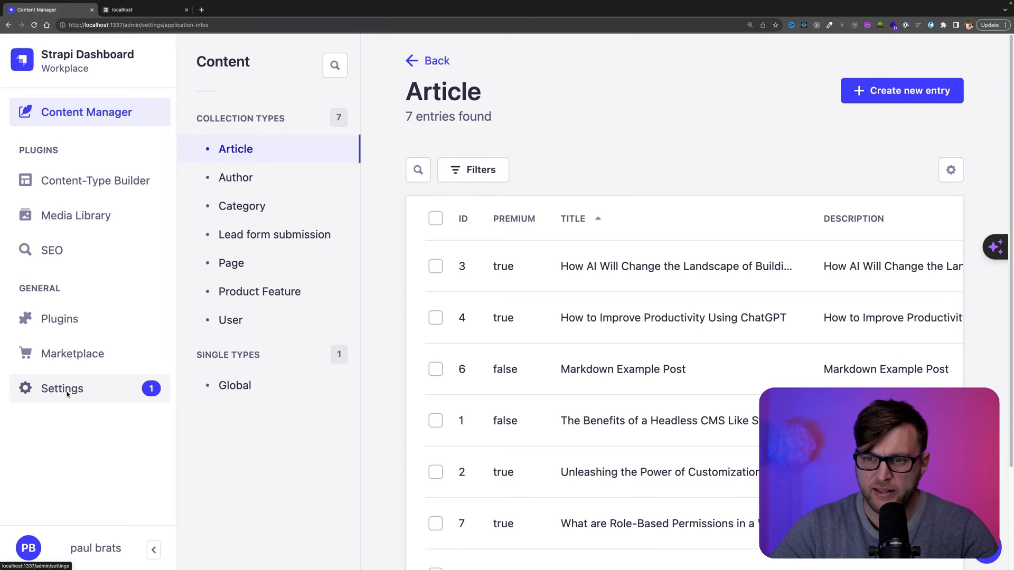
click(62, 388)
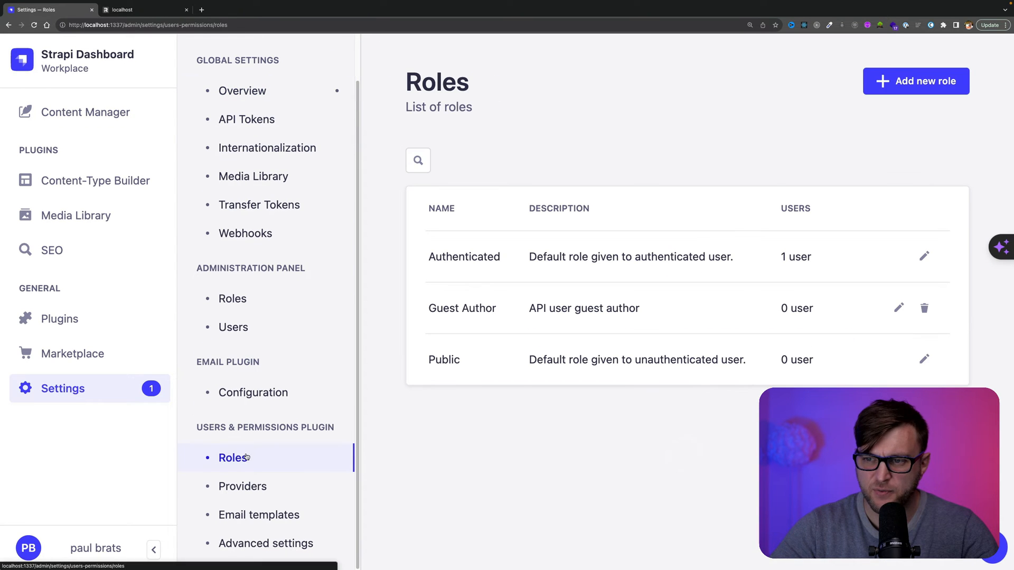
click(924, 359)
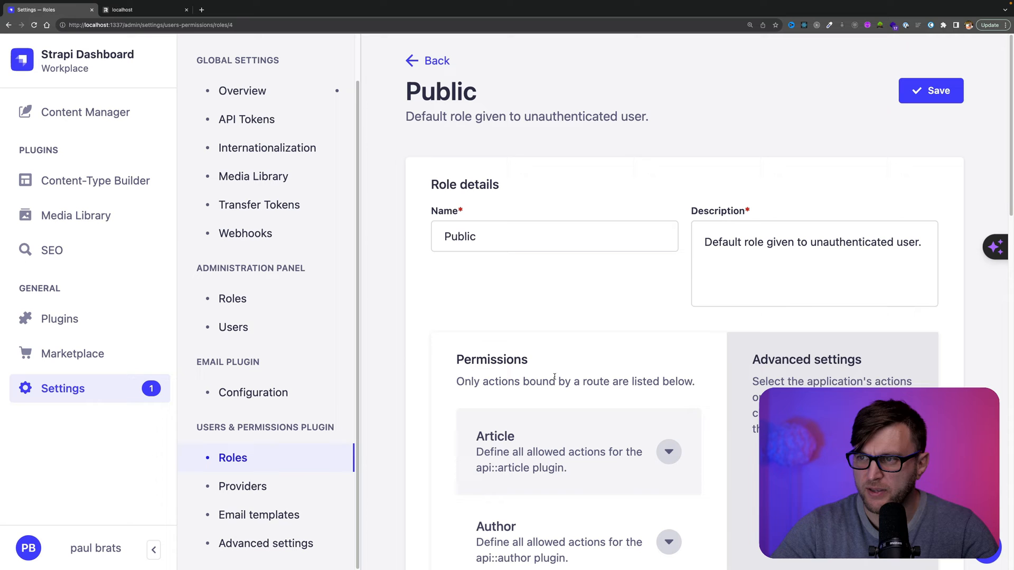
scroll(up, 3)
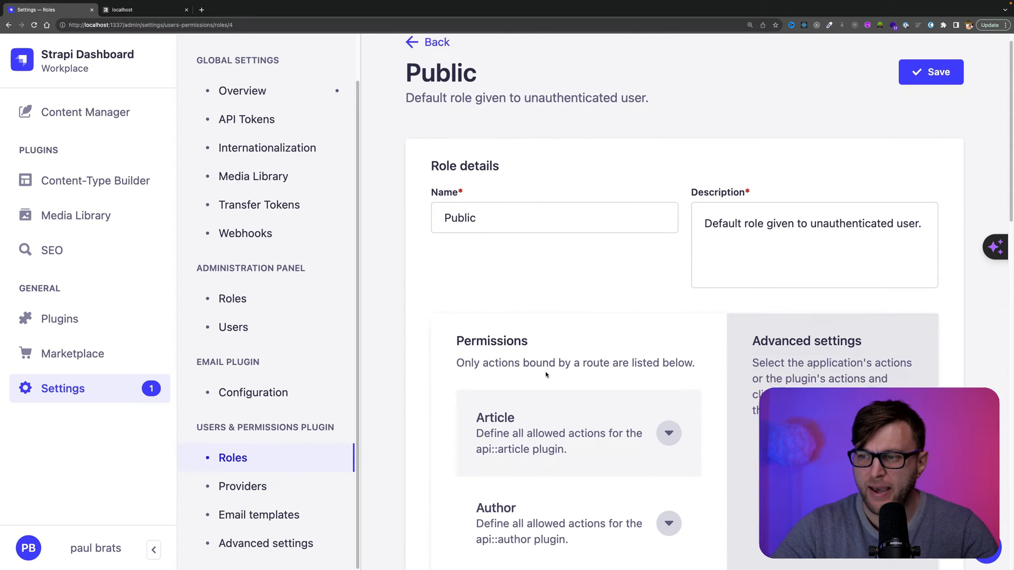
scroll(down, 3)
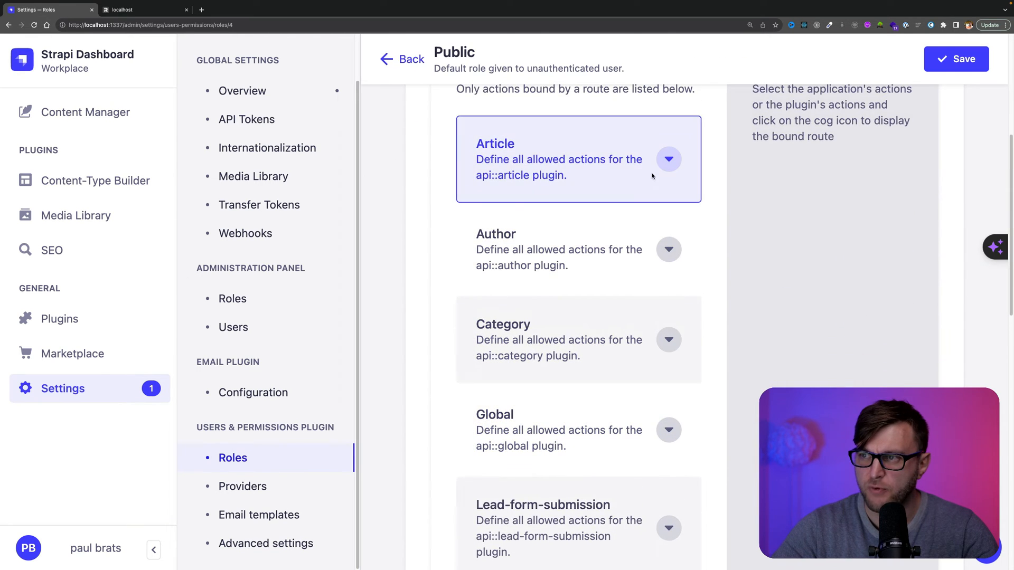
- Expand the Article, Category and Product-feature permissions to check find and findOne
click(669, 159)
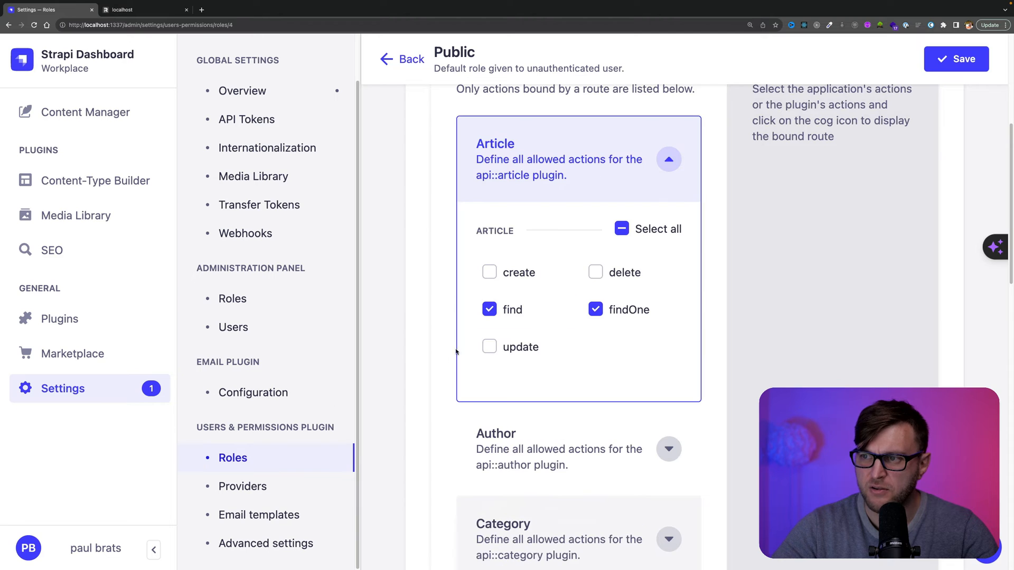
mouse_move(672, 170)
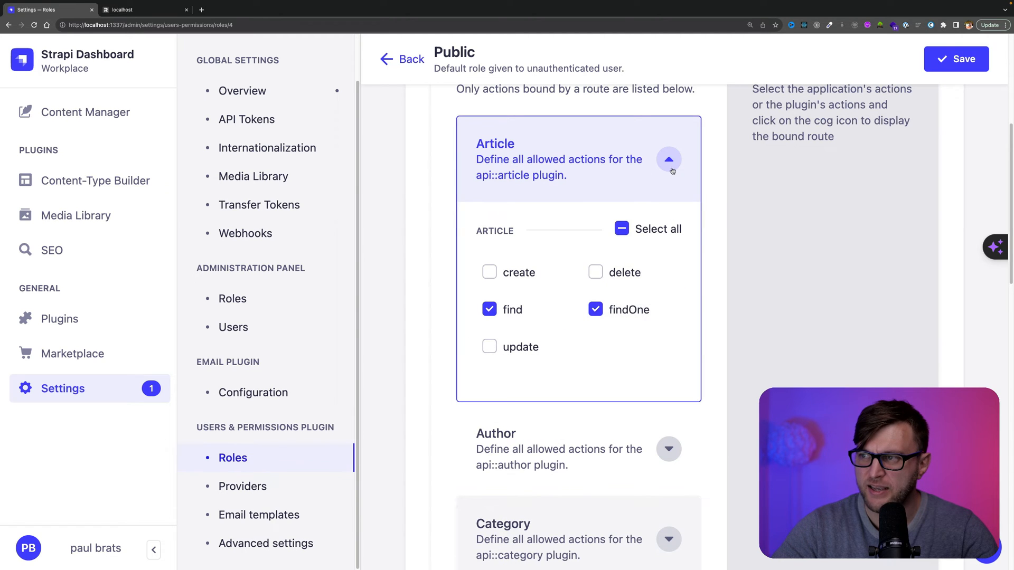
click(668, 449)
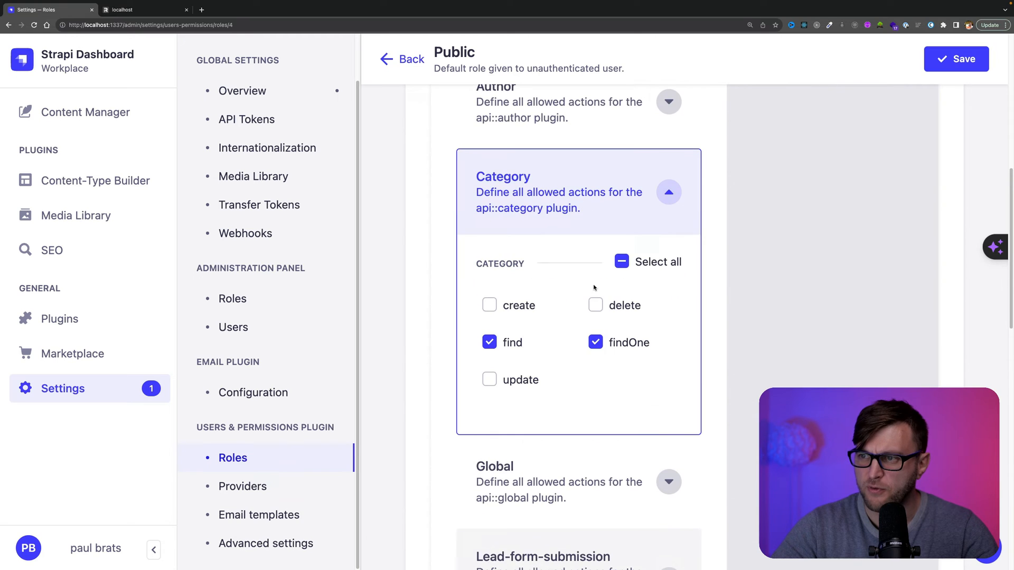
scroll(down, 3)
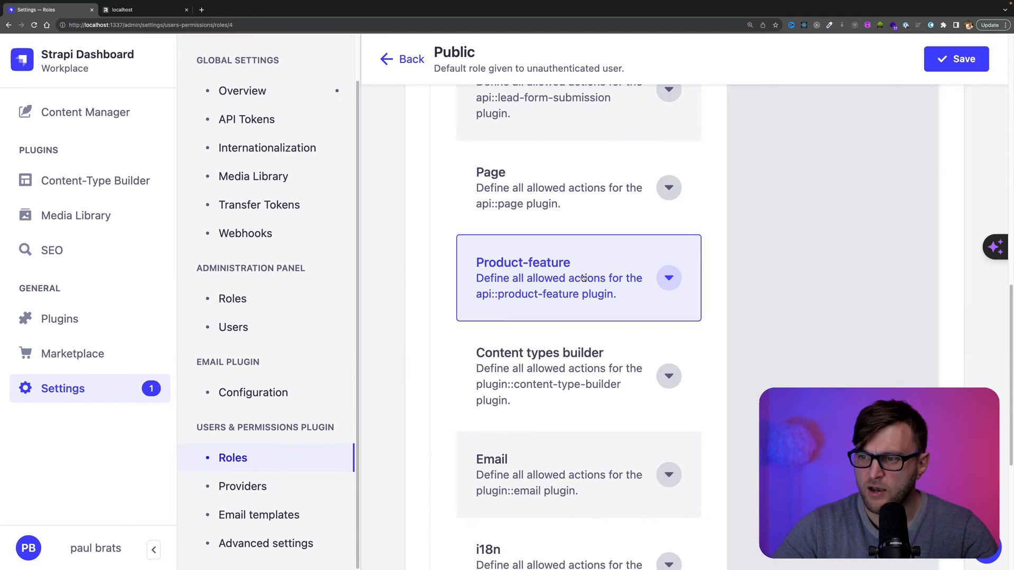
click(669, 278)
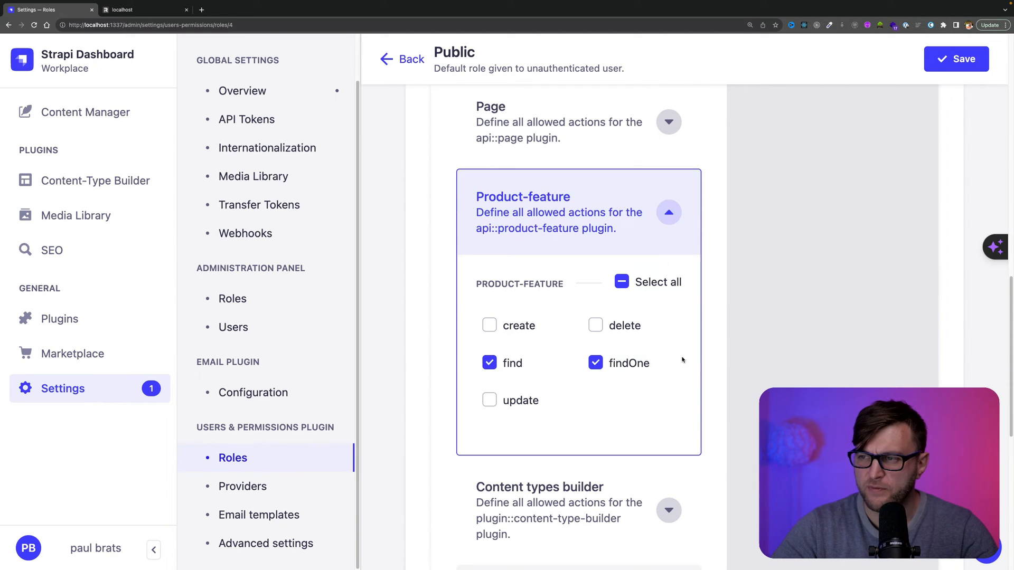
click(669, 212)
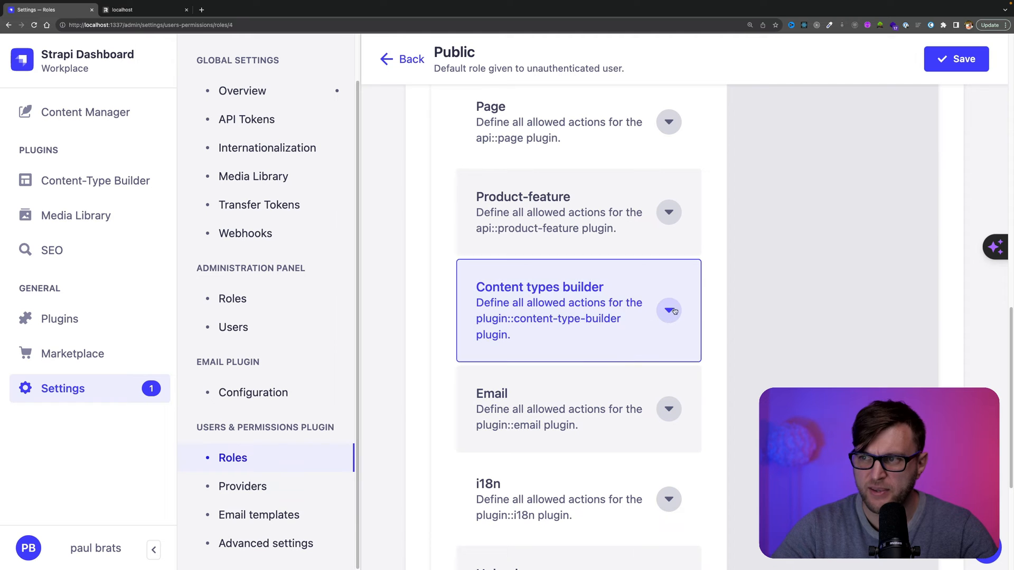
scroll(up, 3)
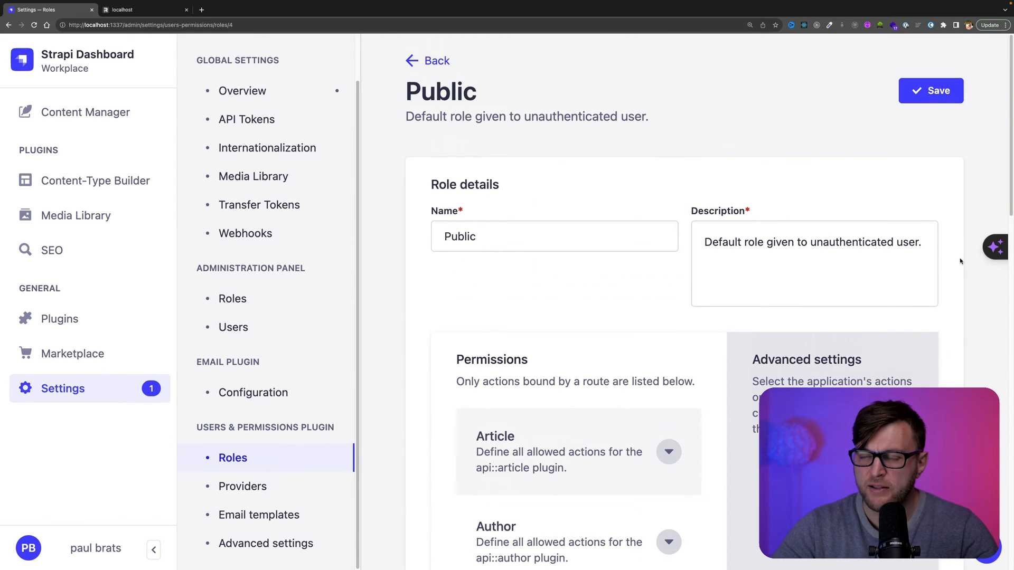
mouse_move(573, 164)
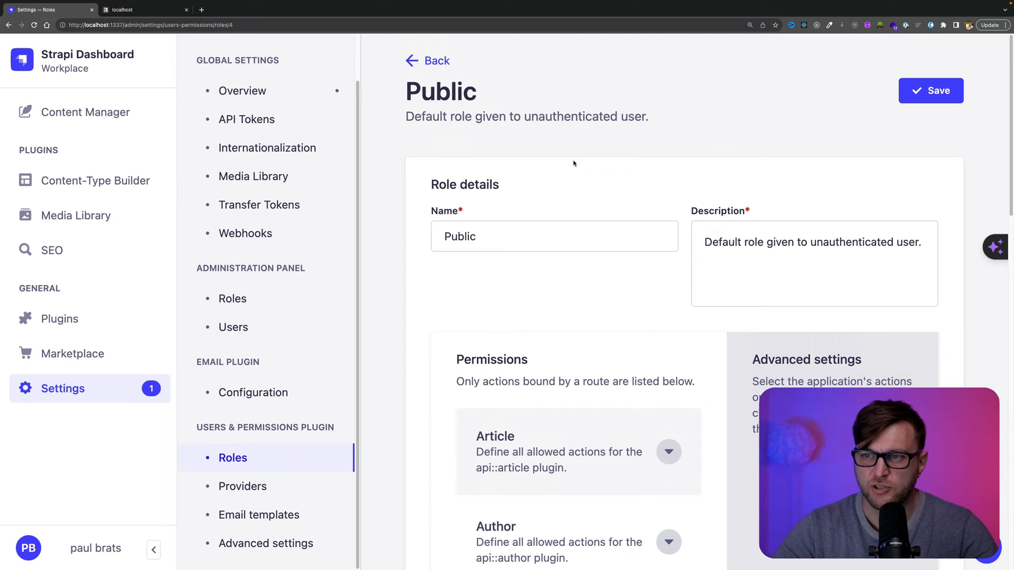
click(668, 452)
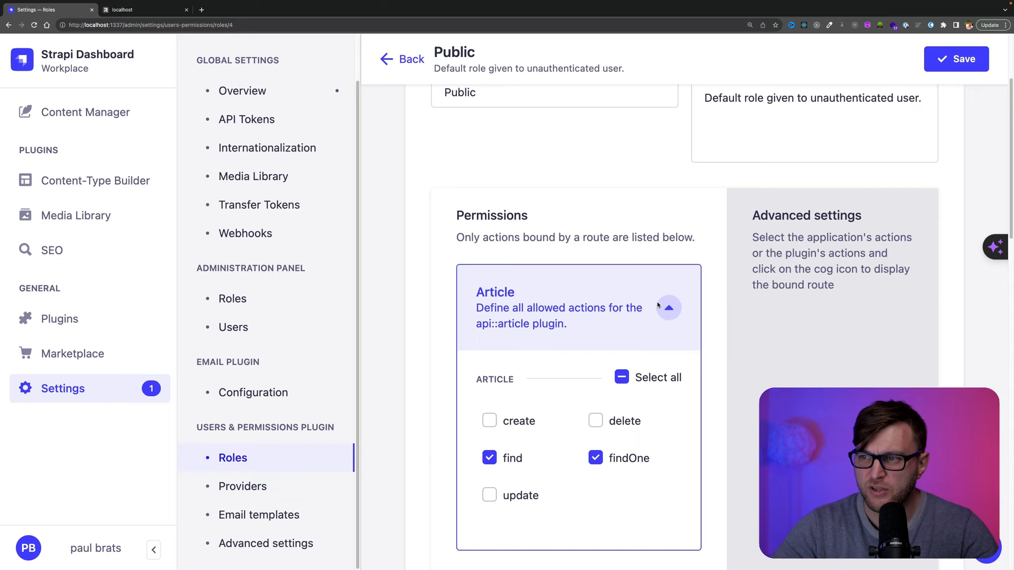
click(668, 308)
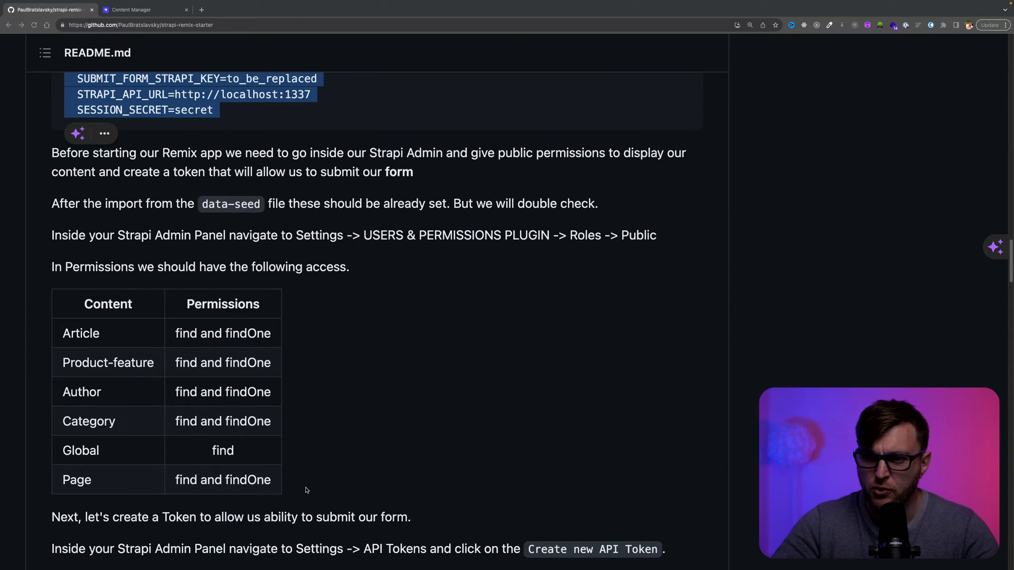
mouse_move(129, 481)
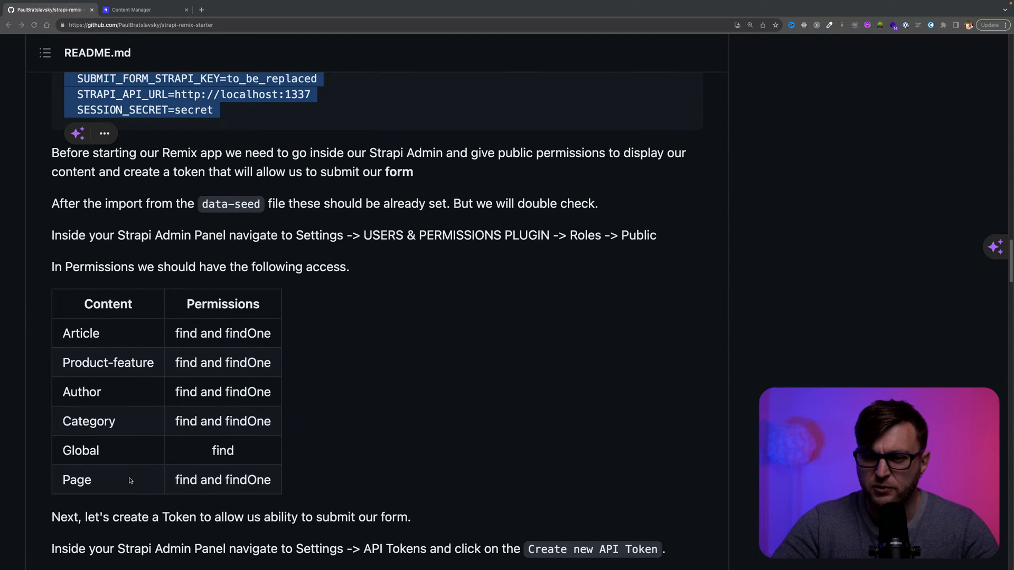
- Scroll the README past the permissions table to the API token setup steps
scroll(down, 3)
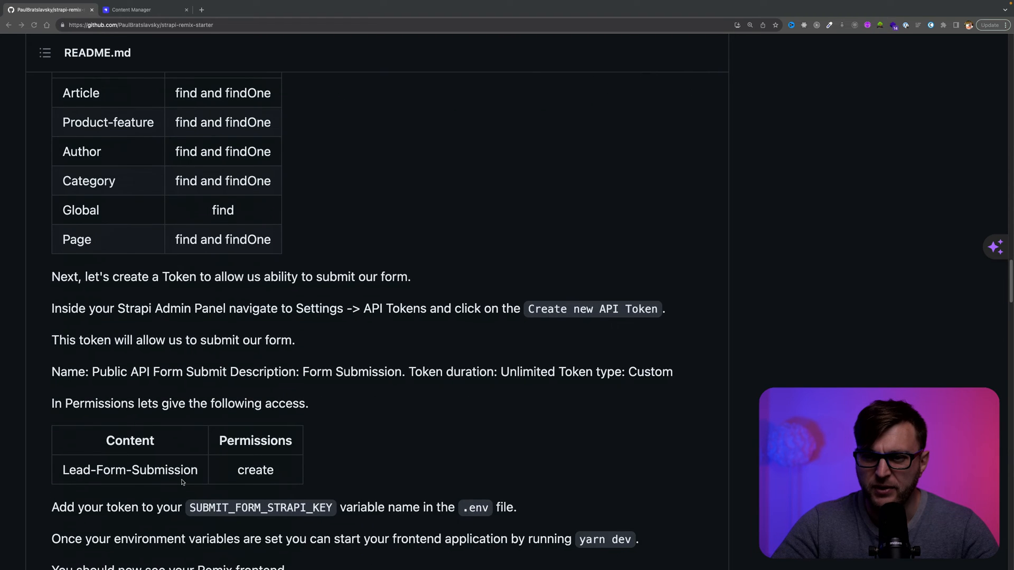
scroll(down, 3)
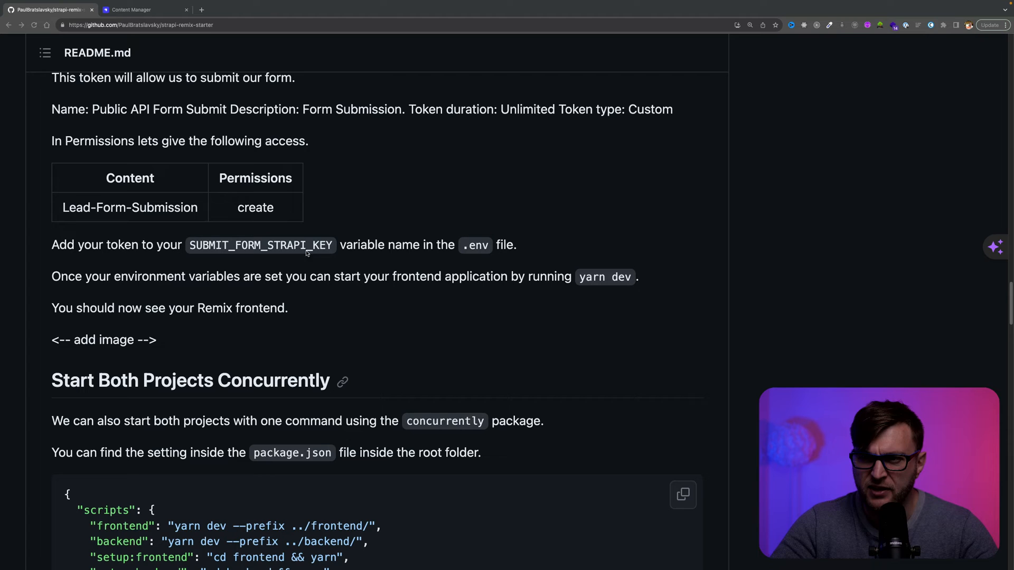
mouse_move(153, 219)
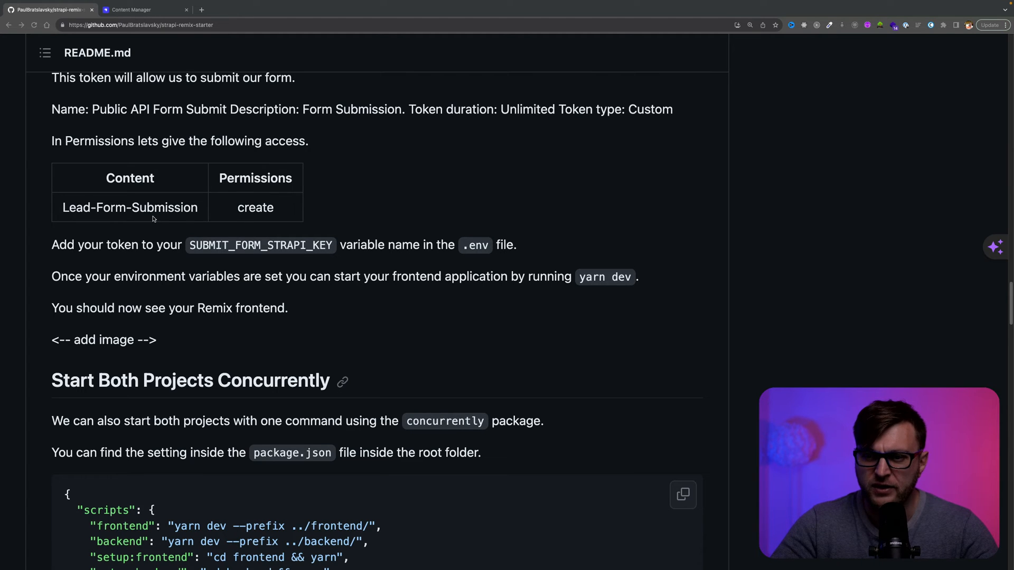
mouse_move(185, 230)
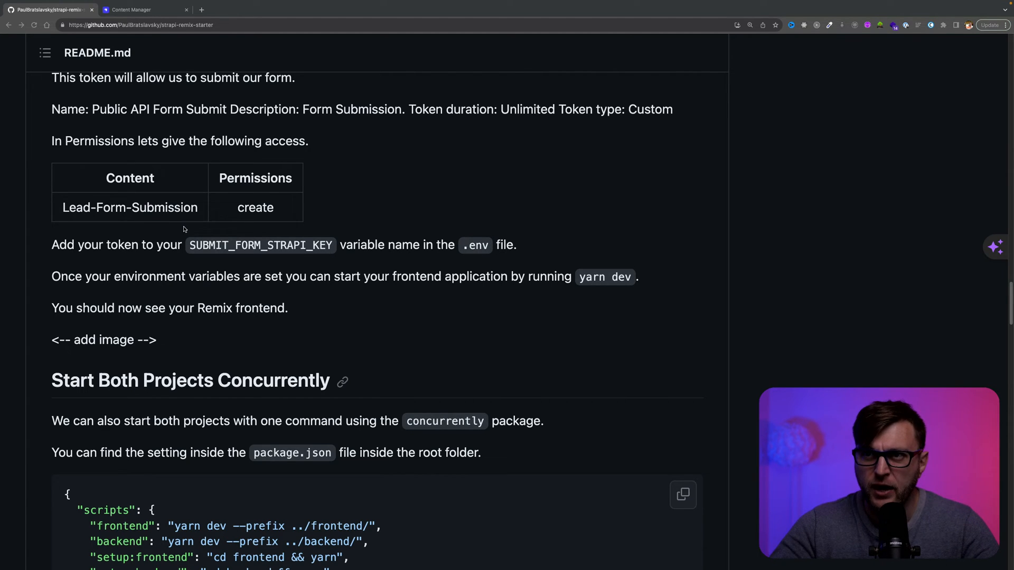
- Go to Strapi Settings > API Tokens and start a new token
click(142, 9)
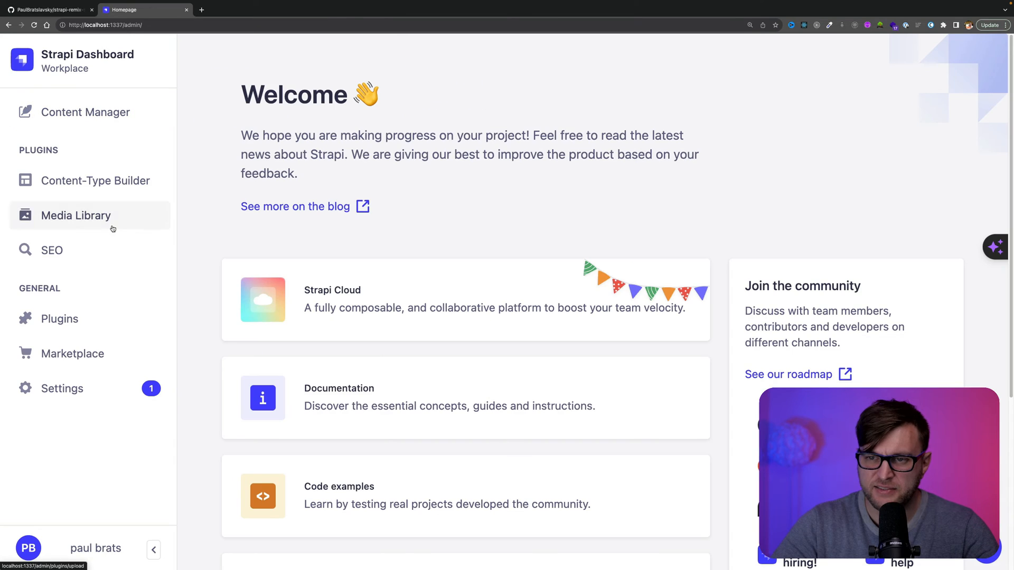
click(62, 389)
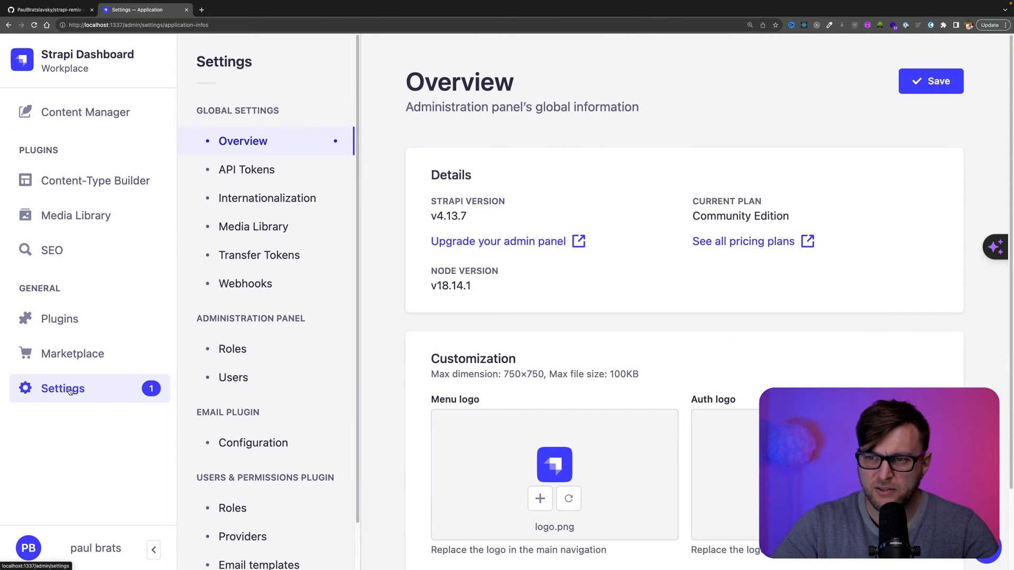
click(247, 170)
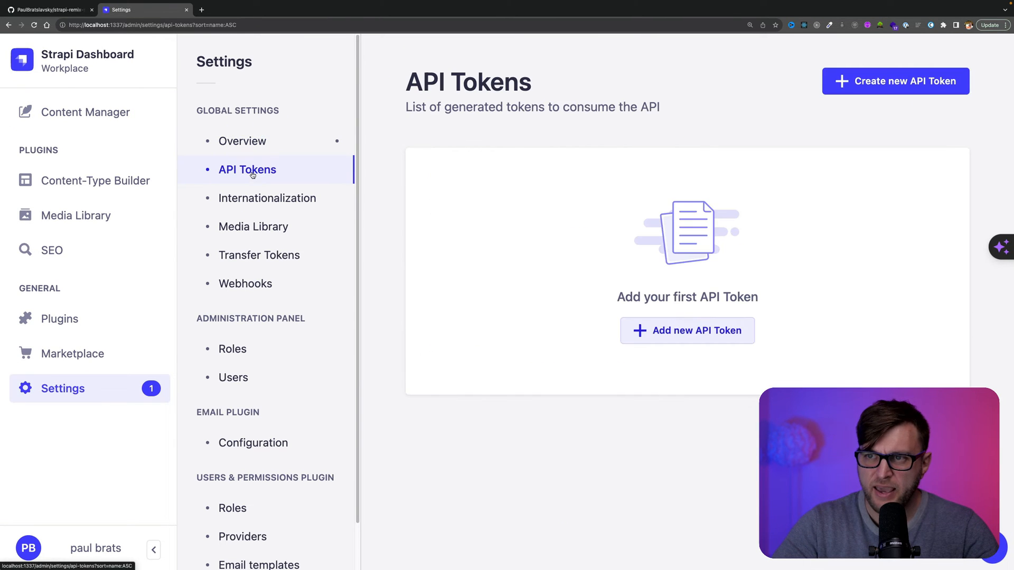
click(895, 81)
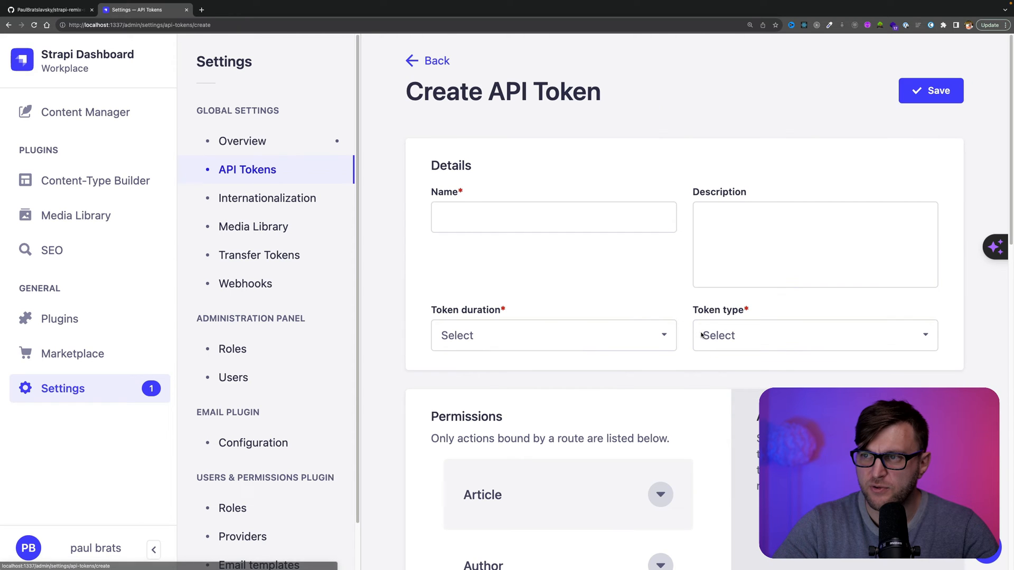
- Name the token 'form', make it Unlimited, allow Lead-form-submission create, and save
text(for)
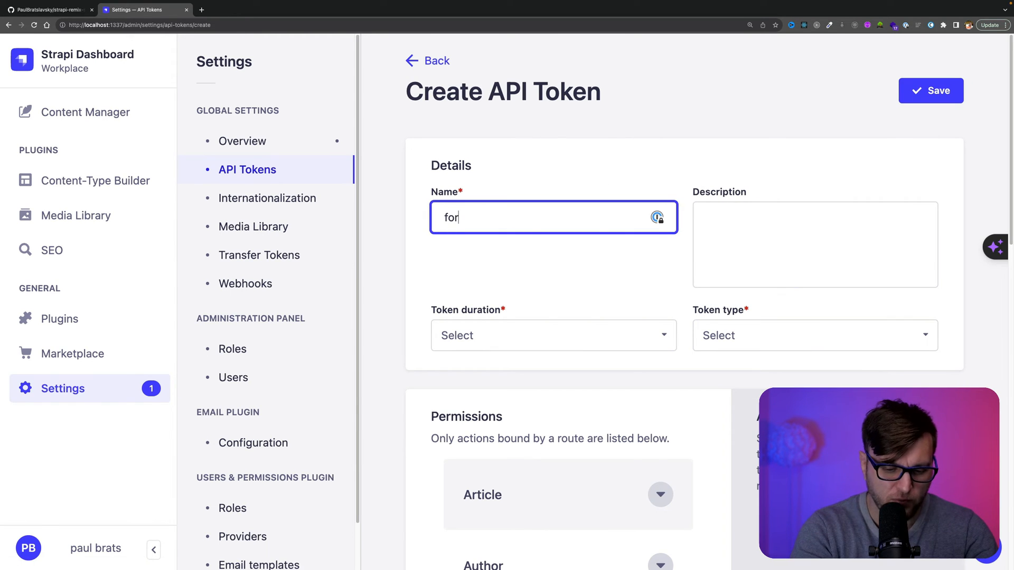
text(m)
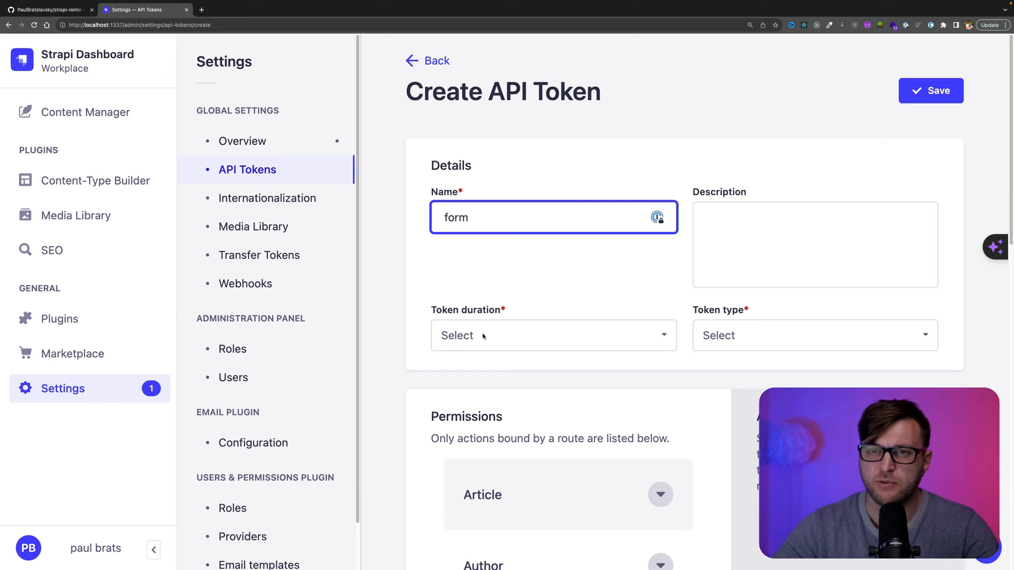
click(553, 335)
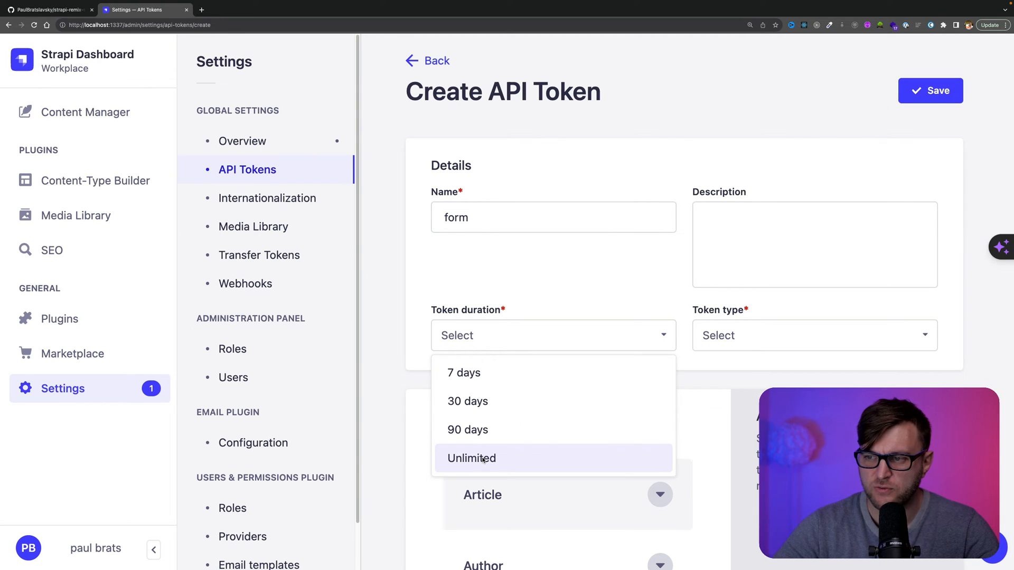
click(472, 457)
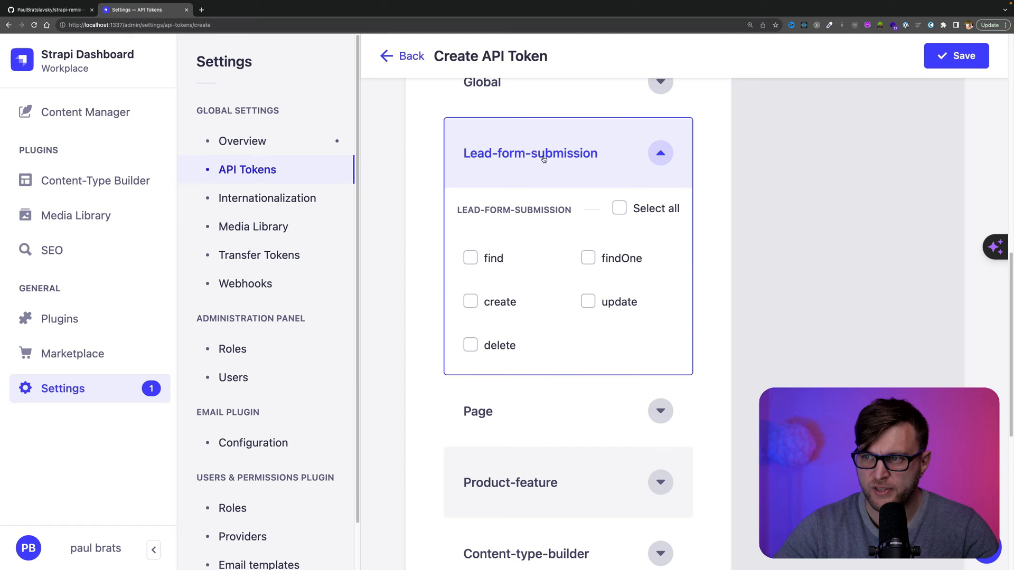
click(470, 301)
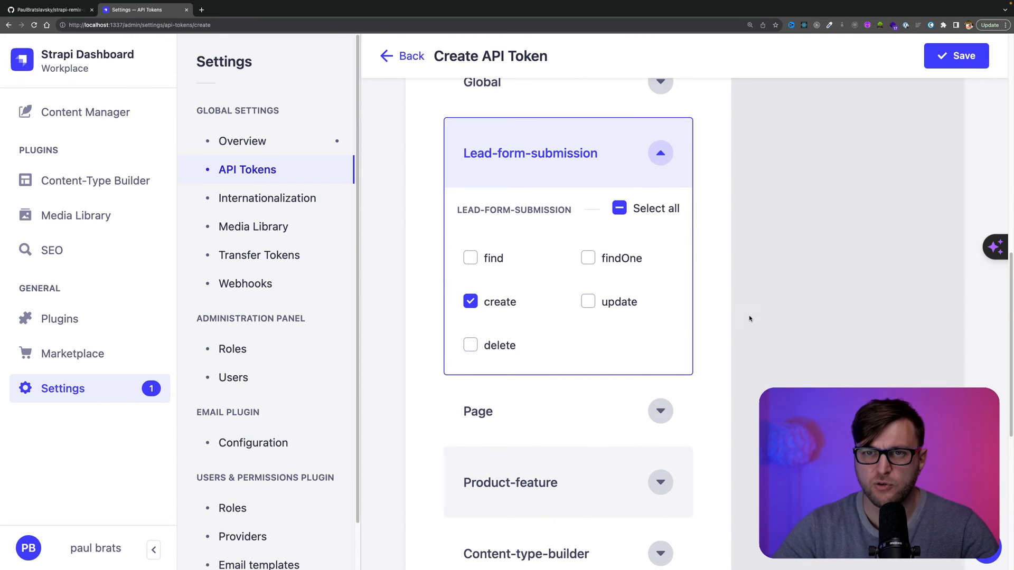
scroll(up, 3)
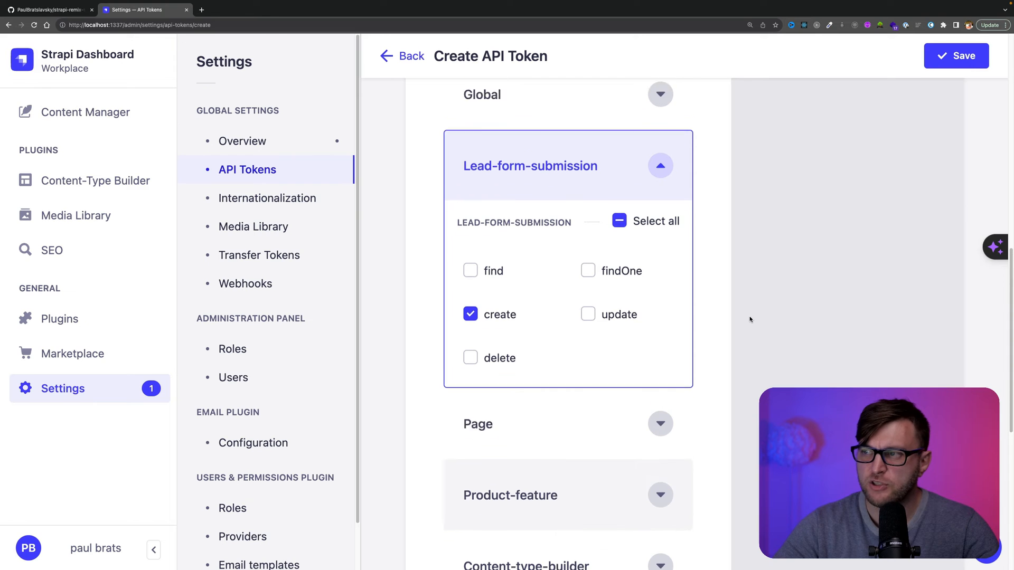
scroll(up, 3)
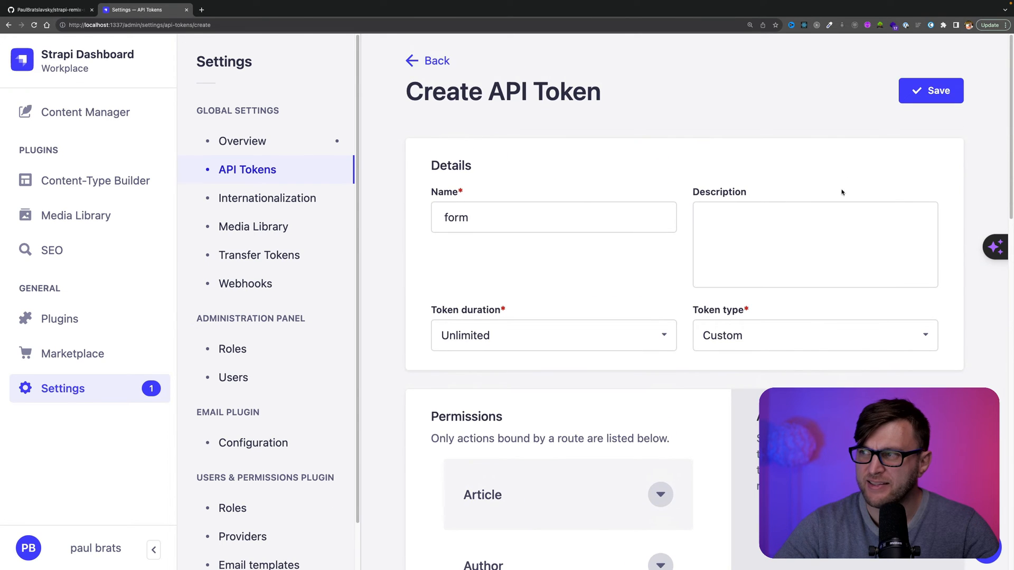
click(931, 89)
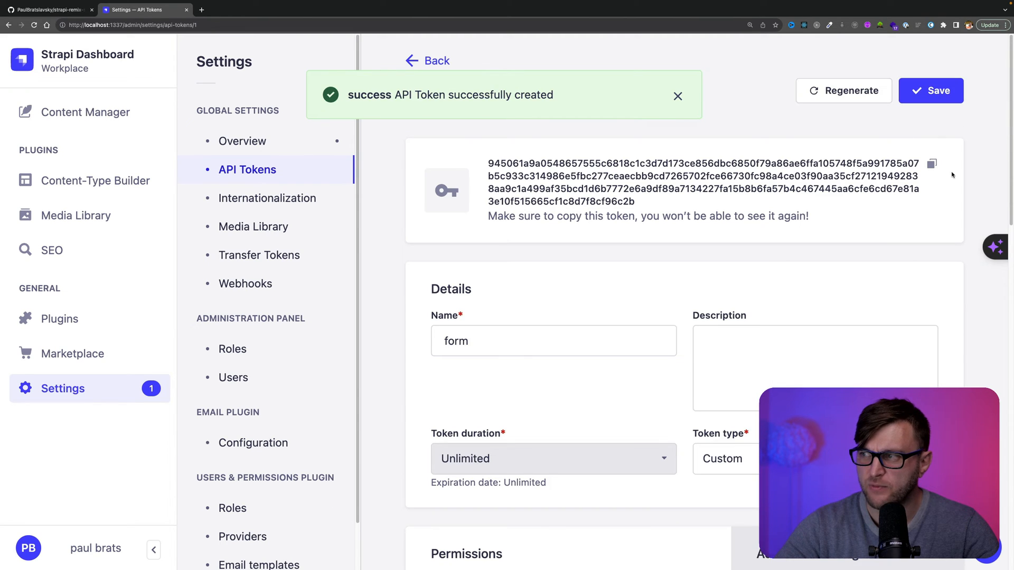
- Copy the generated 'form' API token key with the copy icon
click(931, 163)
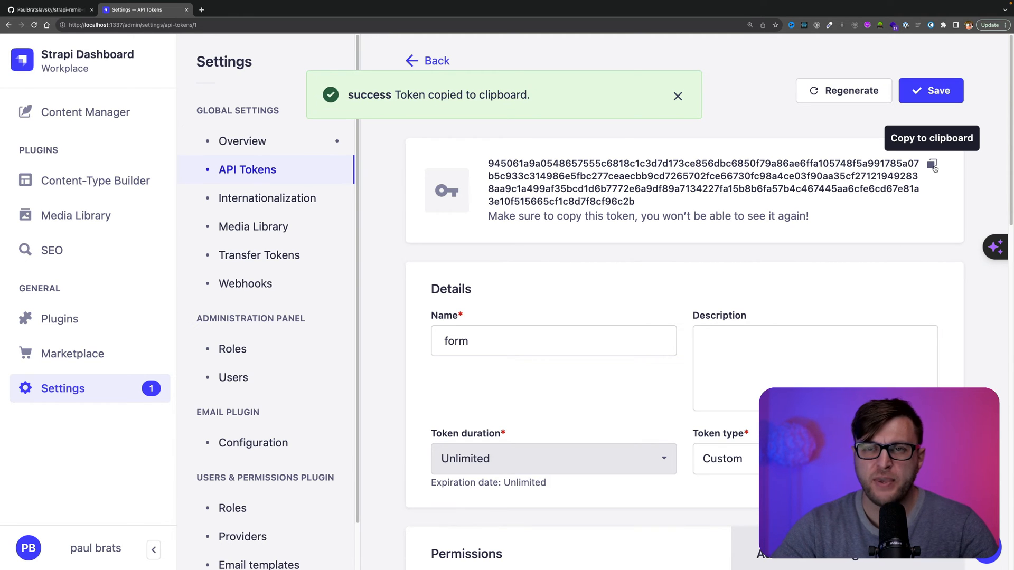
click(678, 95)
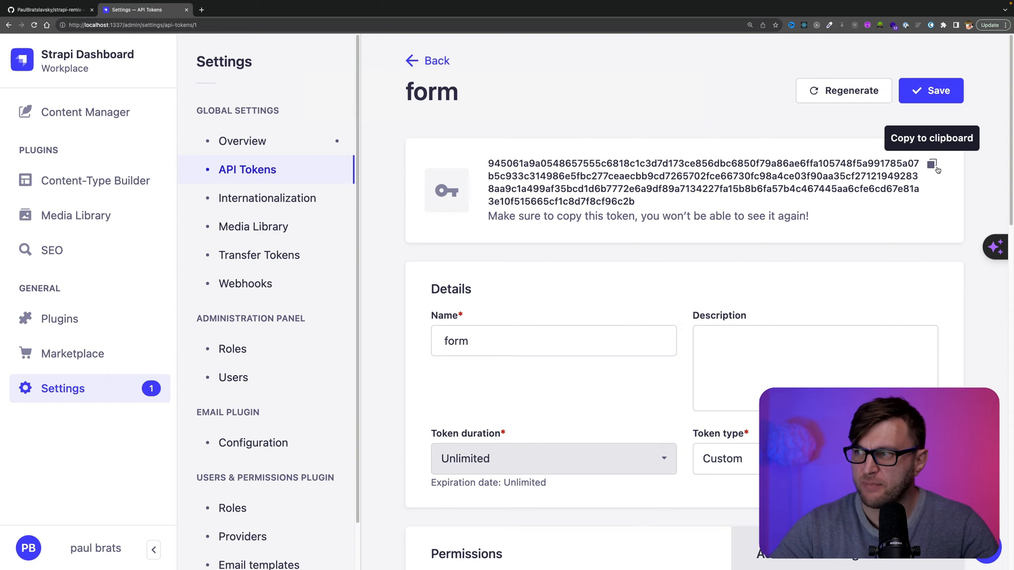
click(931, 164)
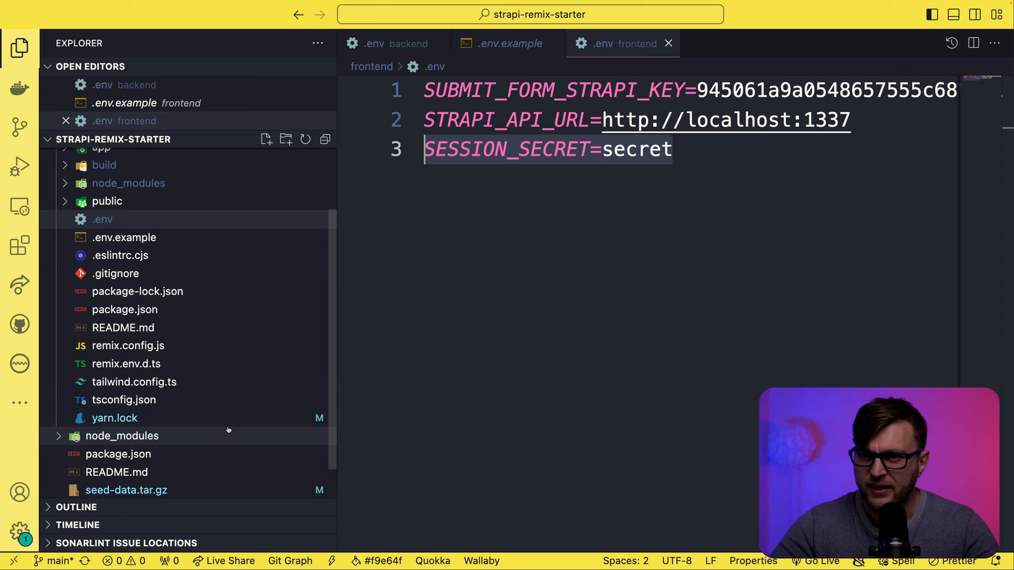
- Browse the Explorer tree and open the project root package.json
scroll(down, 3)
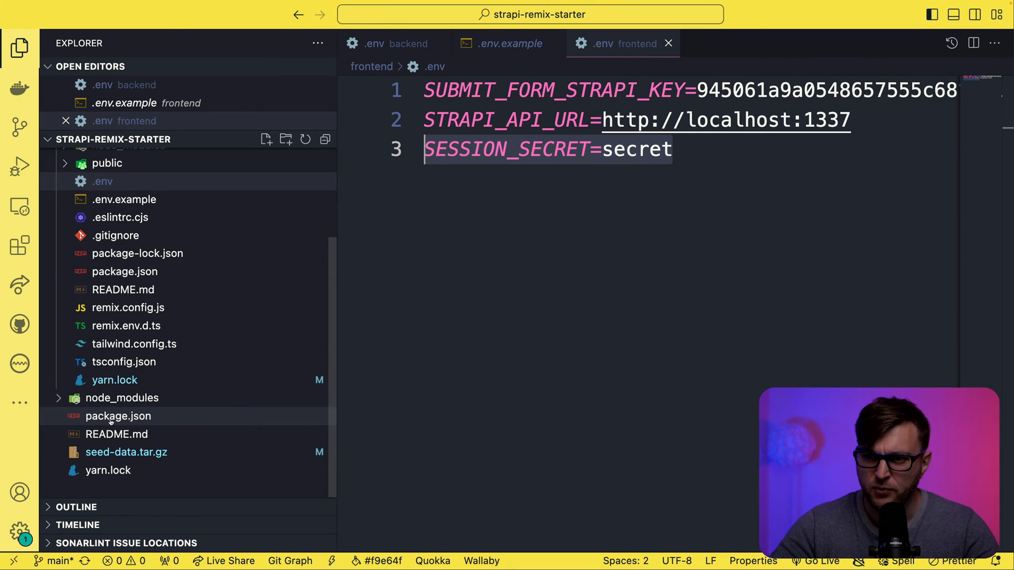
click(117, 416)
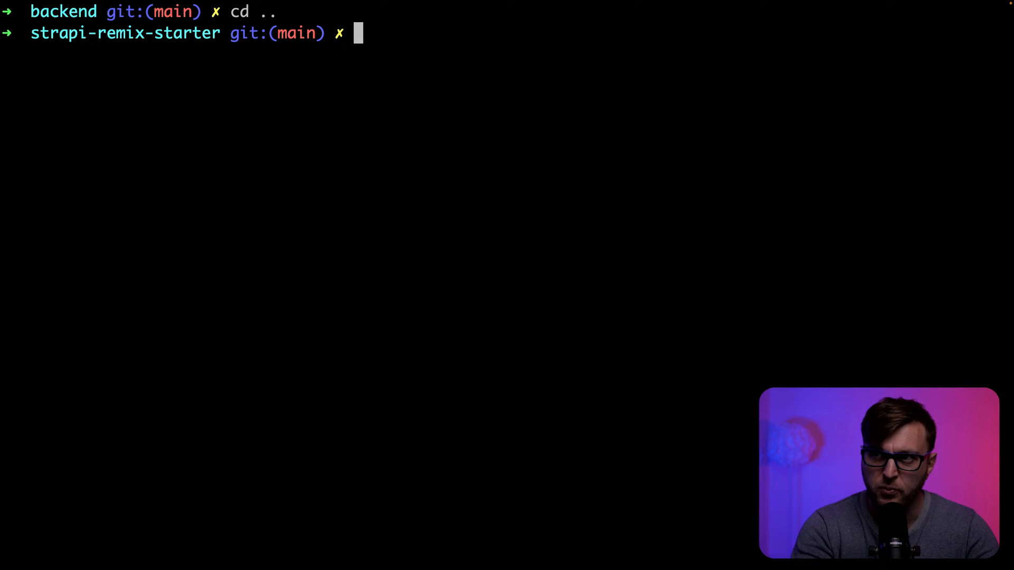
- Run yarn dev from the project root to launch both servers
text(yarn de)
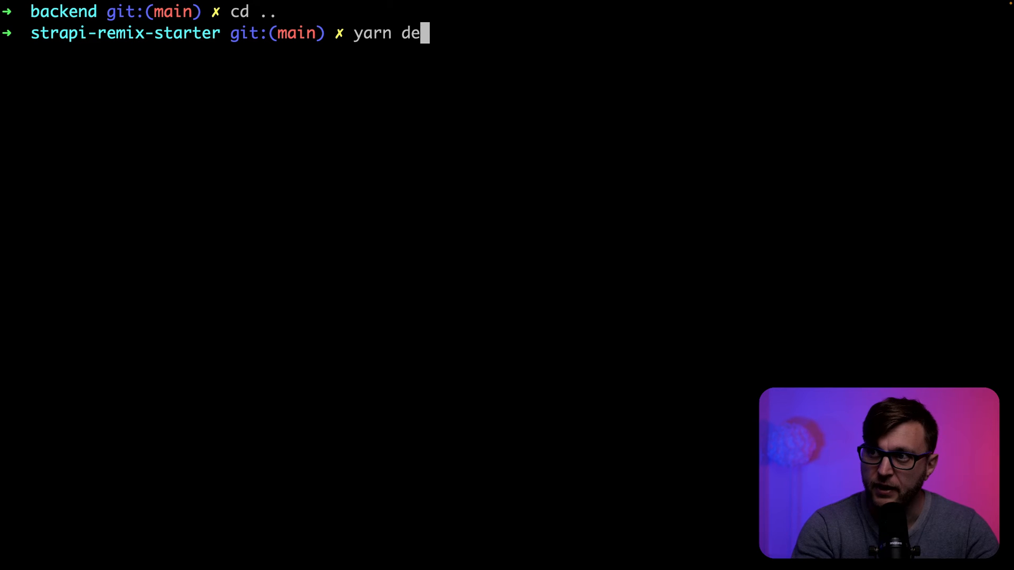
key(Return)
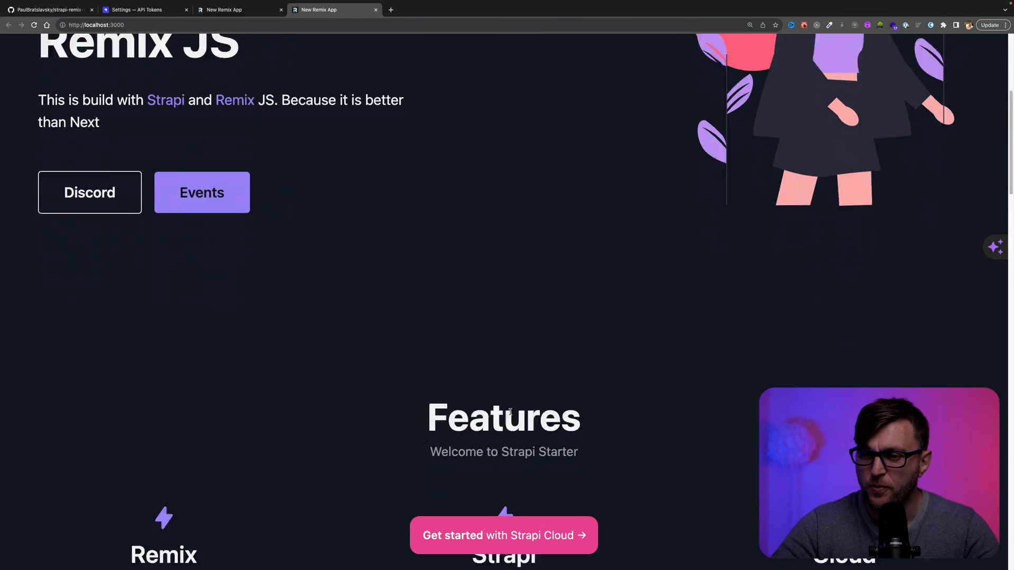
- Scroll the home page and log in as testuser
scroll(down, 3)
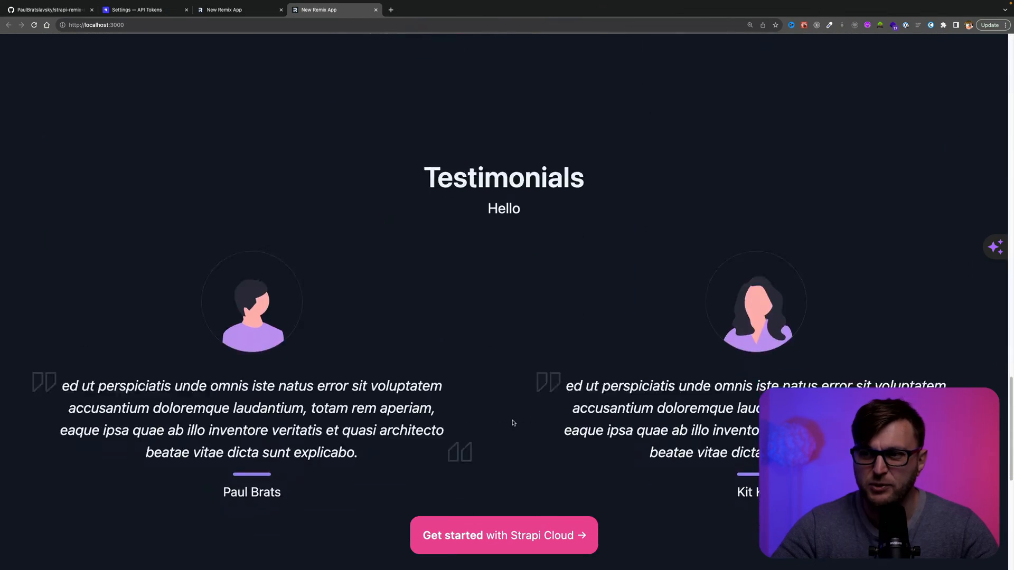
scroll(up, 3)
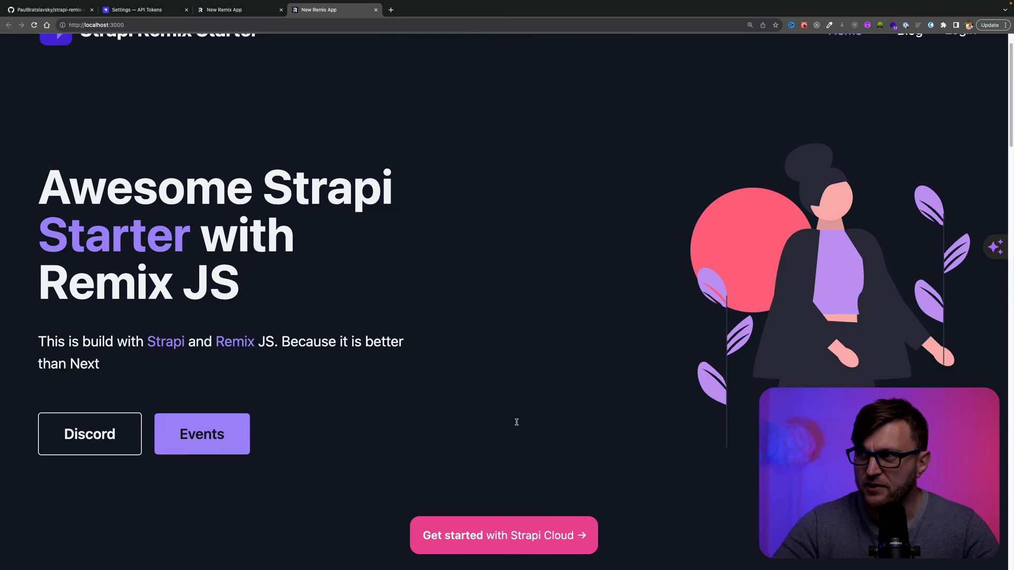
click(961, 72)
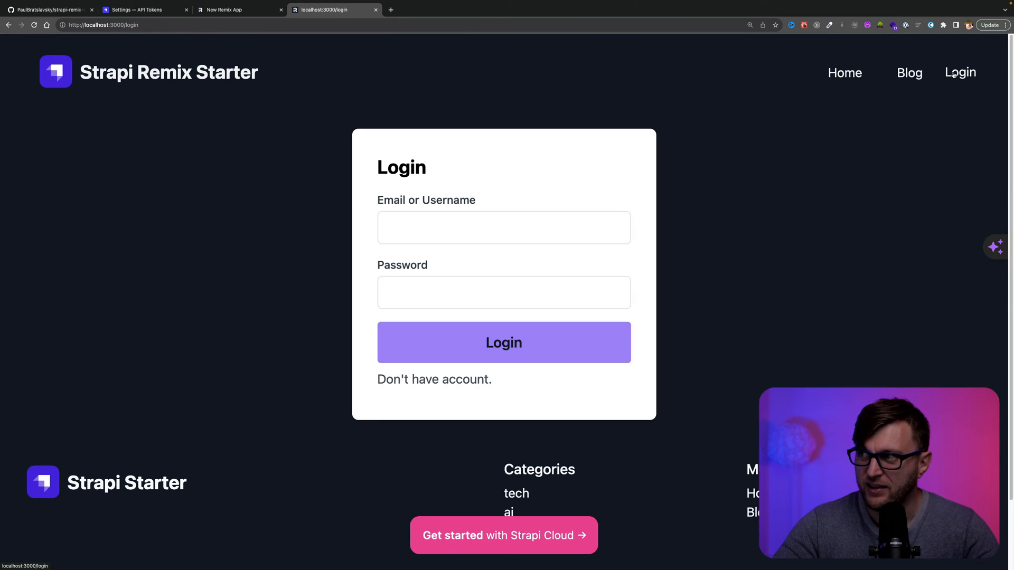
text(t)
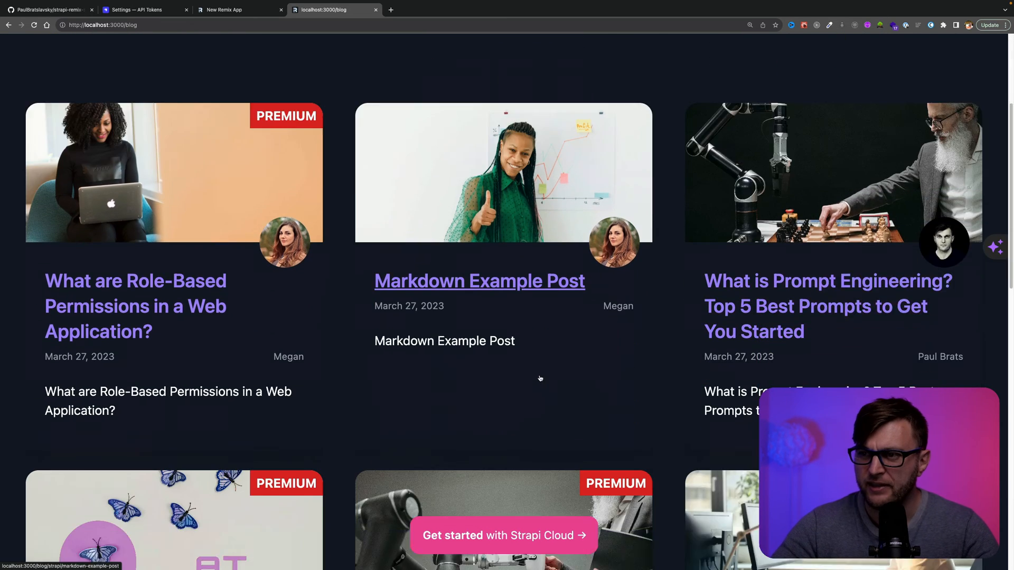
- Read the 'What are Role-Based Permissions in a Web Application?' blog post
scroll(down, 3)
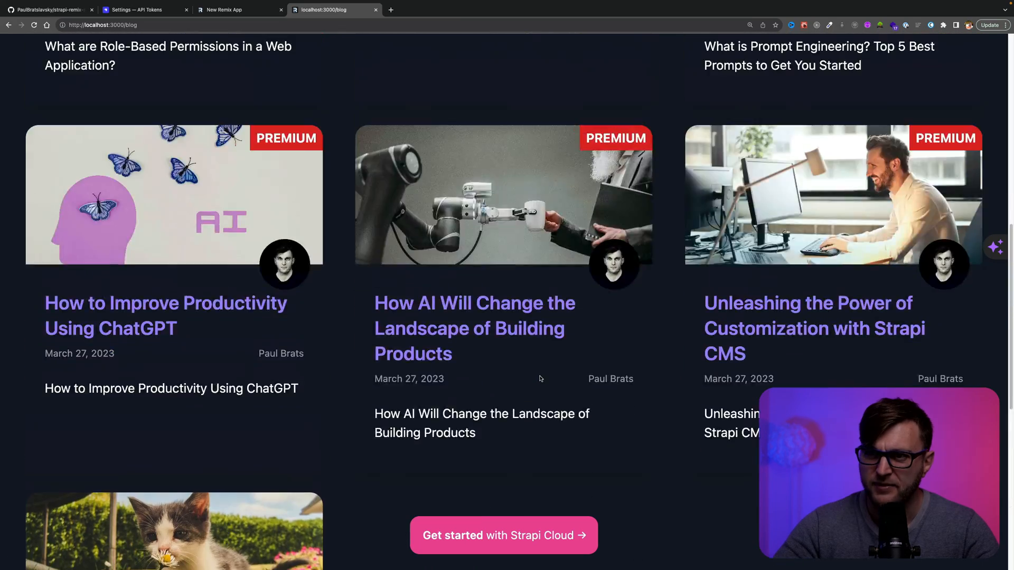
click(168, 55)
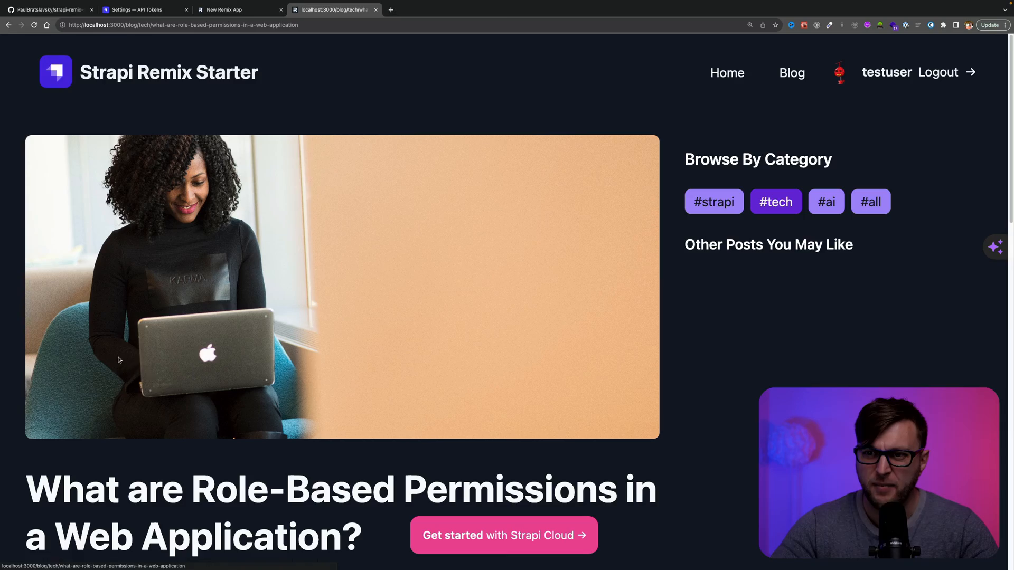
scroll(down, 3)
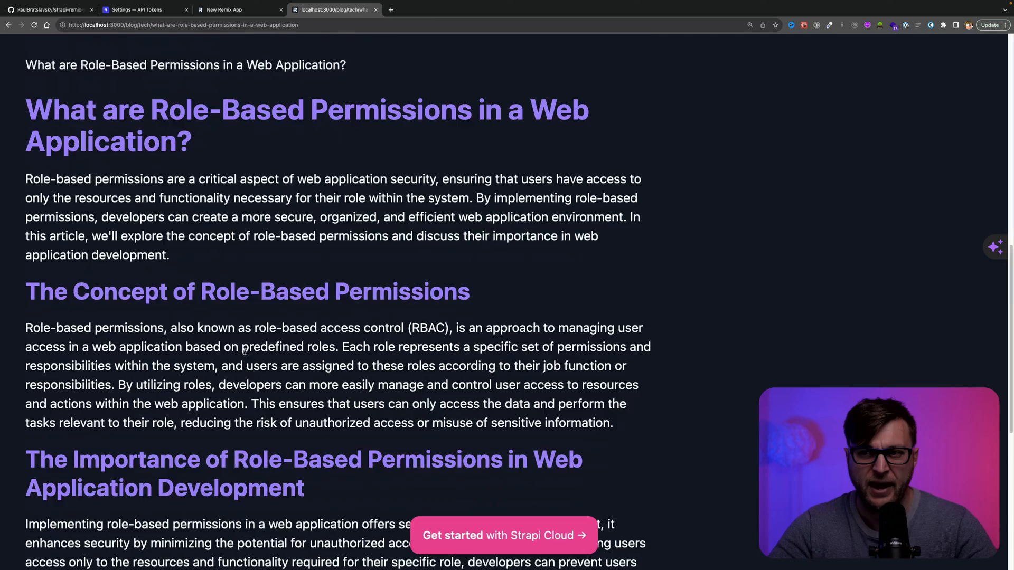
scroll(up, 3)
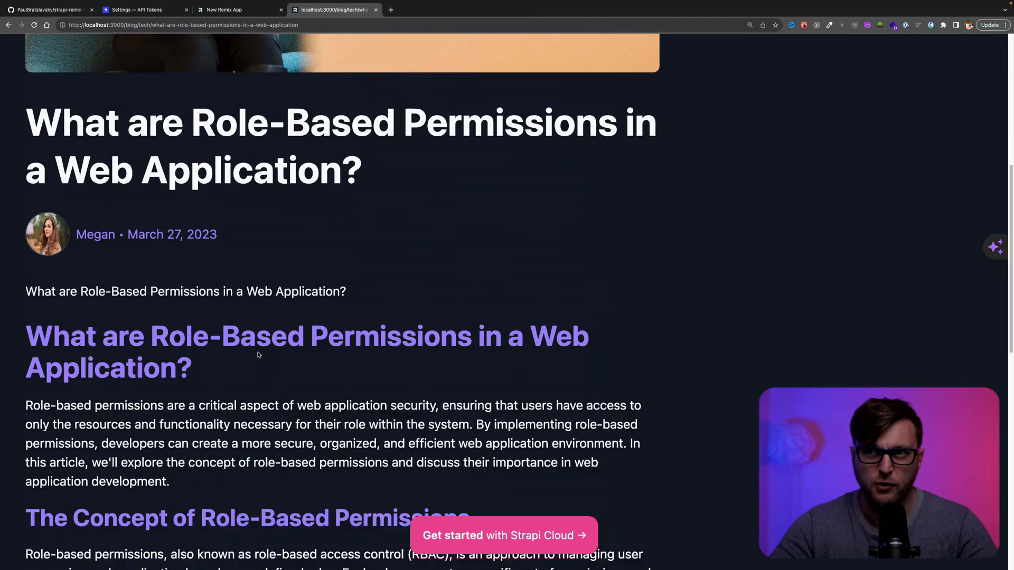
scroll(up, 3)
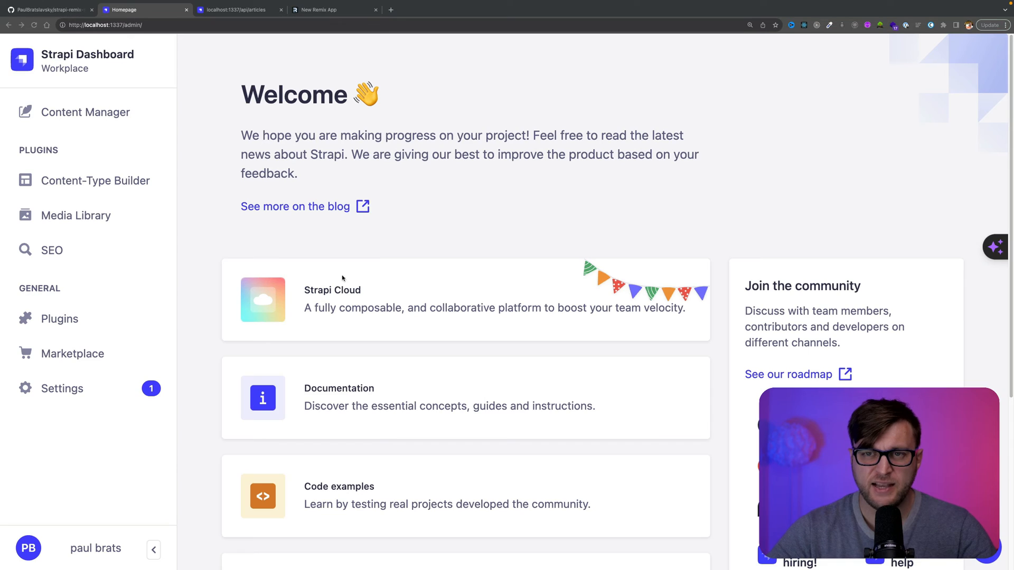
- Show the Public role's Article find route GET /api/articles, then view that endpoint's JSON
click(86, 112)
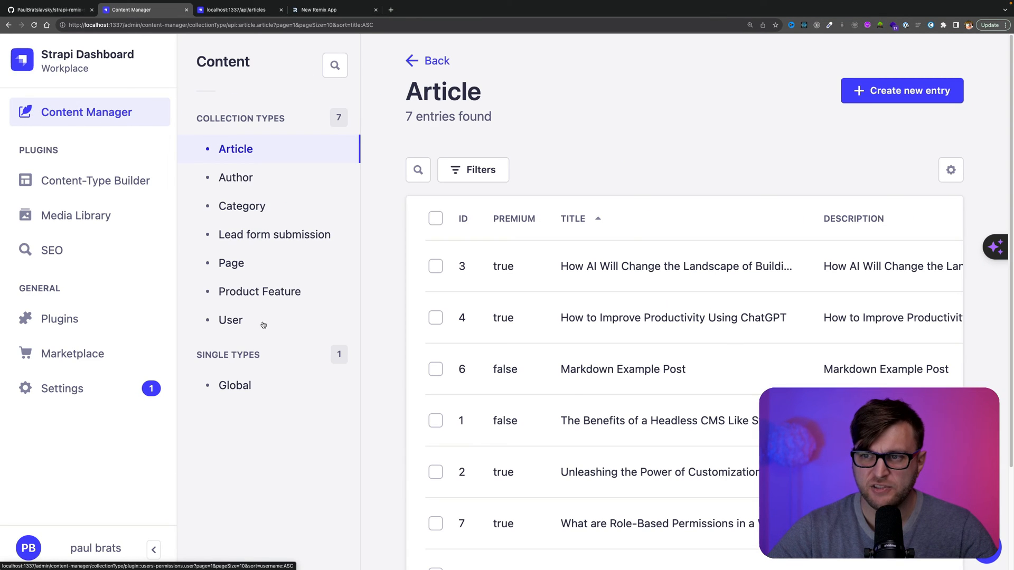
mouse_move(257, 281)
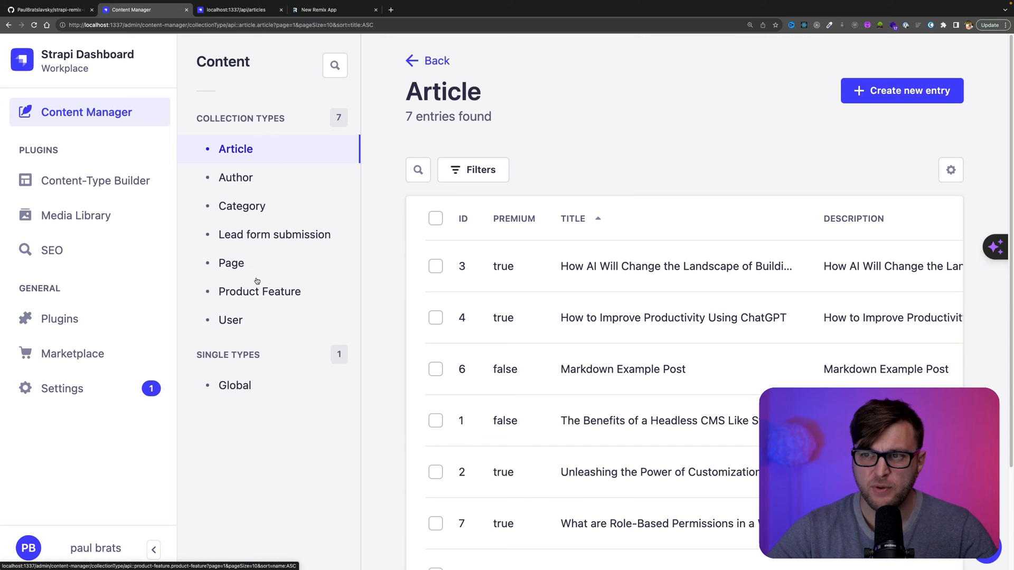
mouse_move(310, 247)
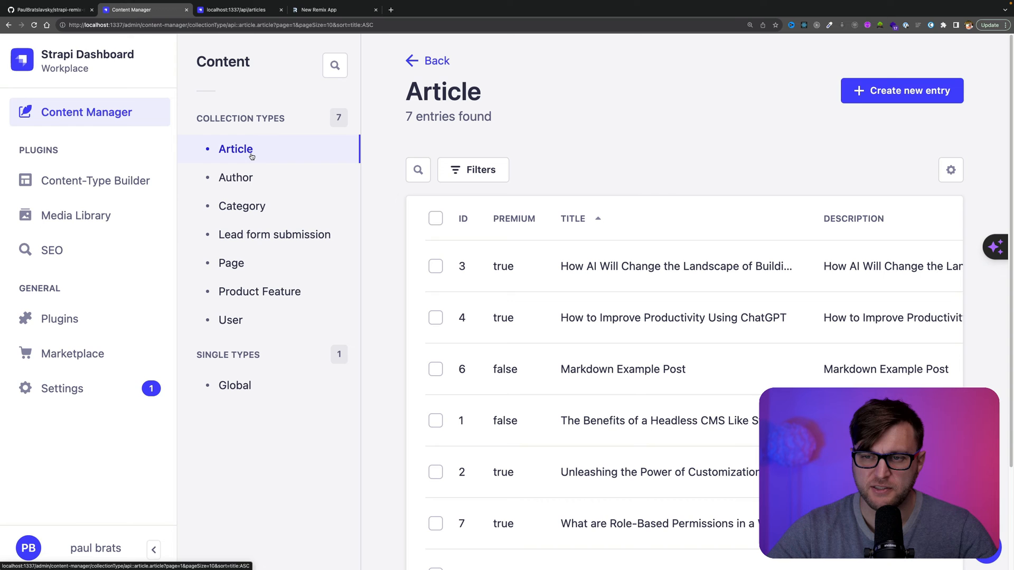
click(63, 388)
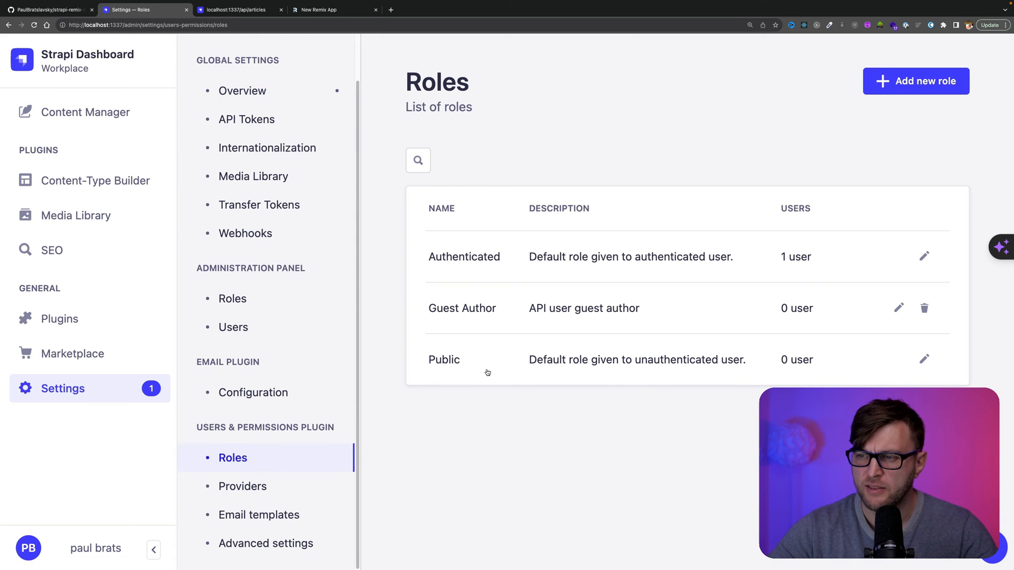
click(924, 359)
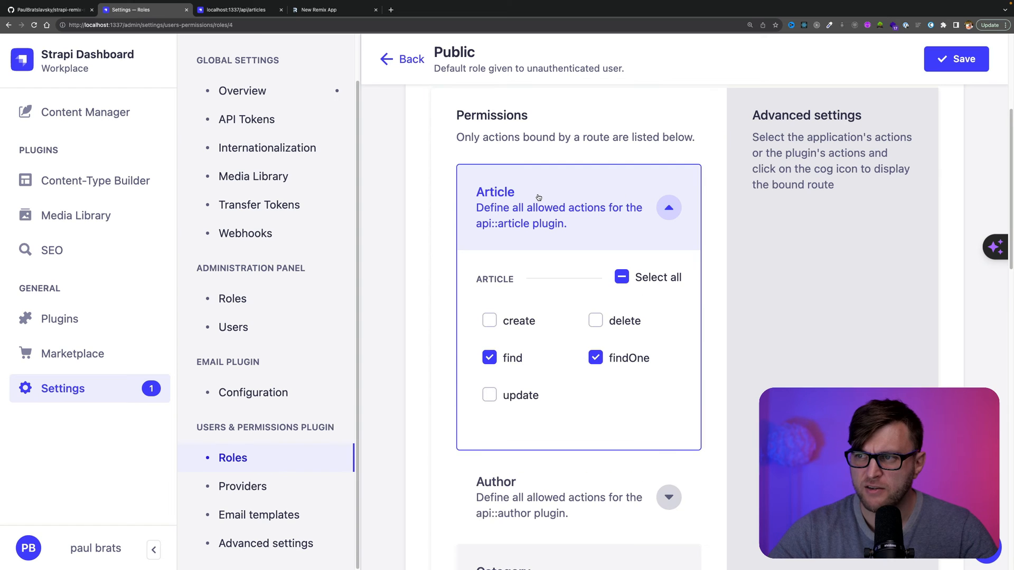
click(512, 358)
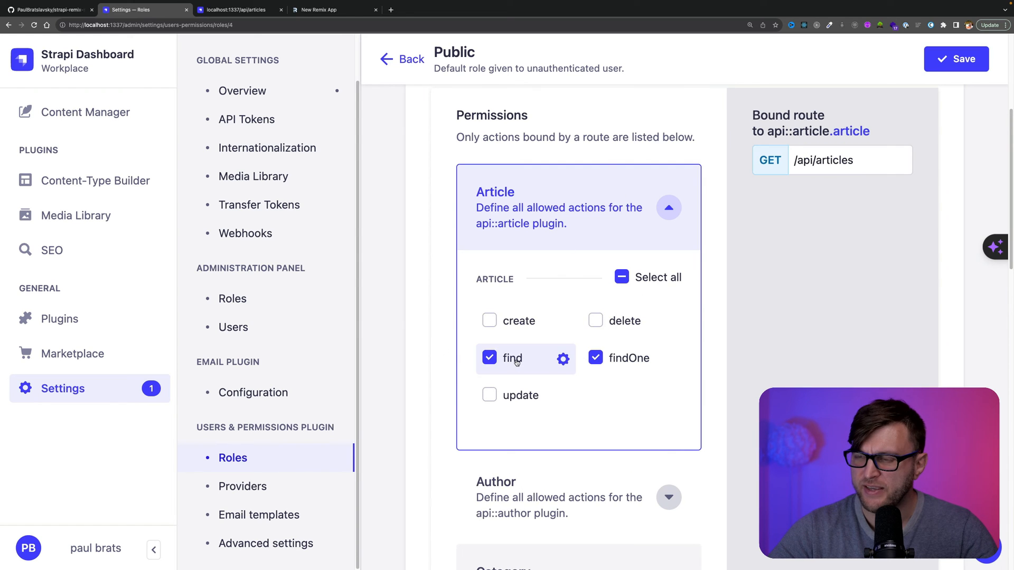
scroll(down, 3)
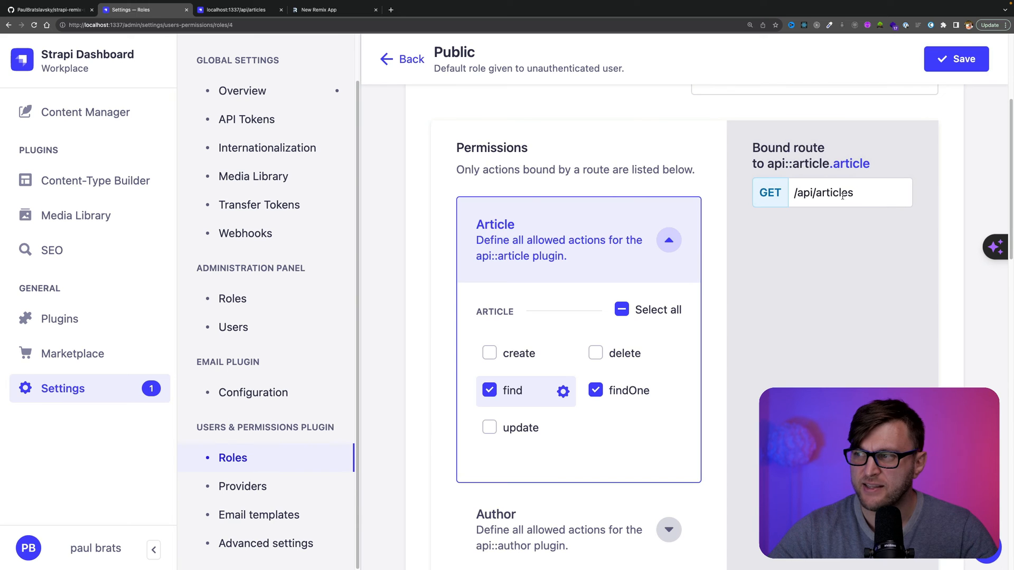
mouse_move(500, 130)
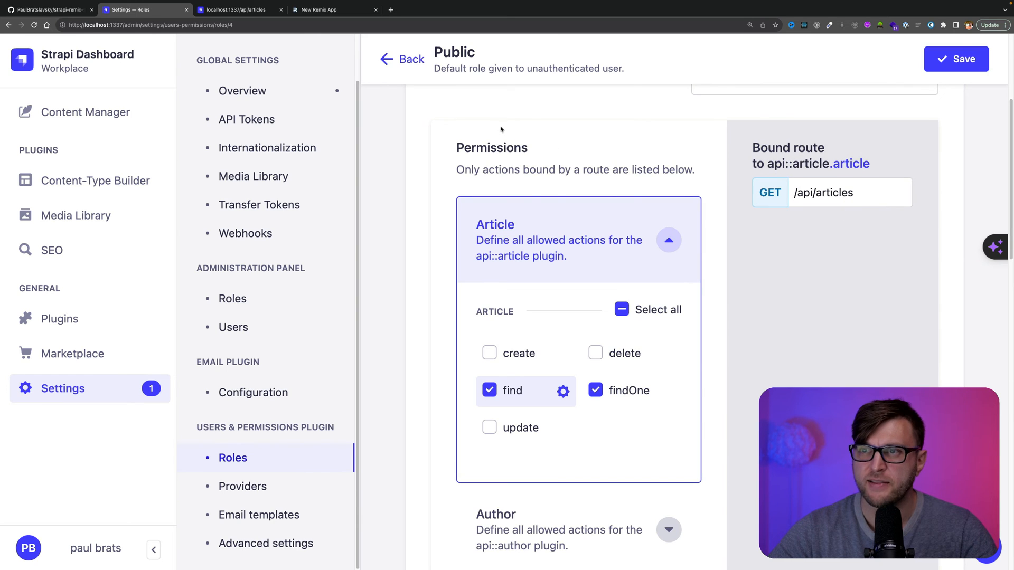
click(237, 9)
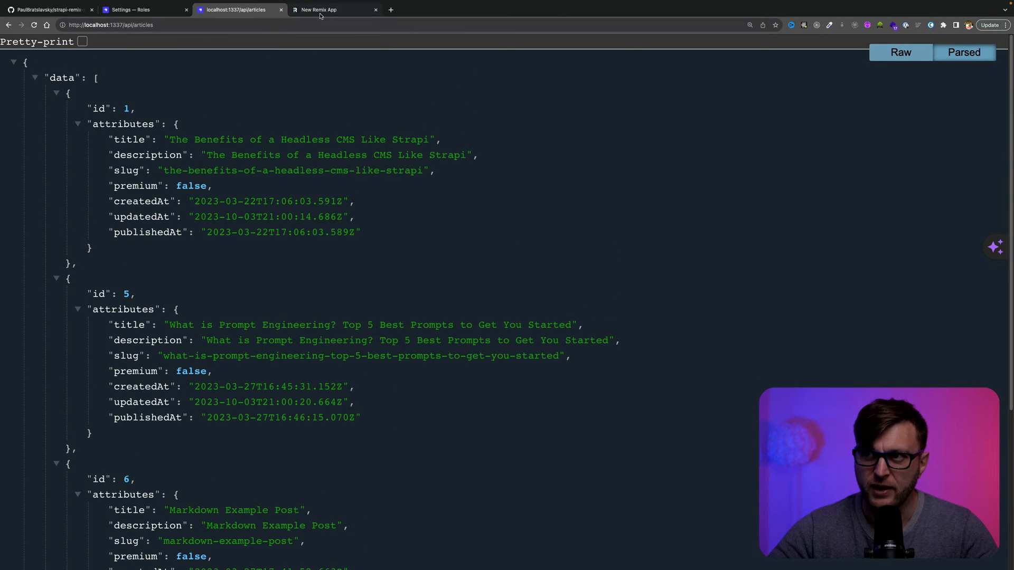
- Open the Remix site's Blog page, then return to the articles API JSON
click(332, 9)
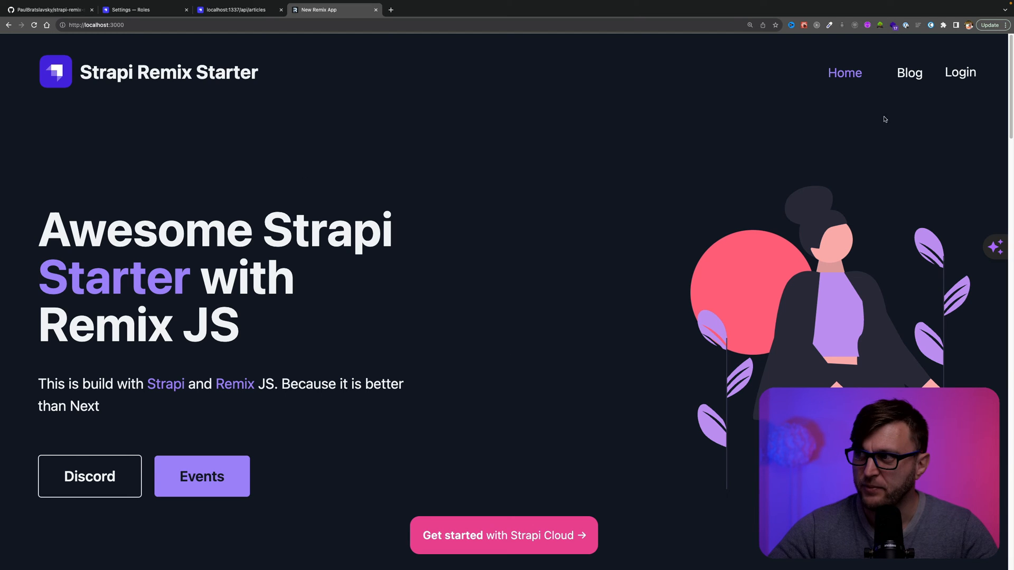
click(908, 72)
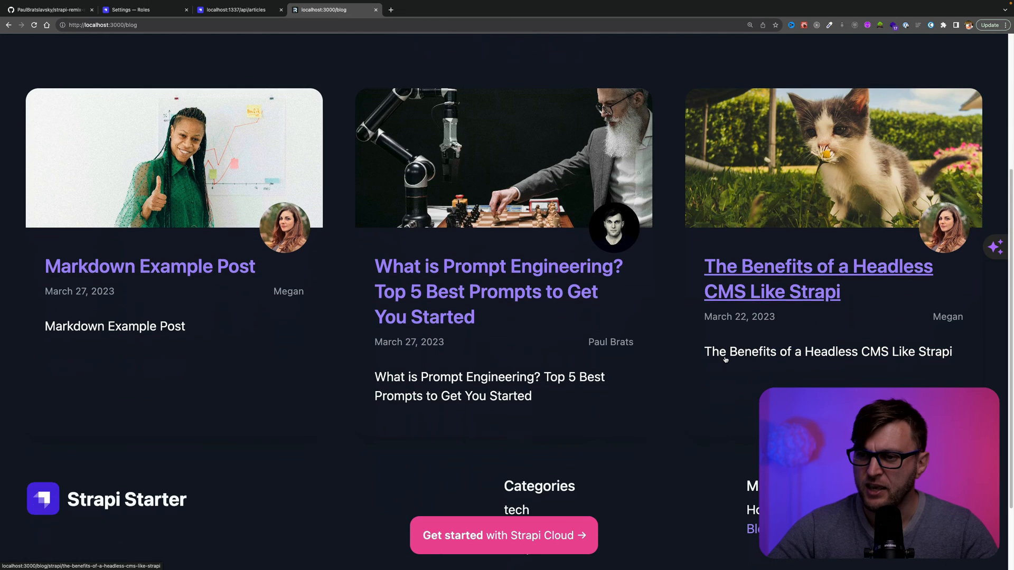
mouse_move(734, 310)
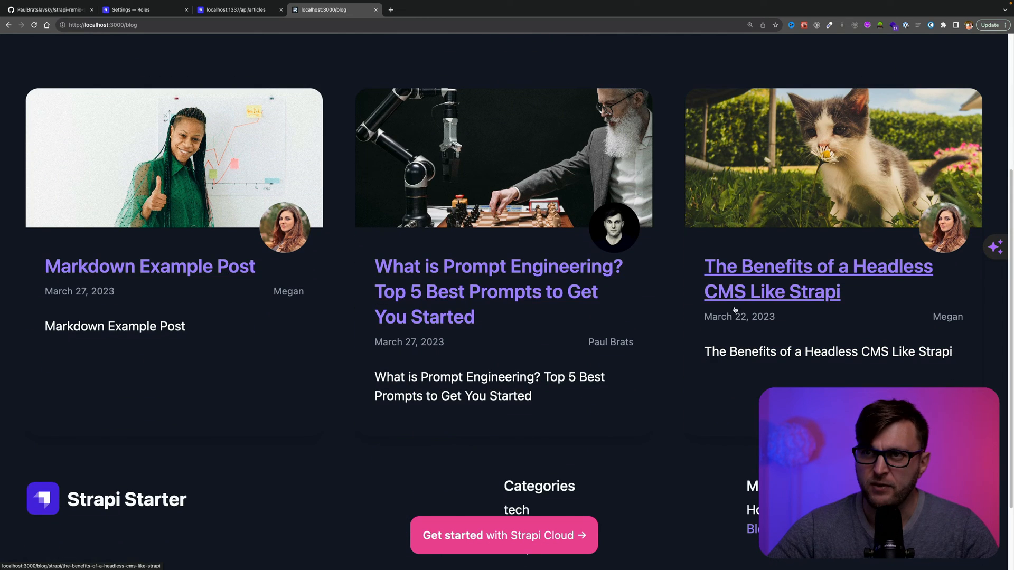
mouse_move(761, 192)
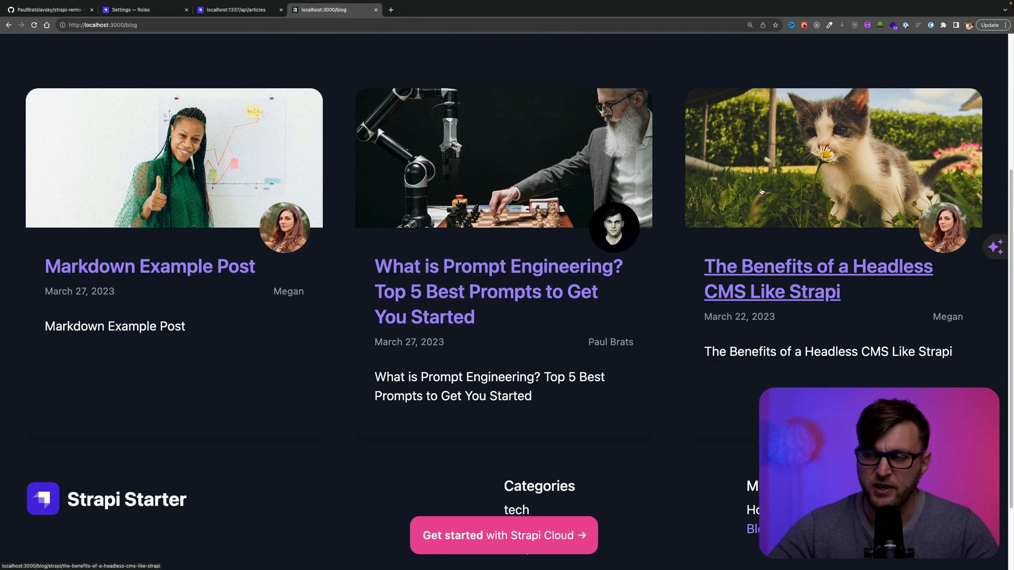
mouse_move(240, 10)
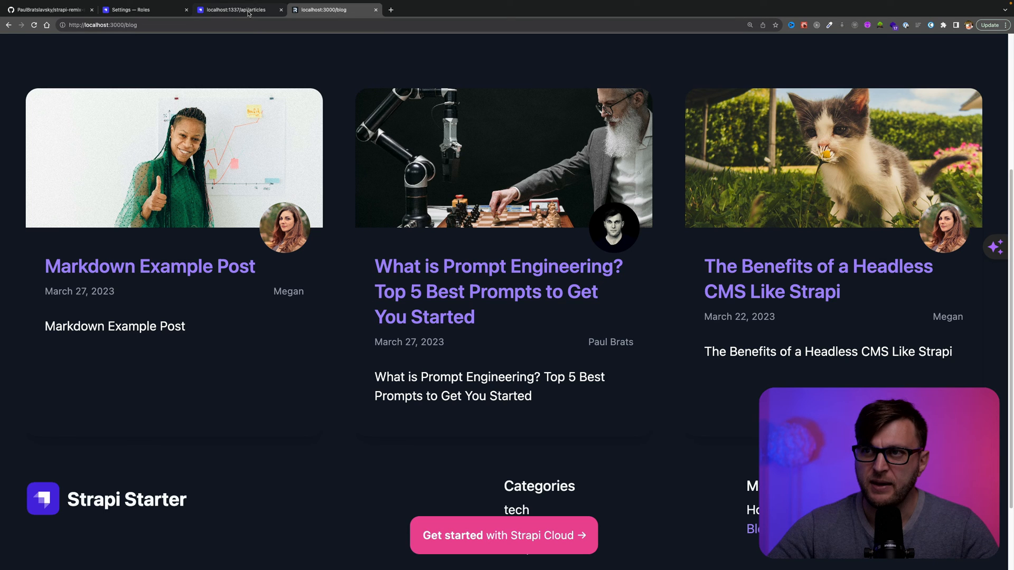
click(239, 9)
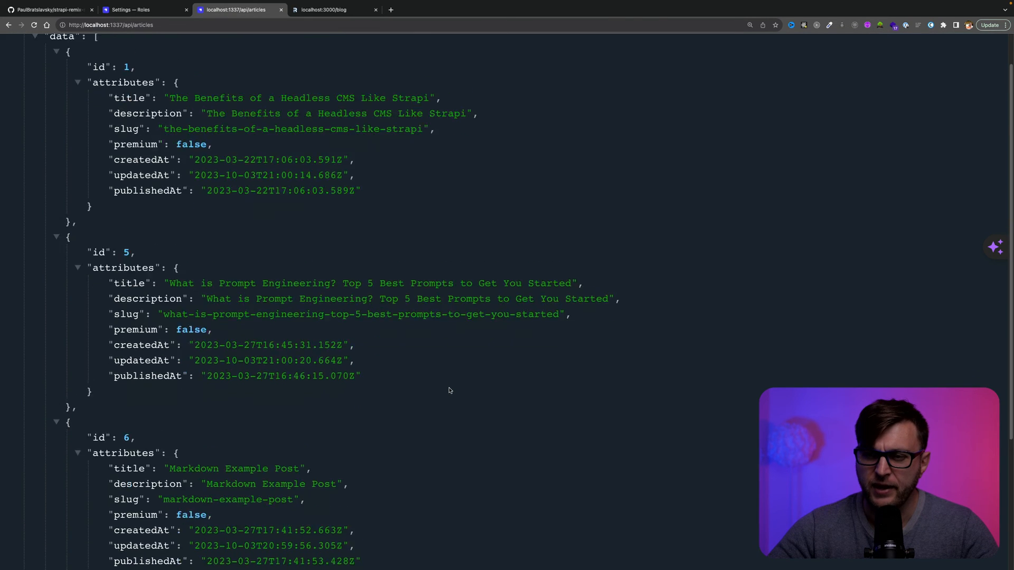
scroll(up, 3)
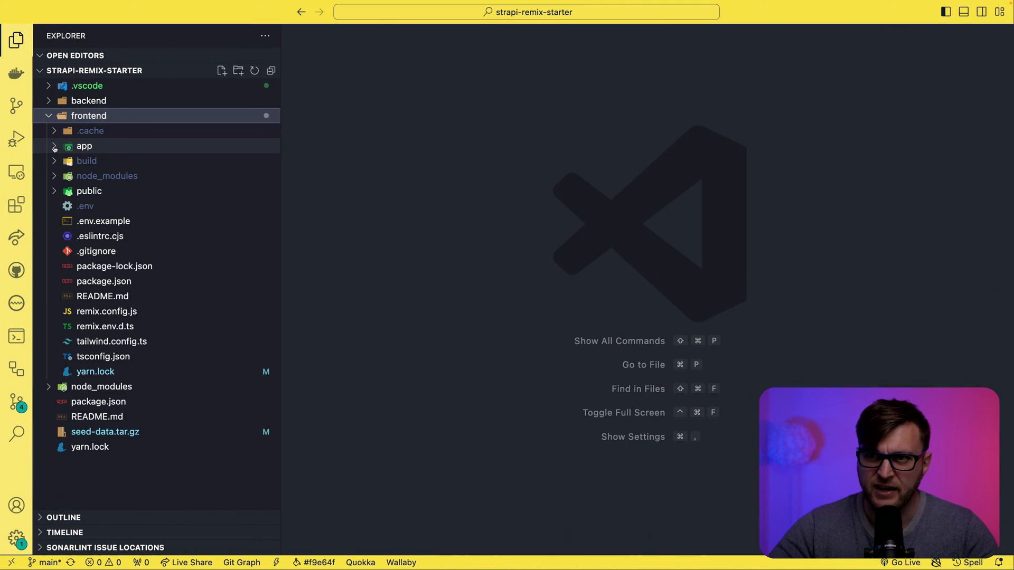
- Open frontend/app/routes/blog._index.tsx and fold and unfold its loader function
click(84, 146)
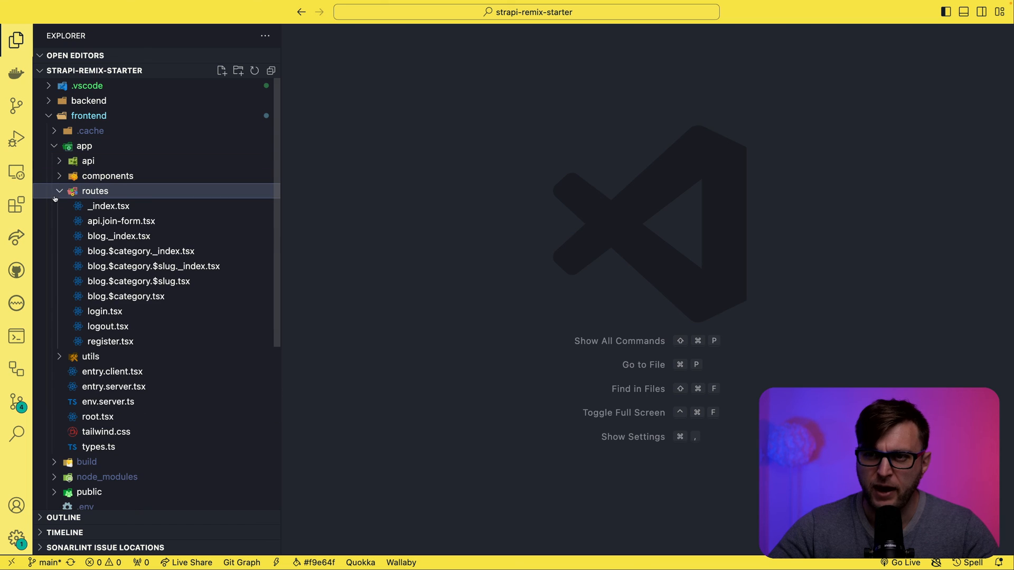
mouse_move(62, 197)
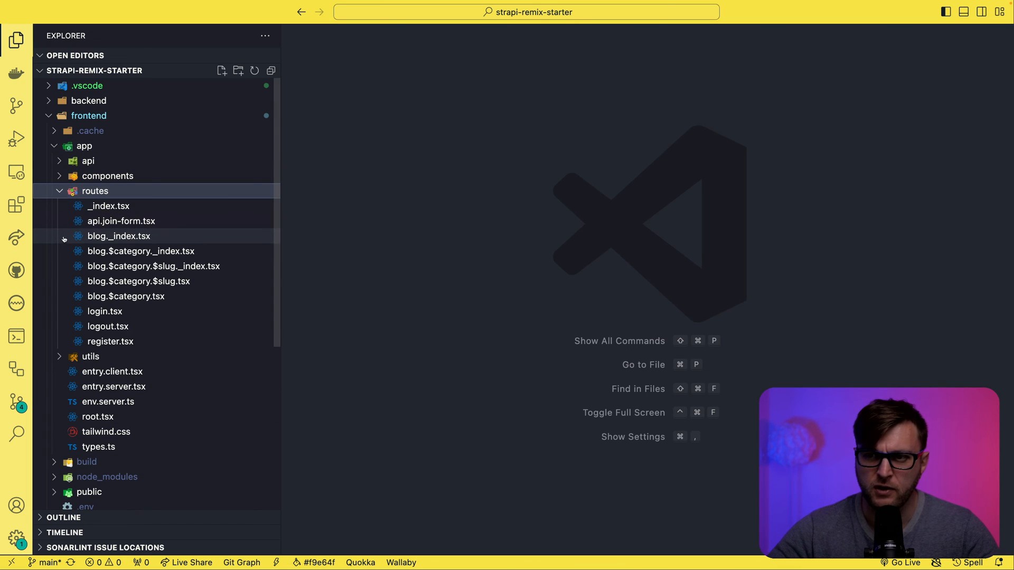
mouse_move(119, 236)
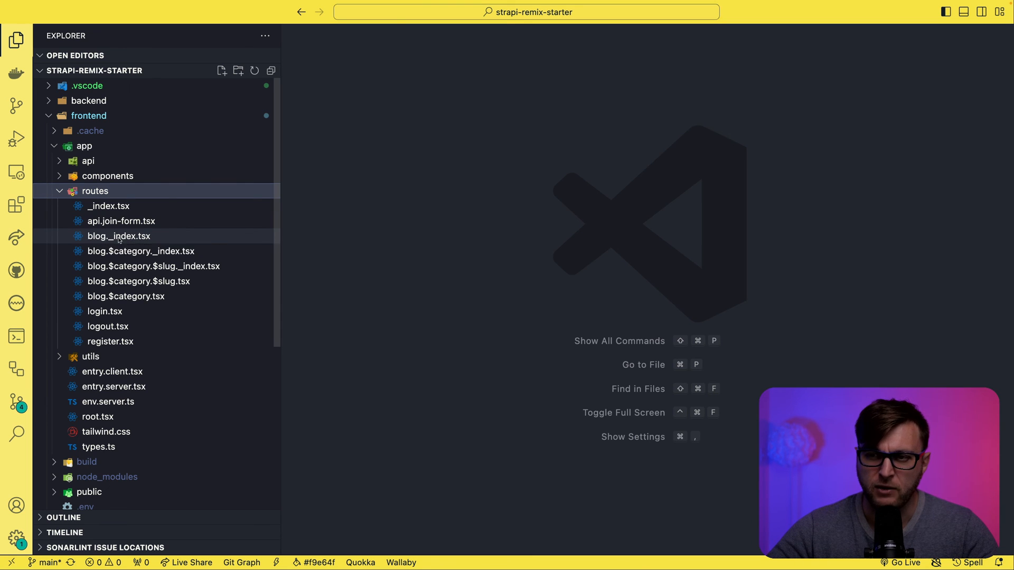
click(119, 236)
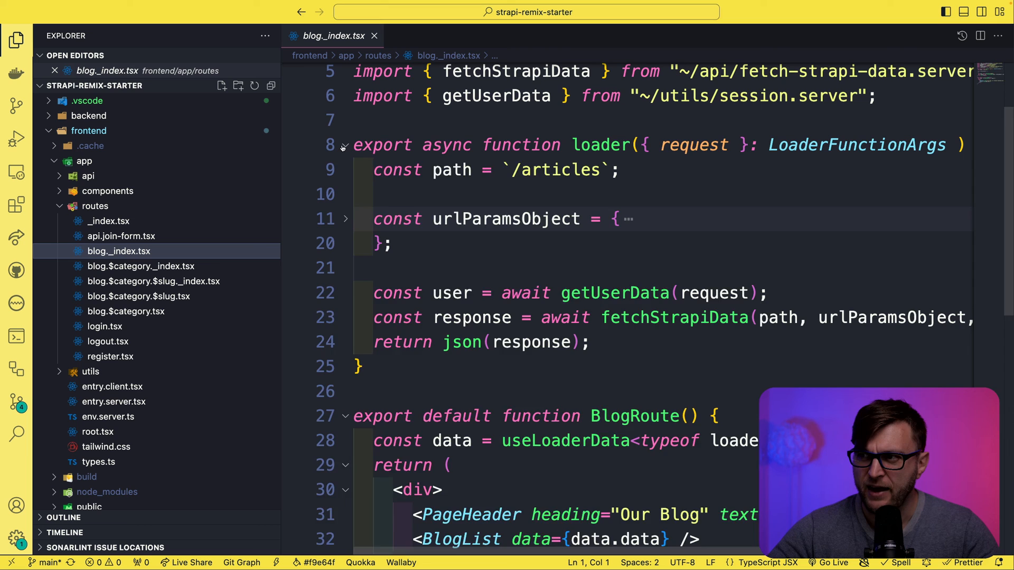
click(345, 145)
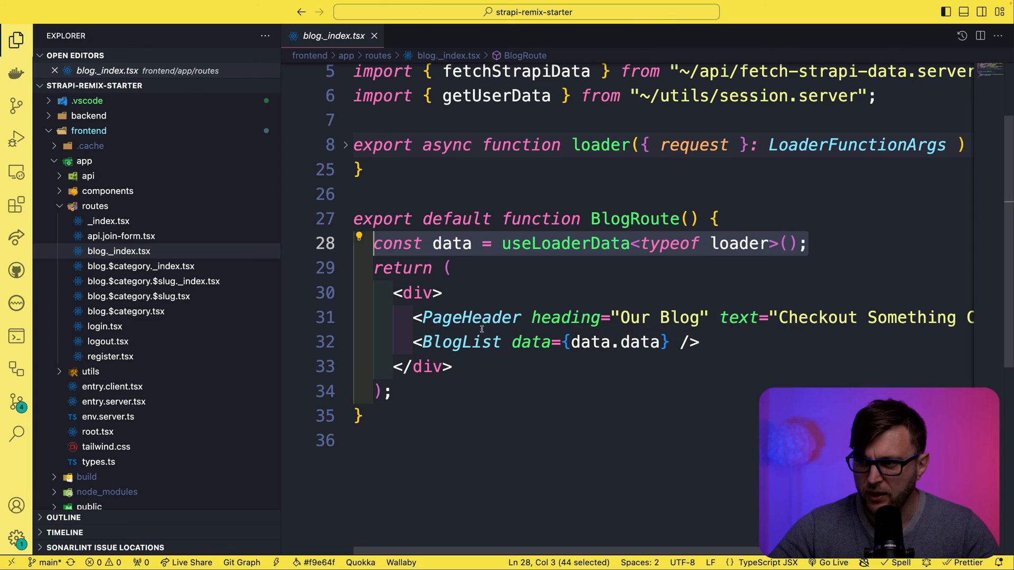
click(310, 9)
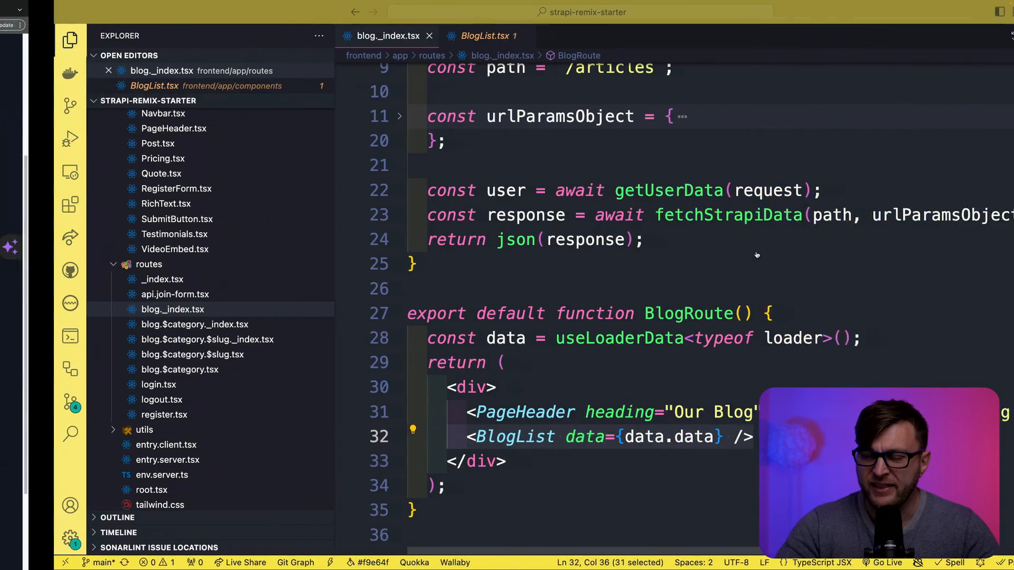
scroll(up, 3)
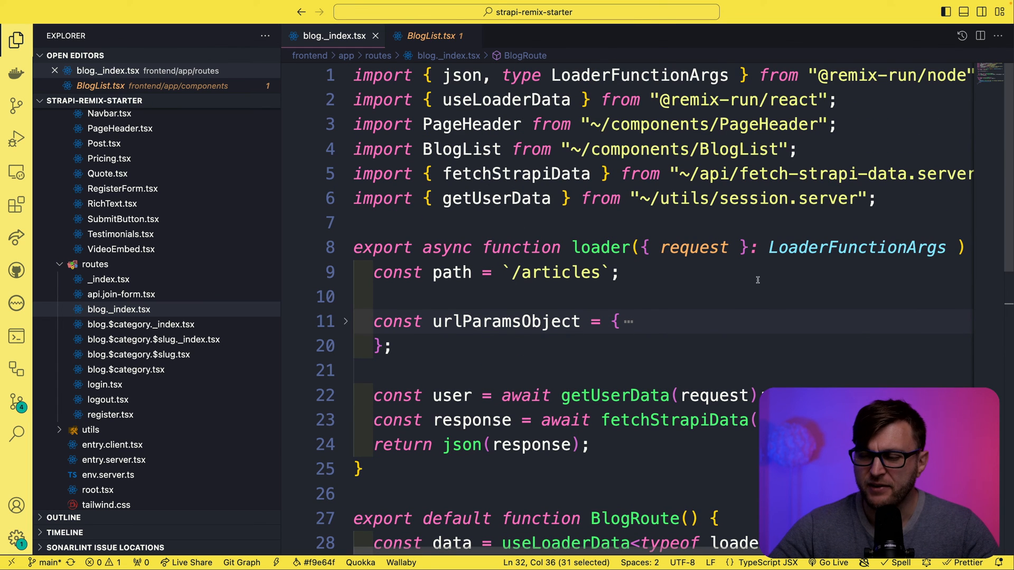
mouse_move(348, 247)
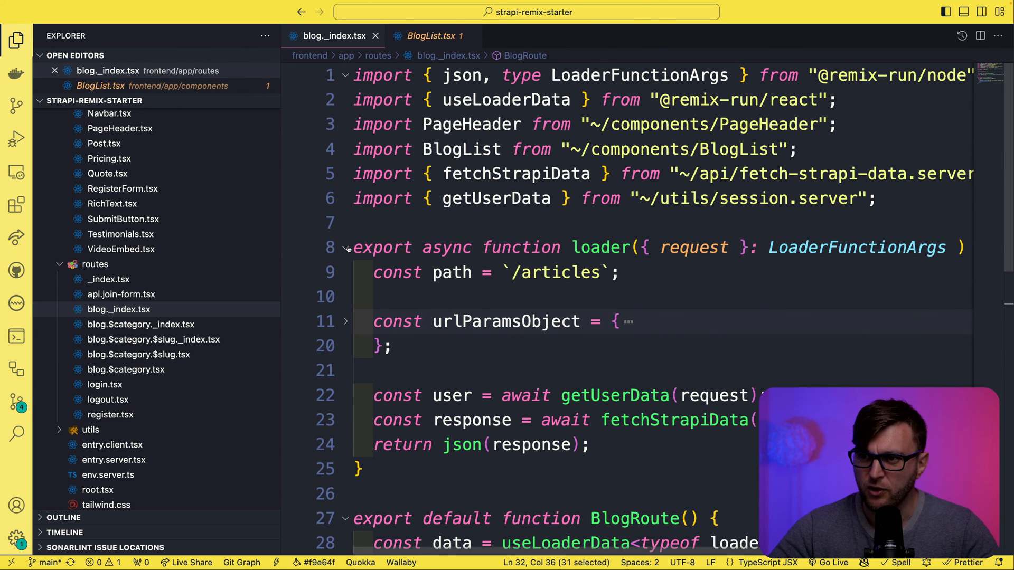
click(346, 247)
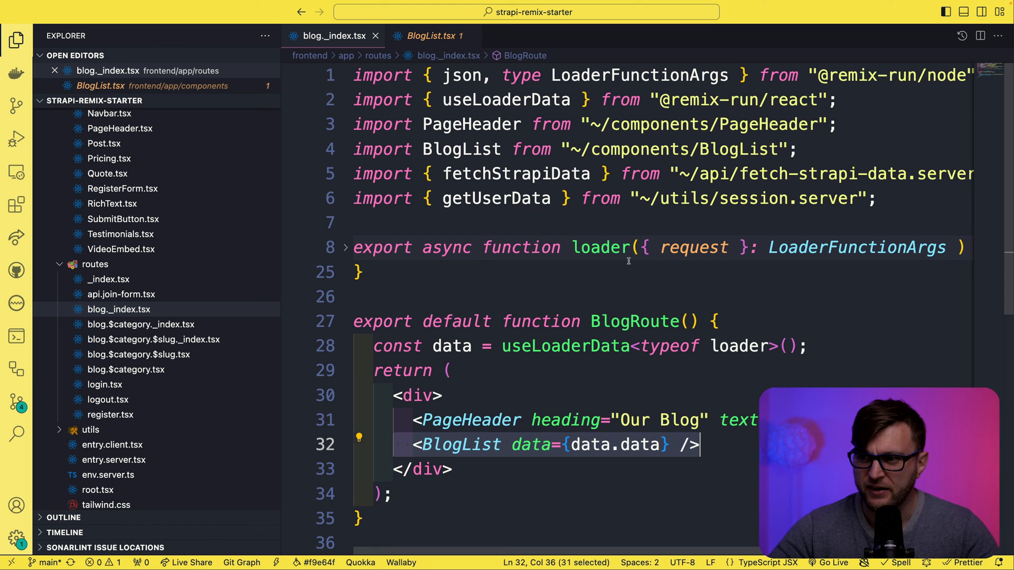